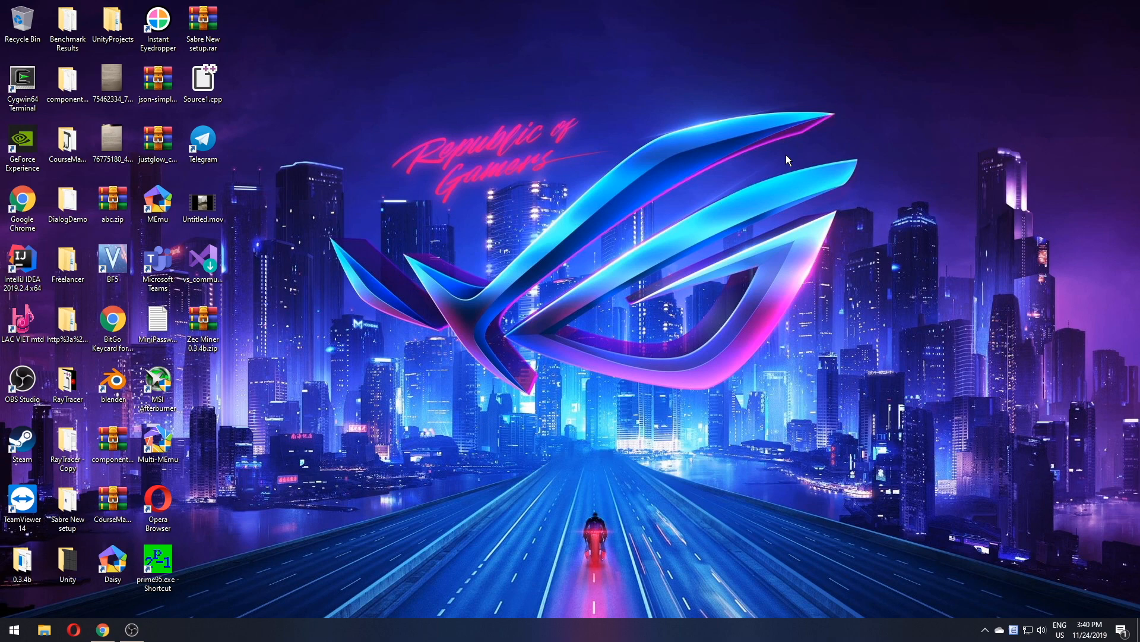
Step: Launch Chrome and search the web for 'download jdk' to list Oracle's JDK pages
{"action": "left_click", "coordinate": [102, 630]}
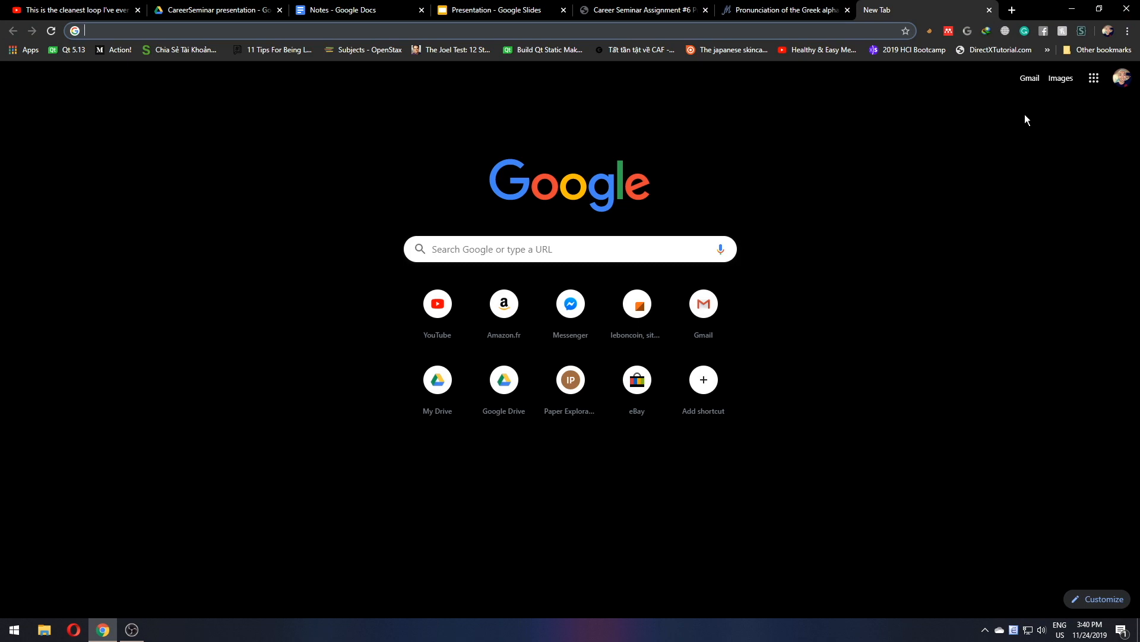
{"action": "type", "text": "drive.google.com"}
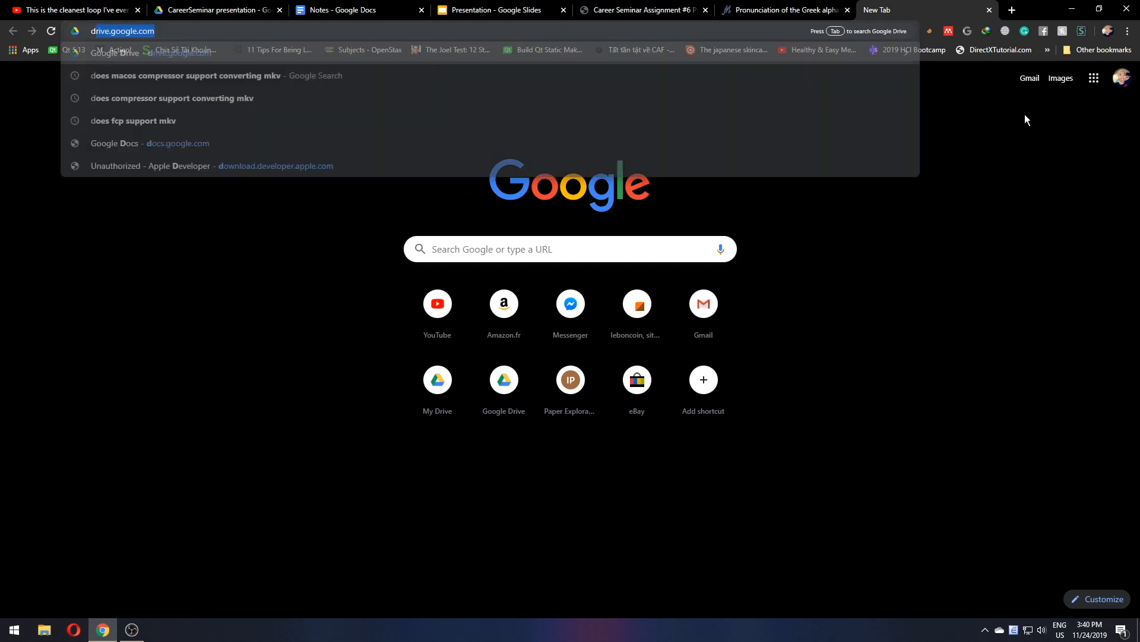
{"action": "type", "text": "download jdk"}
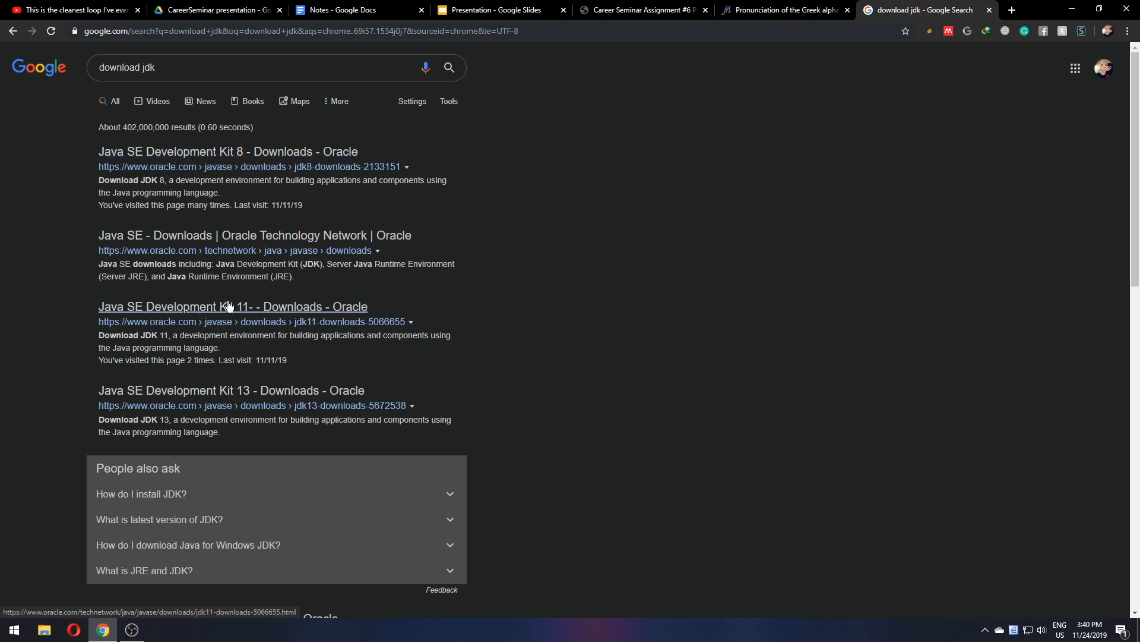
{"action": "mouse_move", "coordinate": [266, 321]}
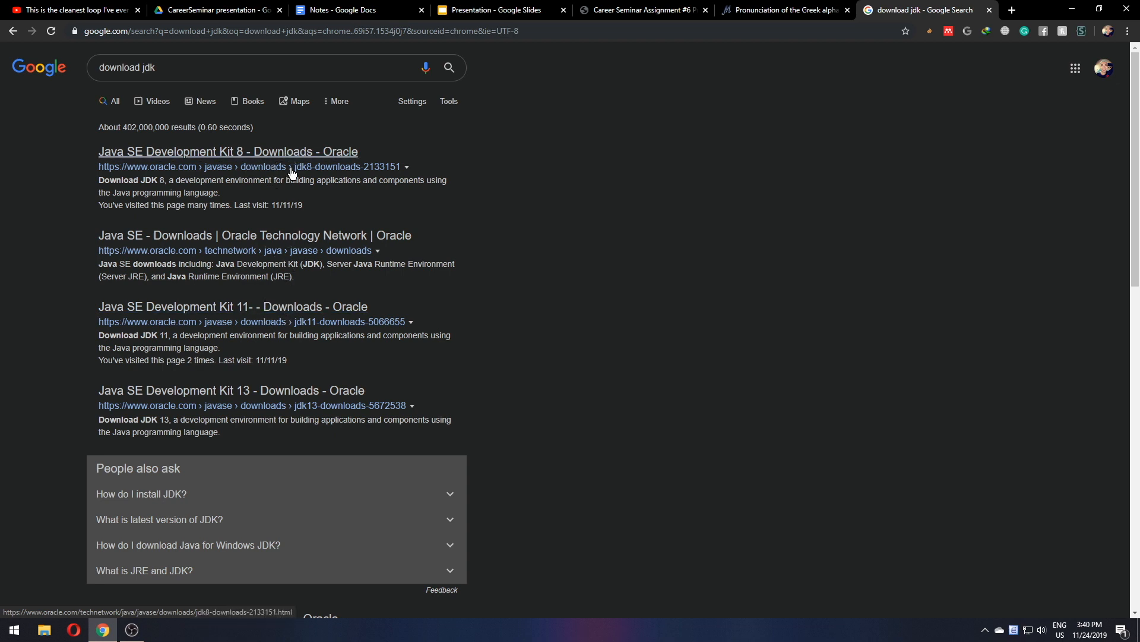
{"action": "mouse_move", "coordinate": [294, 299]}
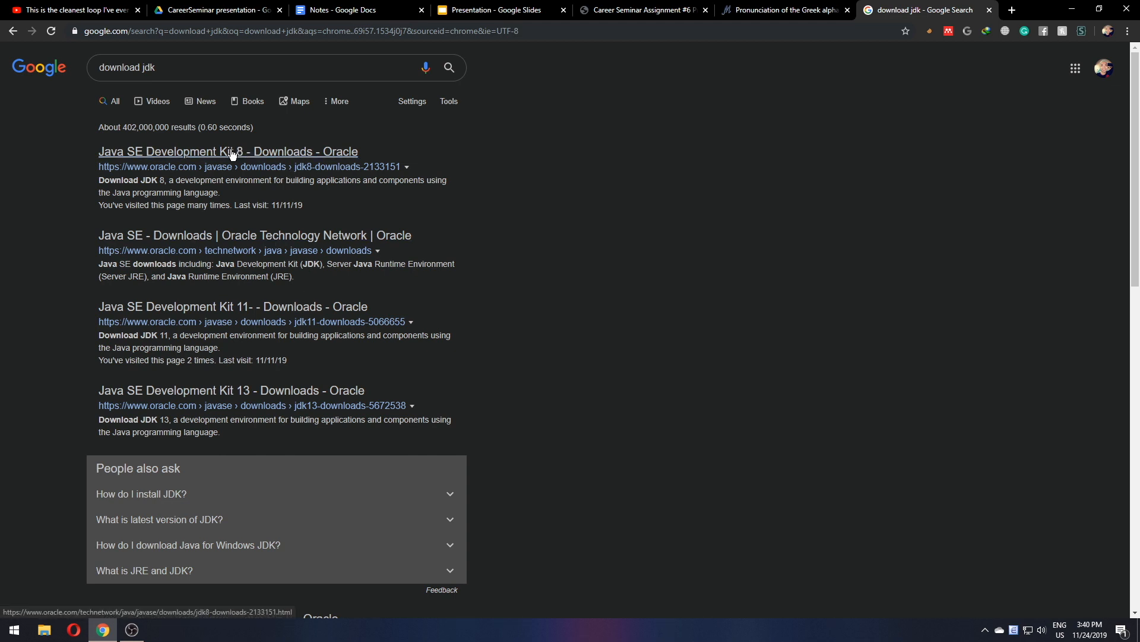
Step: On Oracle's JDK 8 downloads page, accept the license and request jdk-8u231-windows-x64.exe
{"action": "left_click", "coordinate": [228, 151]}
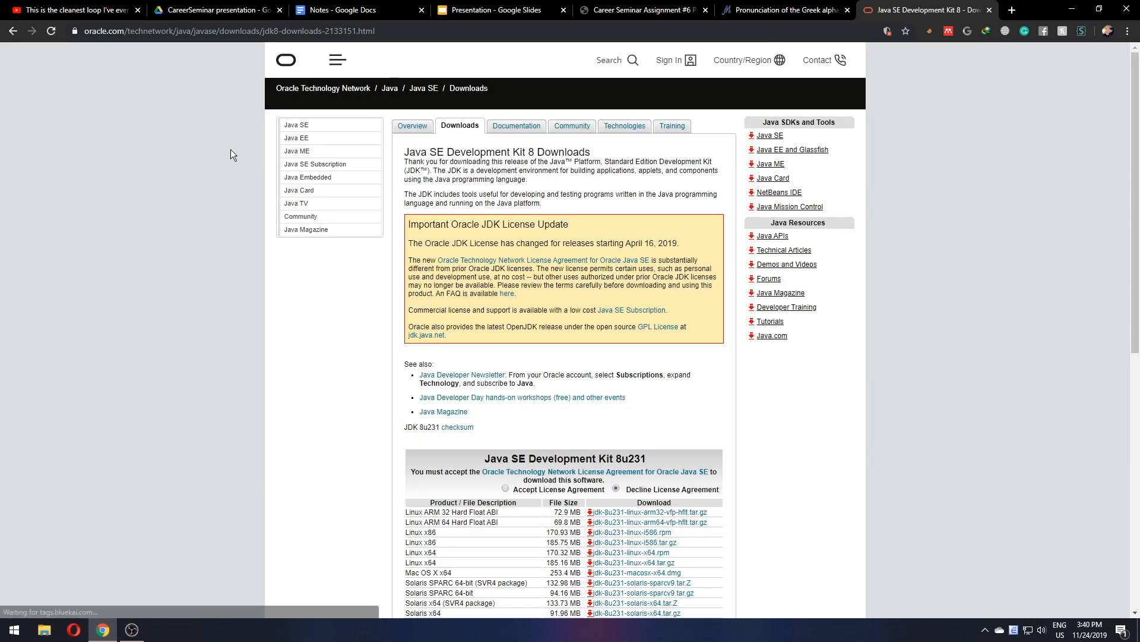
{"action": "scroll", "scroll_direction": "down", "scroll_amount": 3}
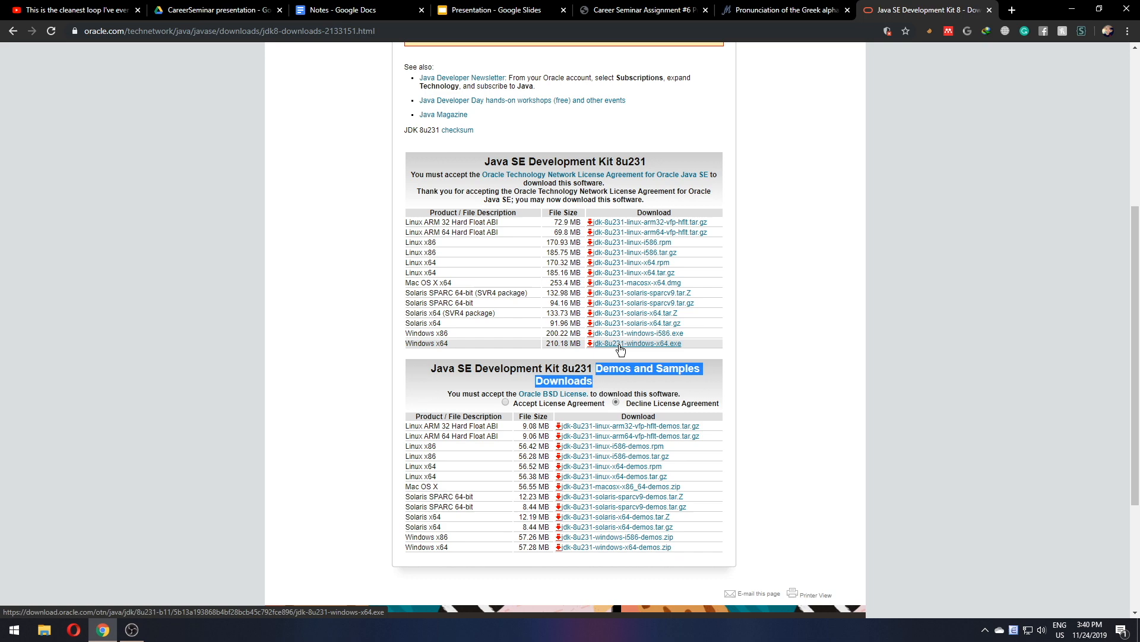
{"action": "left_click", "coordinate": [634, 342]}
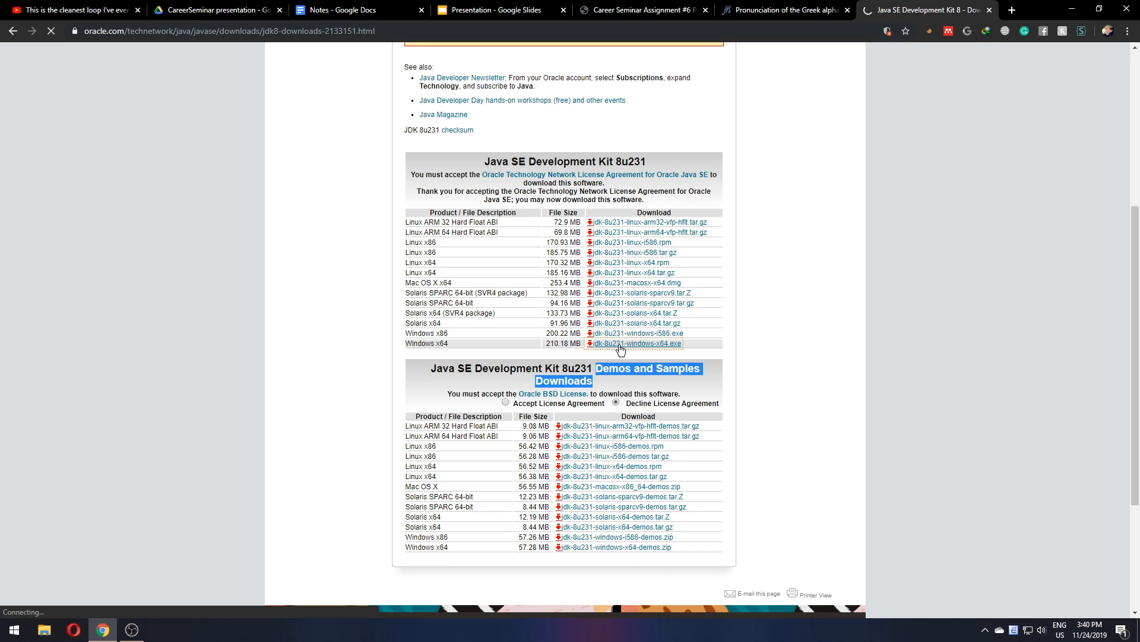
{"action": "left_click", "coordinate": [635, 342]}
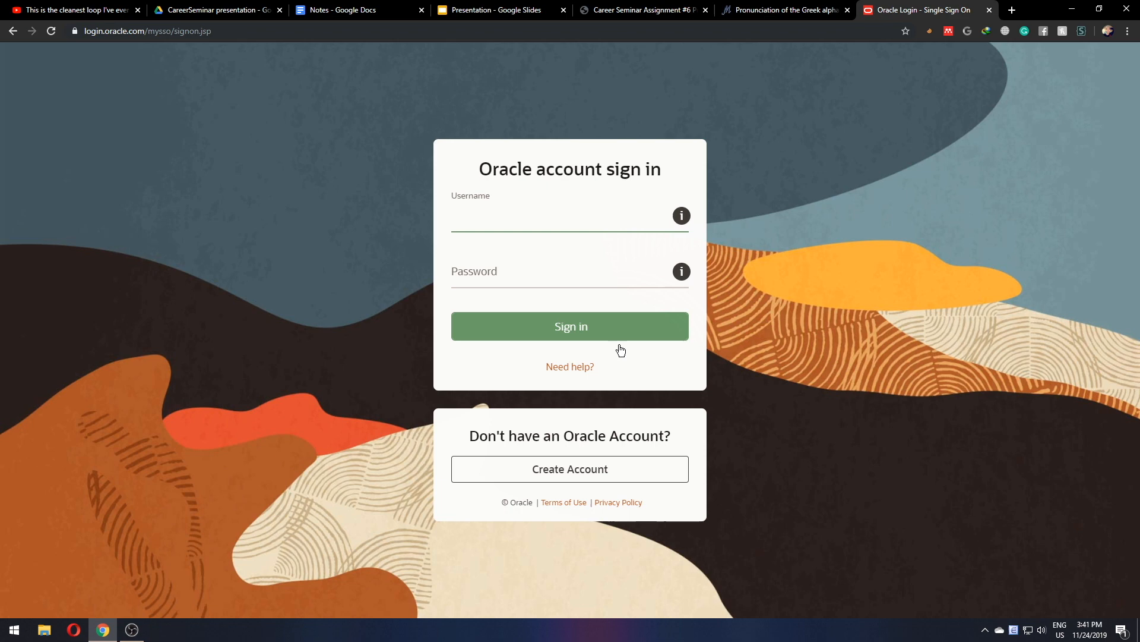
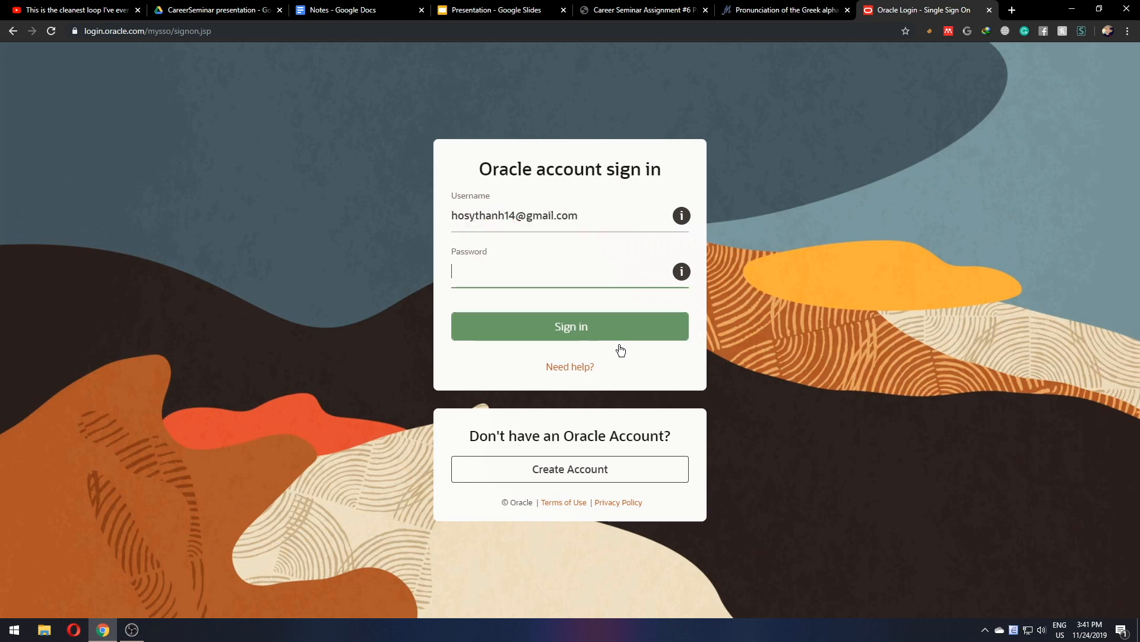
Step: Sign in to the Oracle account with the username and password to start the download
{"action": "type", "text": "password"}
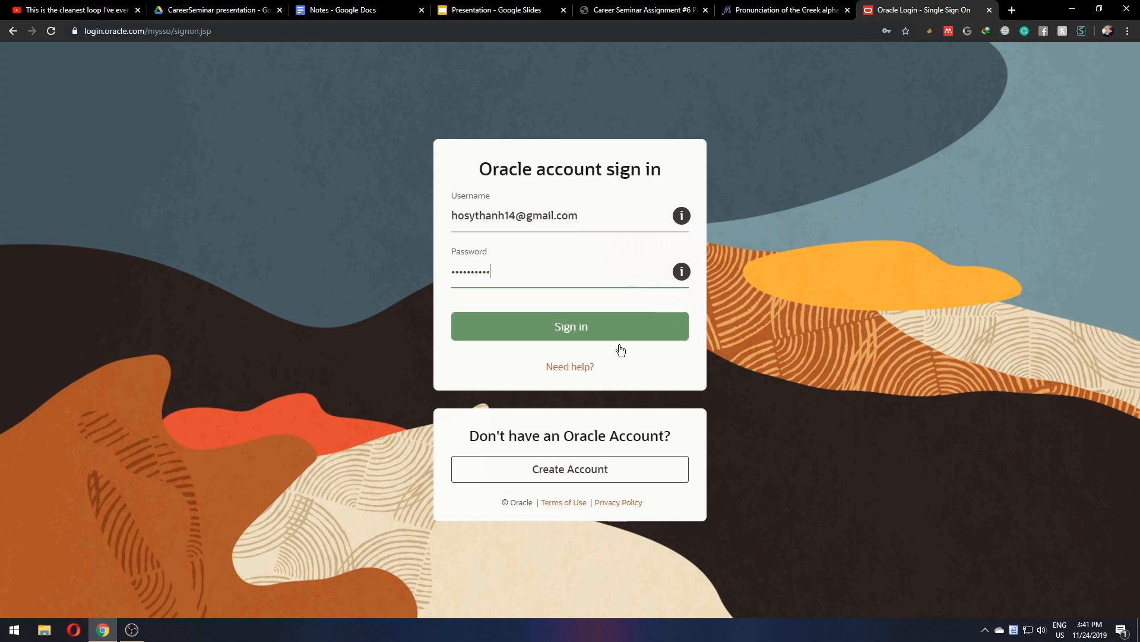
{"action": "left_click", "coordinate": [570, 325]}
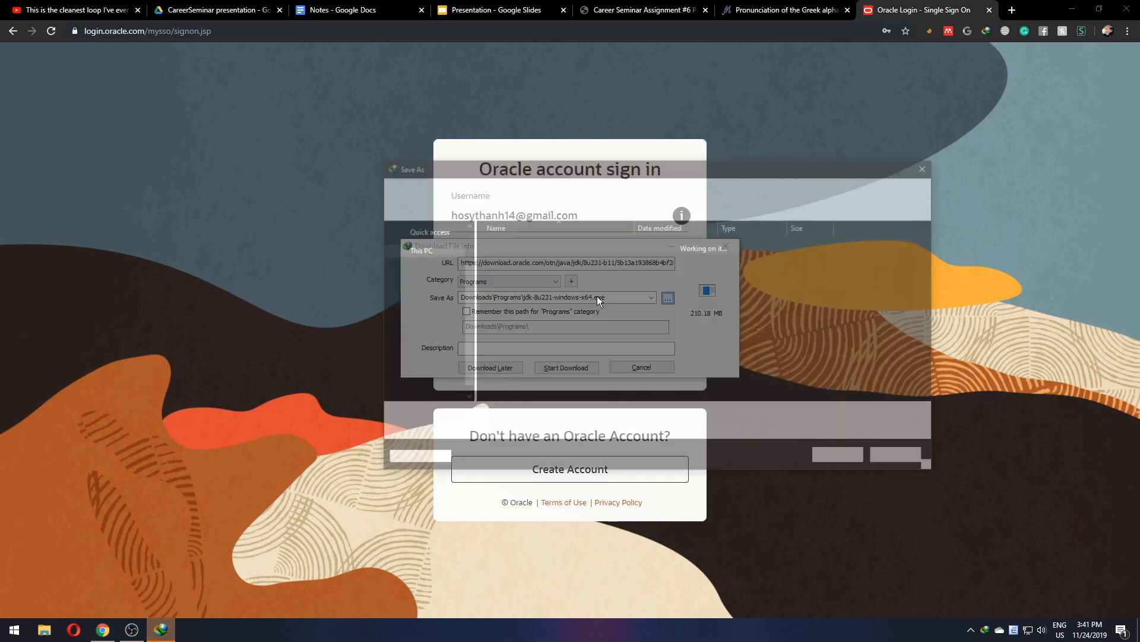
Step: Save the installer as D:\Installers\jdk-8u231-windows-x64.exe and start the IDM download
{"action": "left_click", "coordinate": [667, 297]}
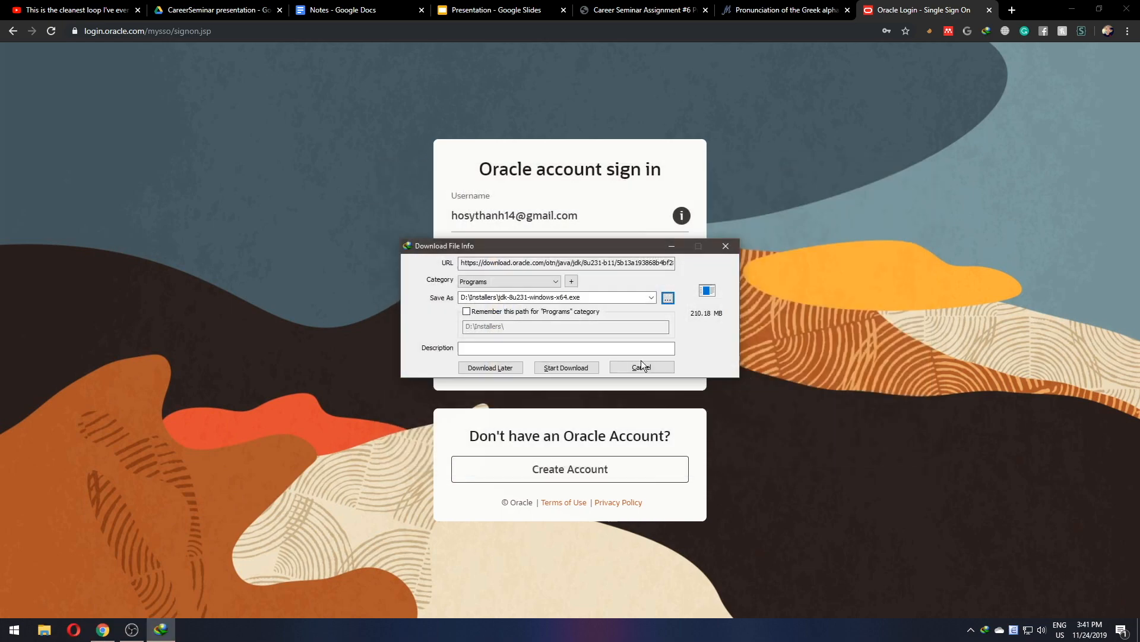
{"action": "left_click", "coordinate": [565, 367]}
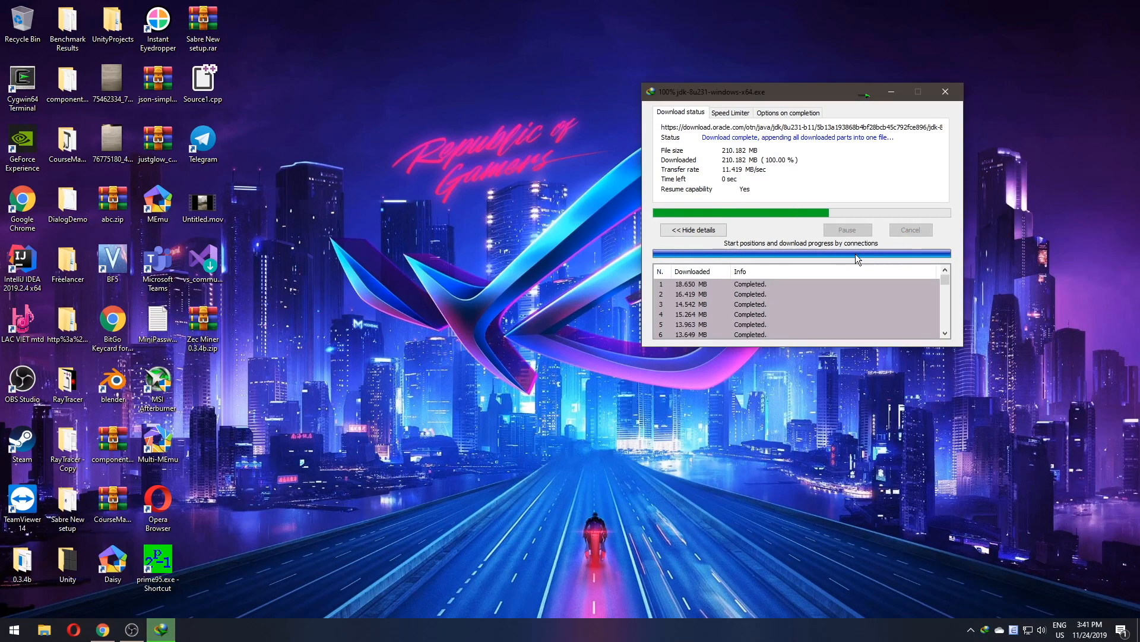
Step: Run the installer and set the JDK folder to D:\Program Files\Java\jdk1.8.0_231, then proceed
{"action": "left_click", "coordinate": [945, 92]}
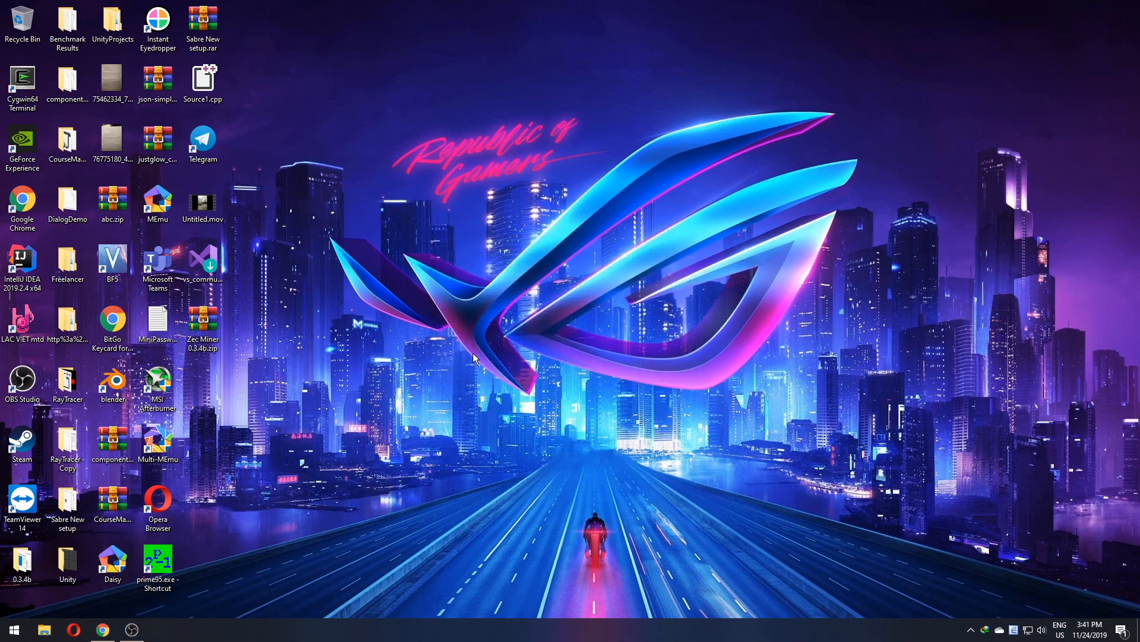
{"action": "mouse_move", "coordinate": [509, 396]}
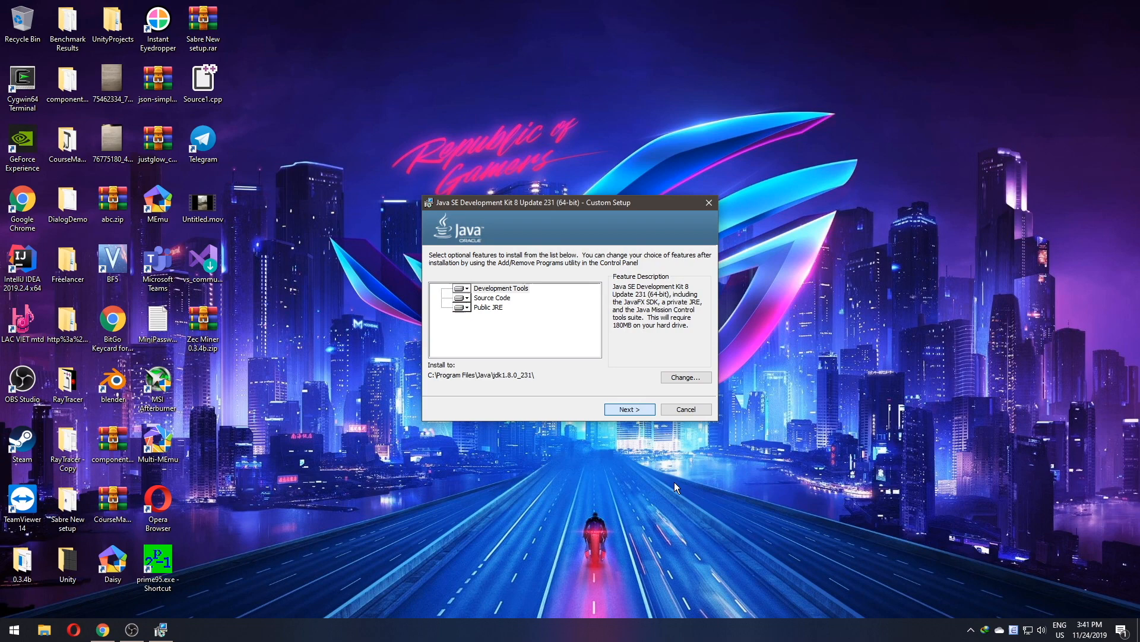
{"action": "left_click", "coordinate": [685, 376]}
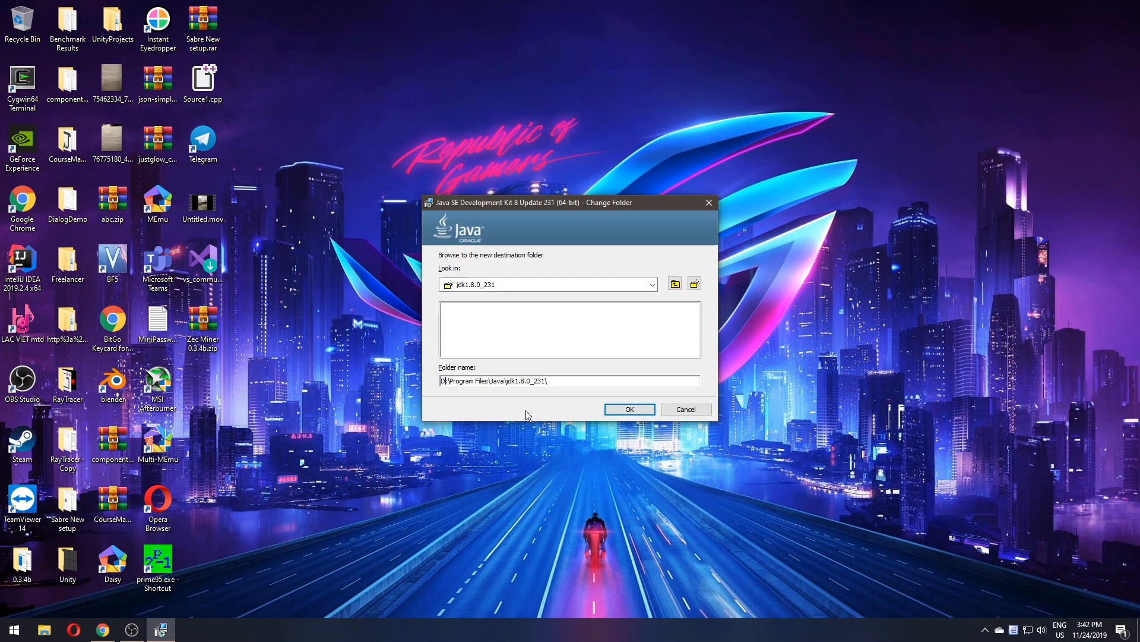
{"action": "left_click", "coordinate": [629, 408]}
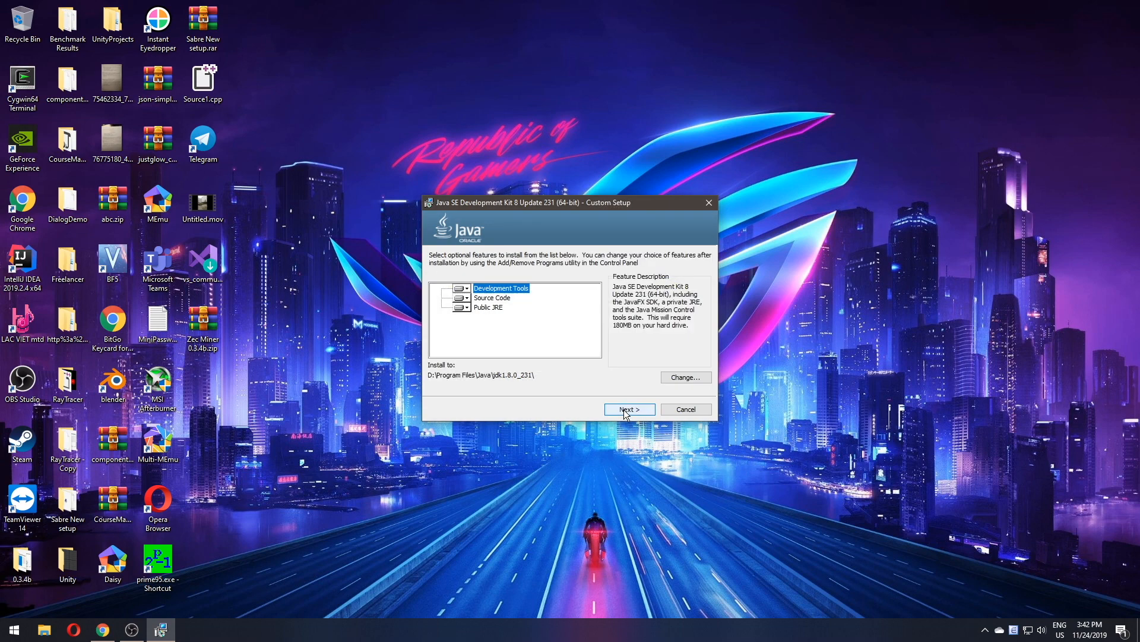
{"action": "left_click", "coordinate": [628, 409]}
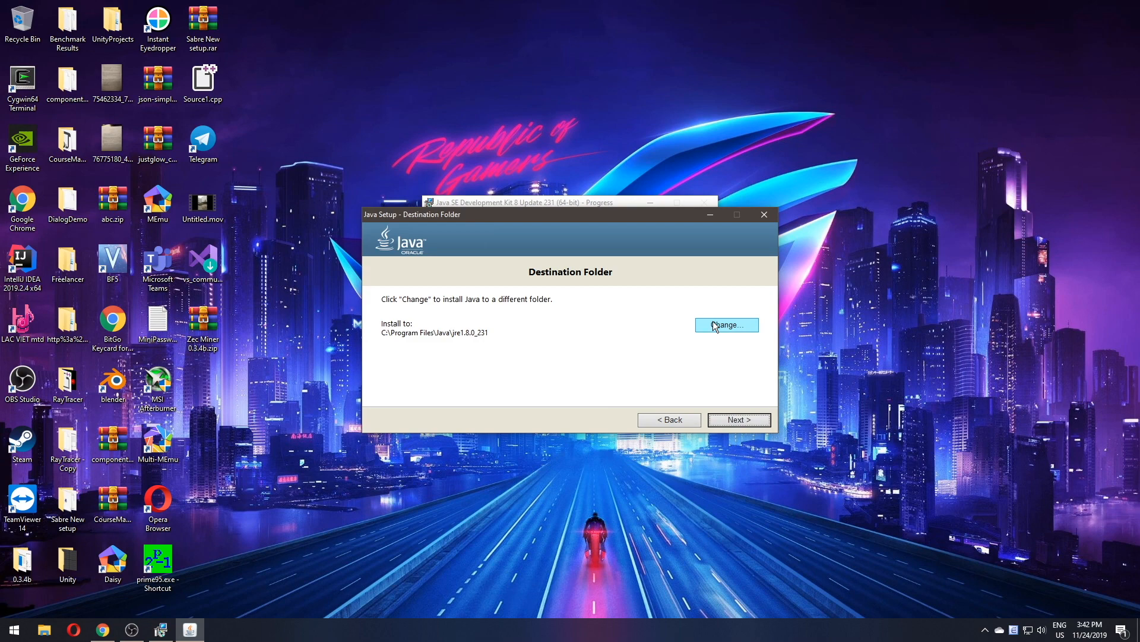
Step: Put the public JRE in a new D:\Program Files\Java\jre1.8.0_231 folder and complete the install
{"action": "left_click", "coordinate": [725, 325]}
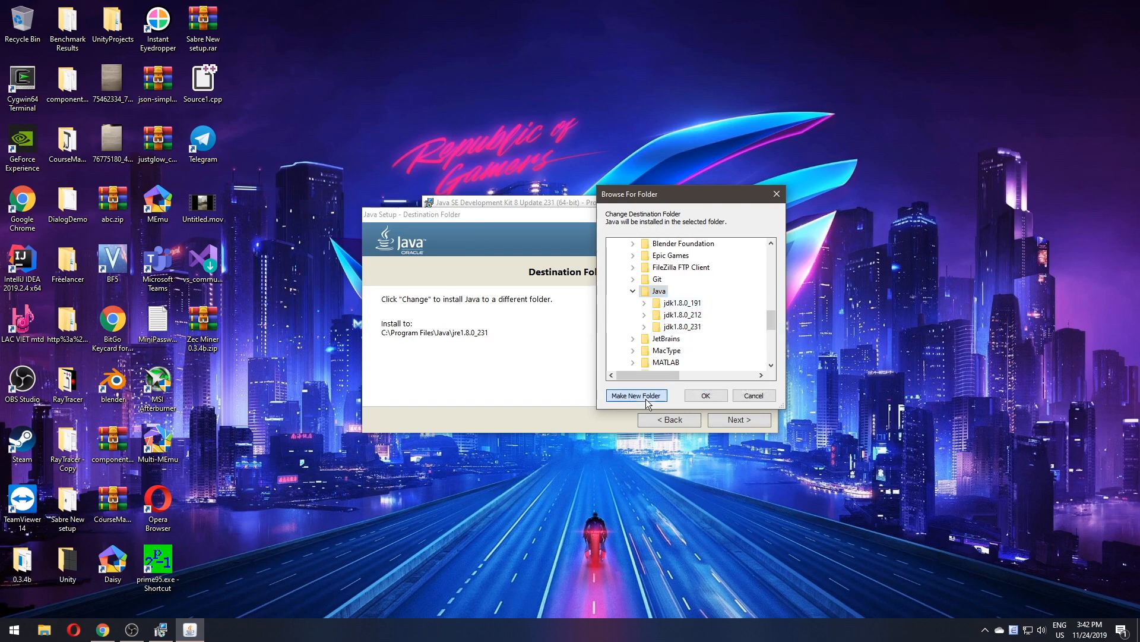
{"action": "left_click", "coordinate": [634, 395]}
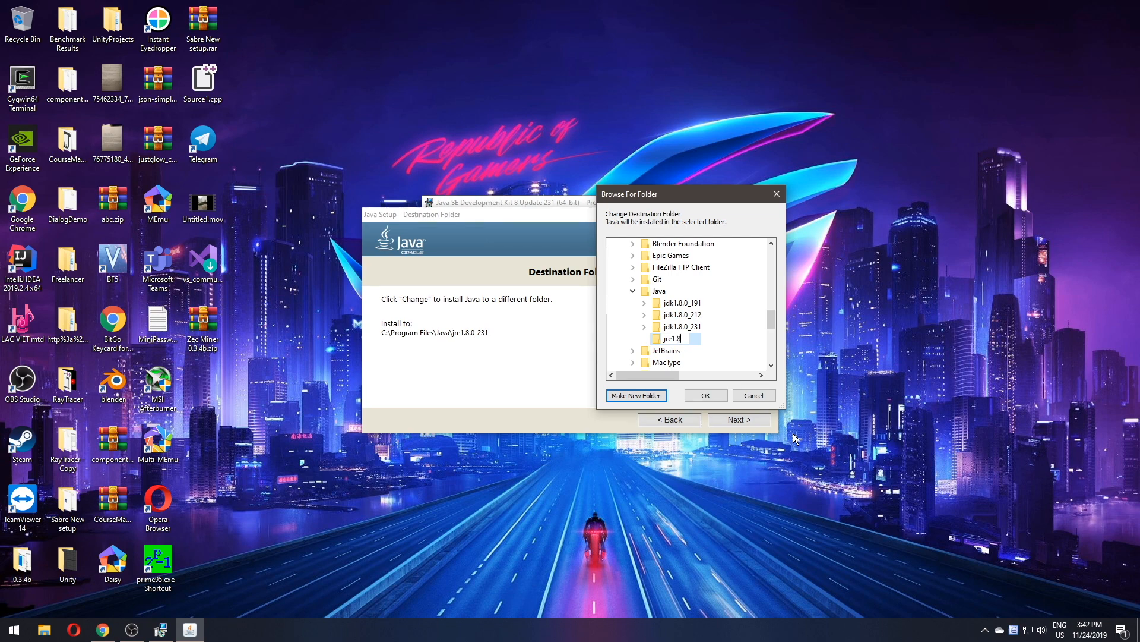
{"action": "type", "text": ".0_231"}
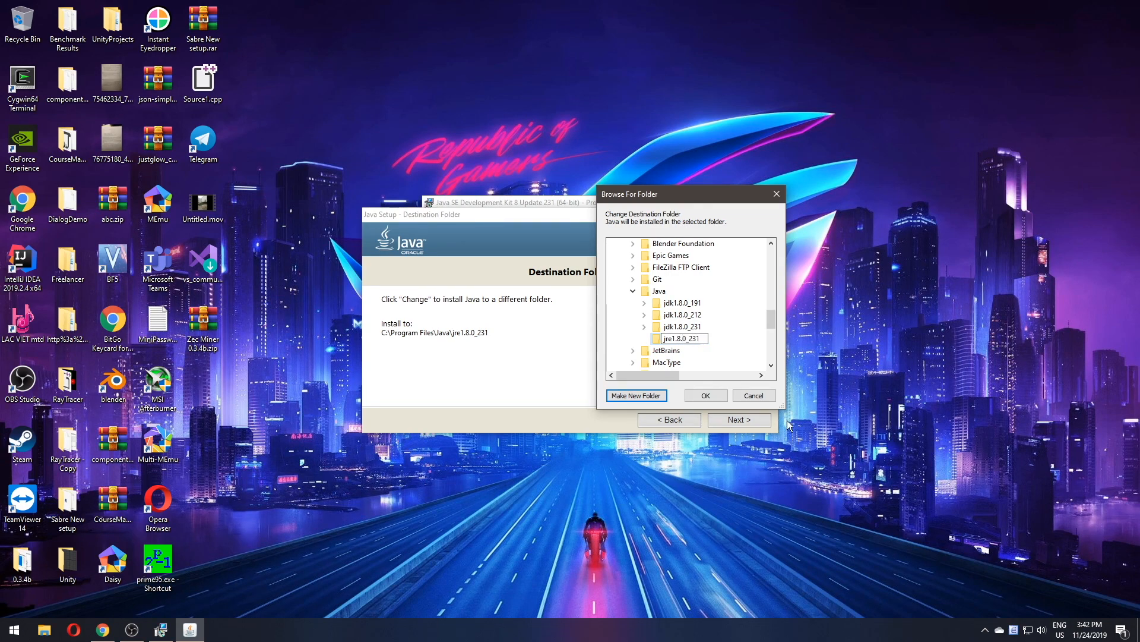
{"action": "left_click", "coordinate": [705, 394]}
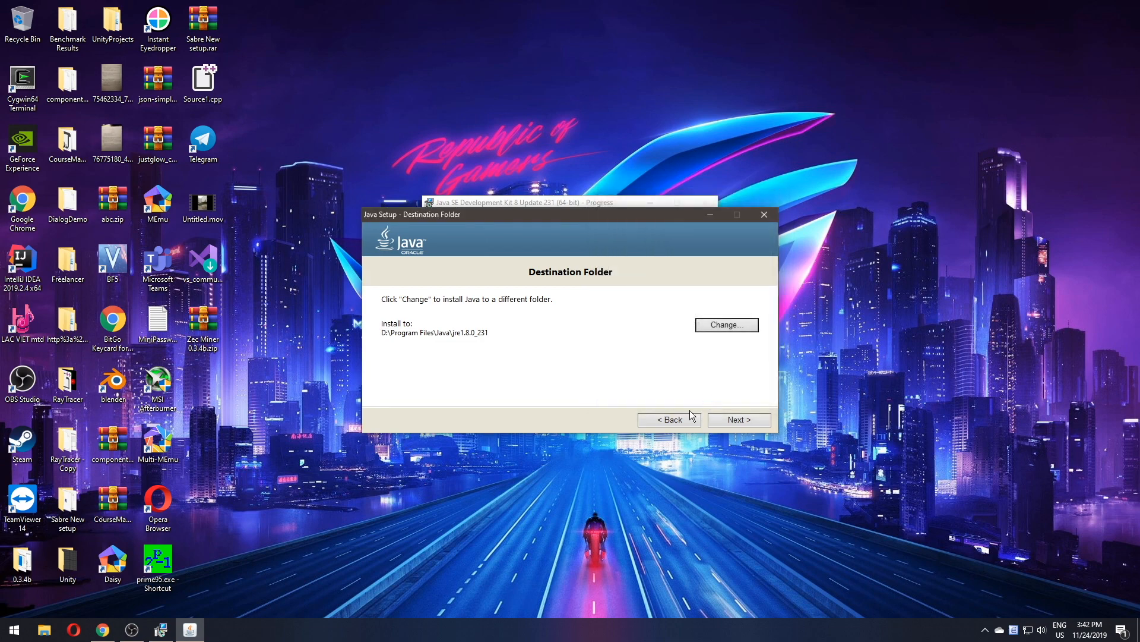
{"action": "left_click", "coordinate": [738, 420]}
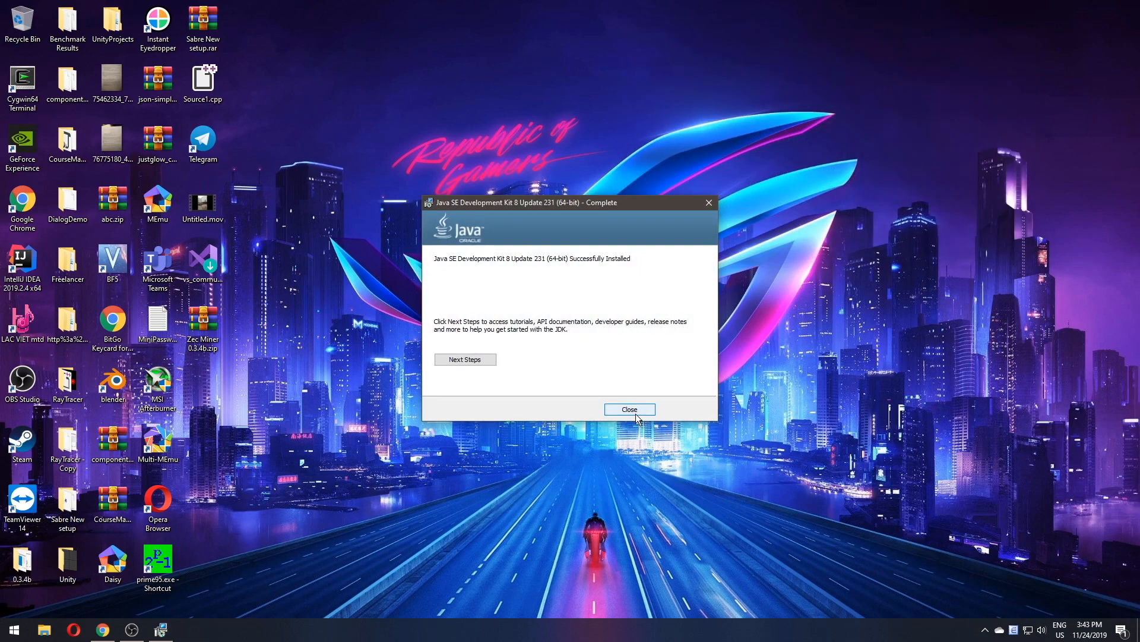
Step: Close the installer, bring up Environment Variables and browse File Explorer to D:\Program Files
{"action": "left_click", "coordinate": [629, 409]}
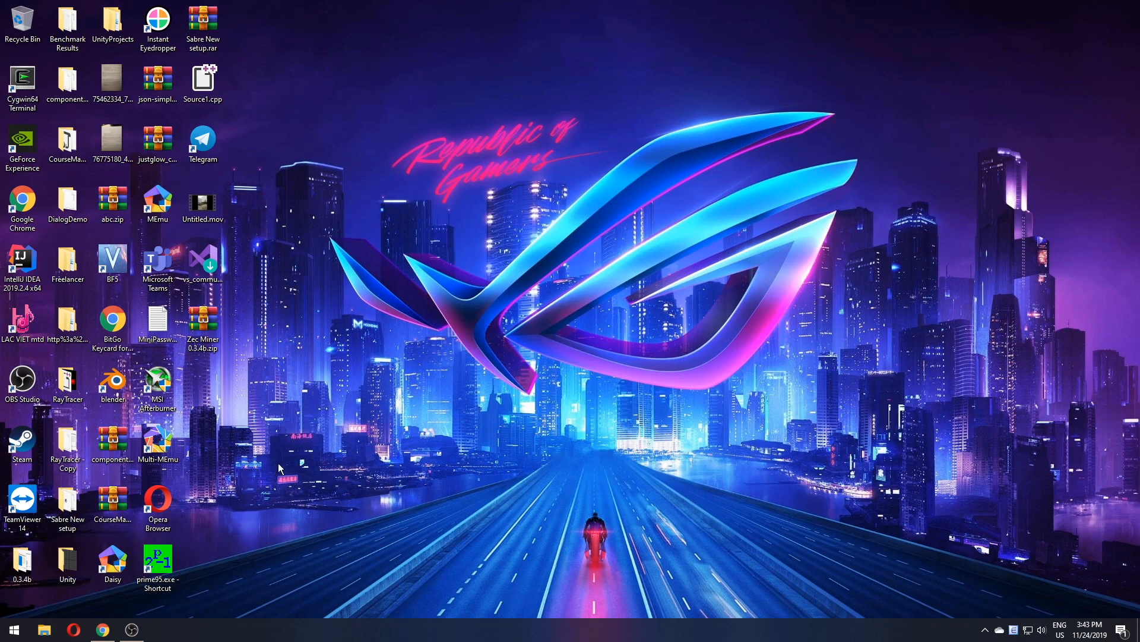
{"action": "left_click", "coordinate": [13, 630]}
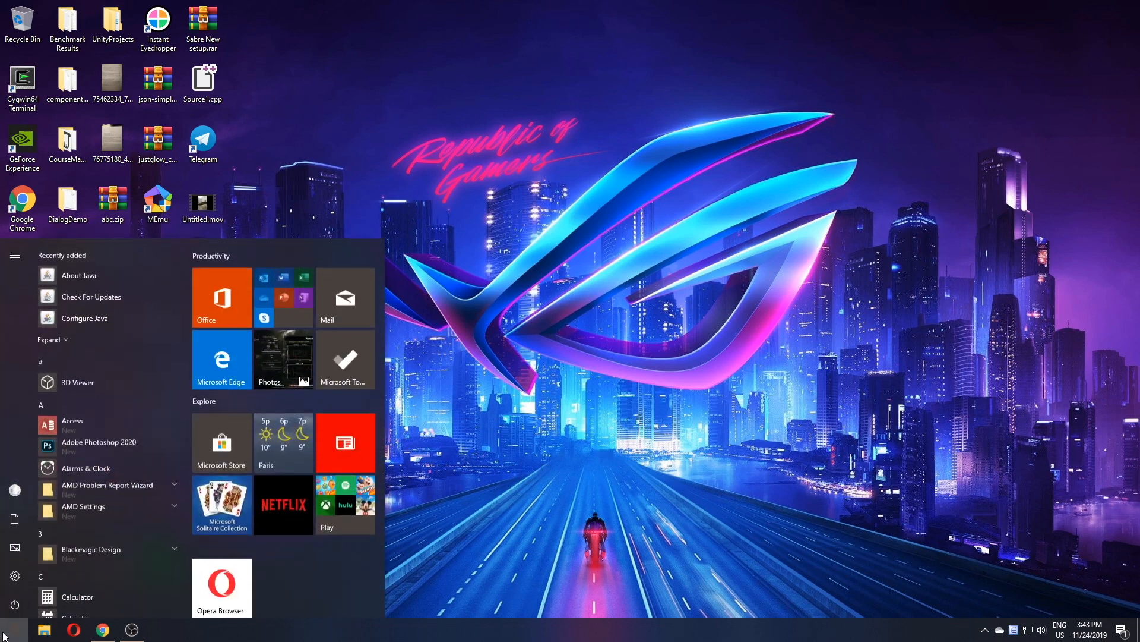
{"action": "type", "text": "excel"}
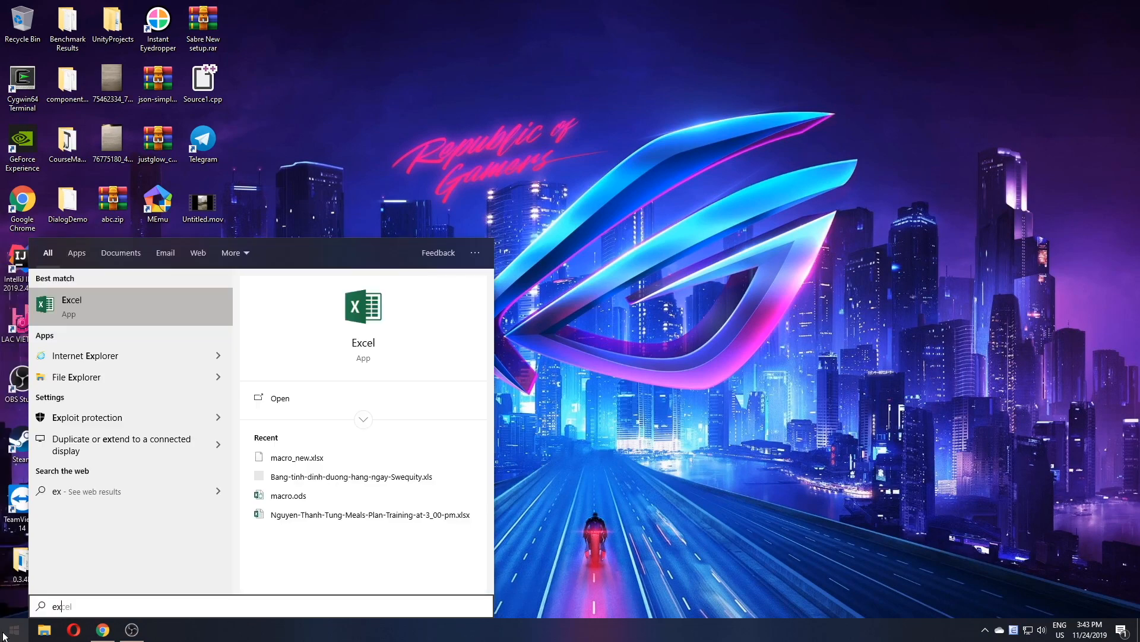
{"action": "type", "text": "envi"}
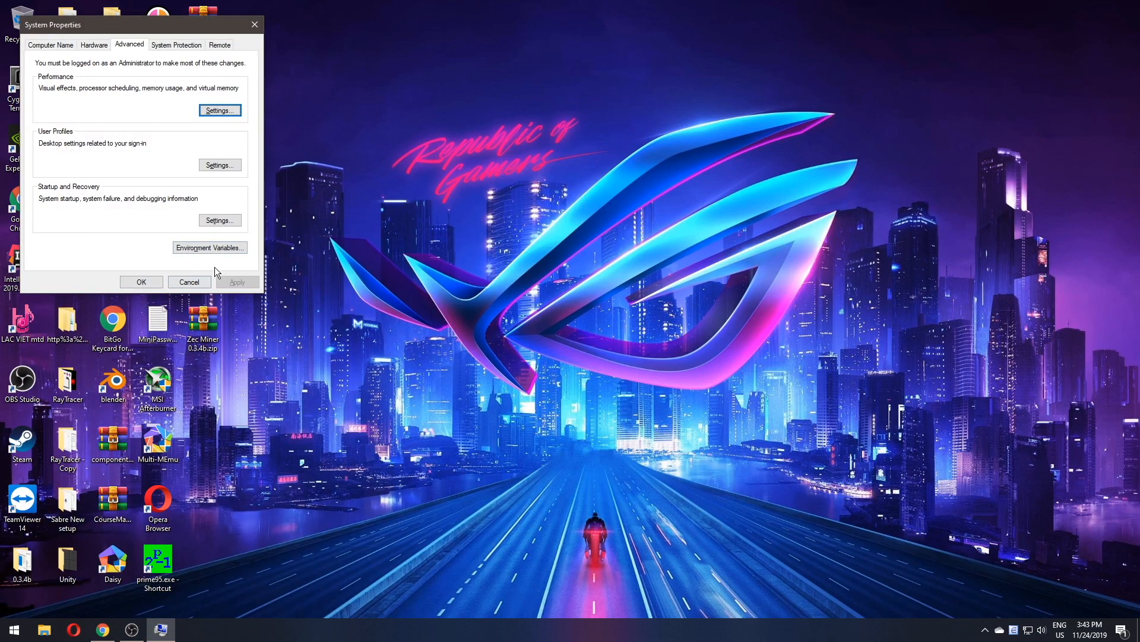
{"action": "left_click", "coordinate": [209, 247]}
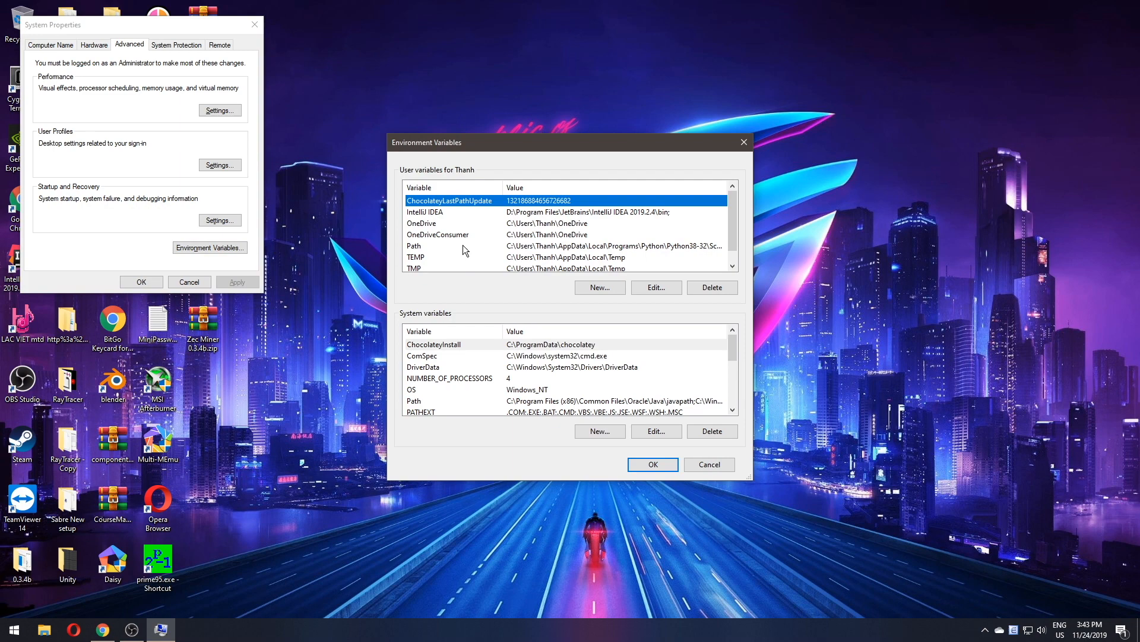
{"action": "left_click", "coordinate": [655, 287]}
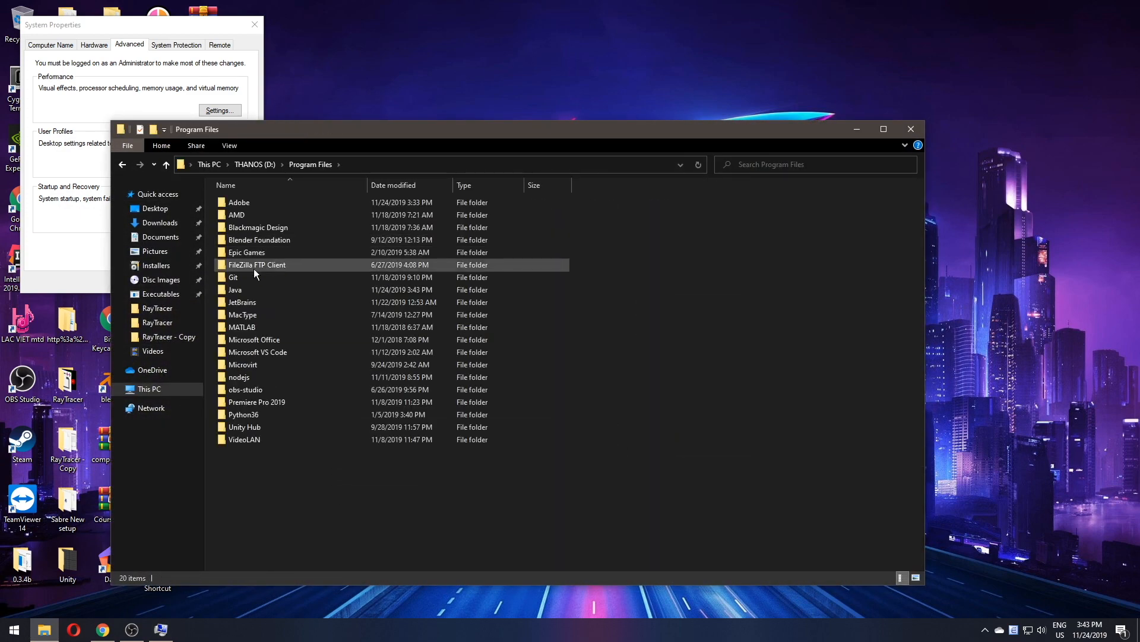
Step: Browse into Java > jdk1.8.0_231 > bin, check javac.exe is there and reveal the full folder path
{"action": "double_click", "coordinate": [235, 290]}
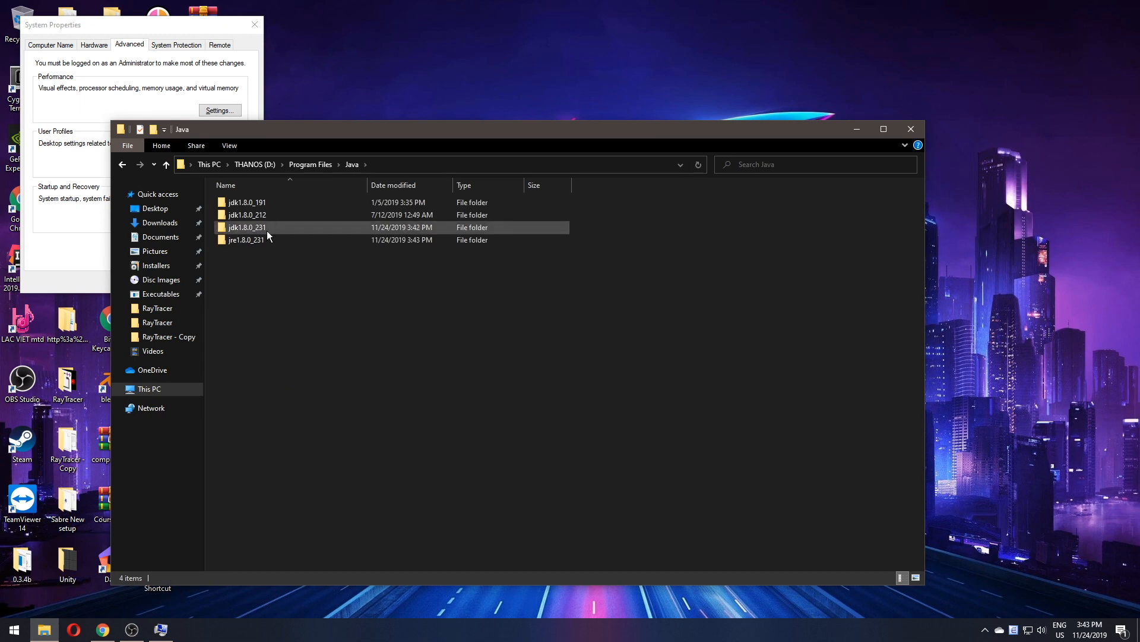
{"action": "double_click", "coordinate": [246, 227]}
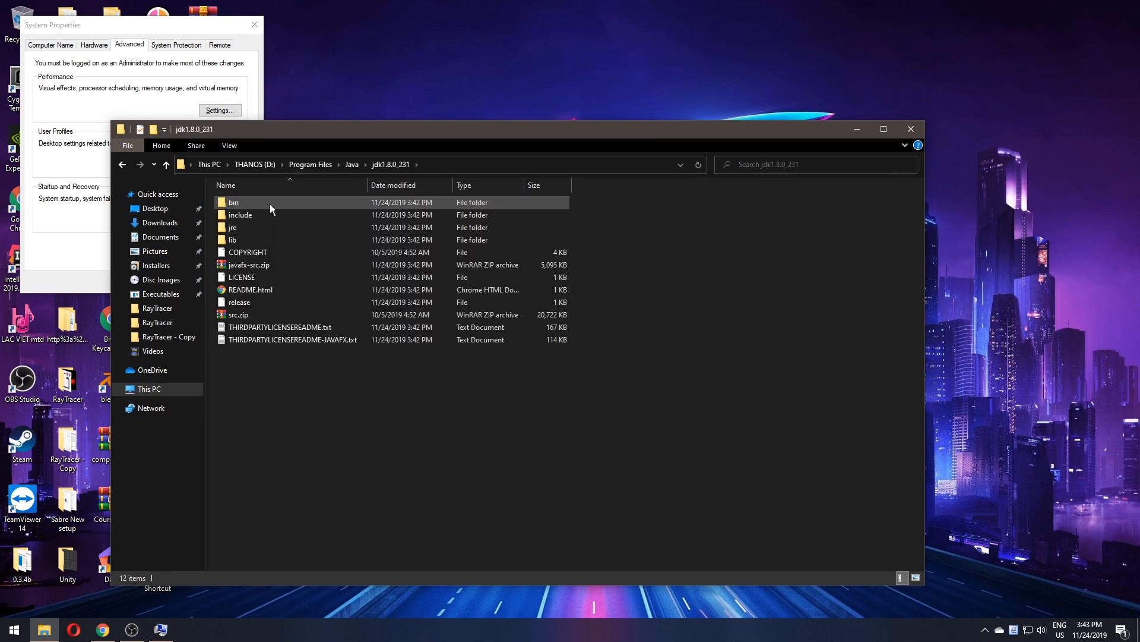
{"action": "double_click", "coordinate": [234, 202]}
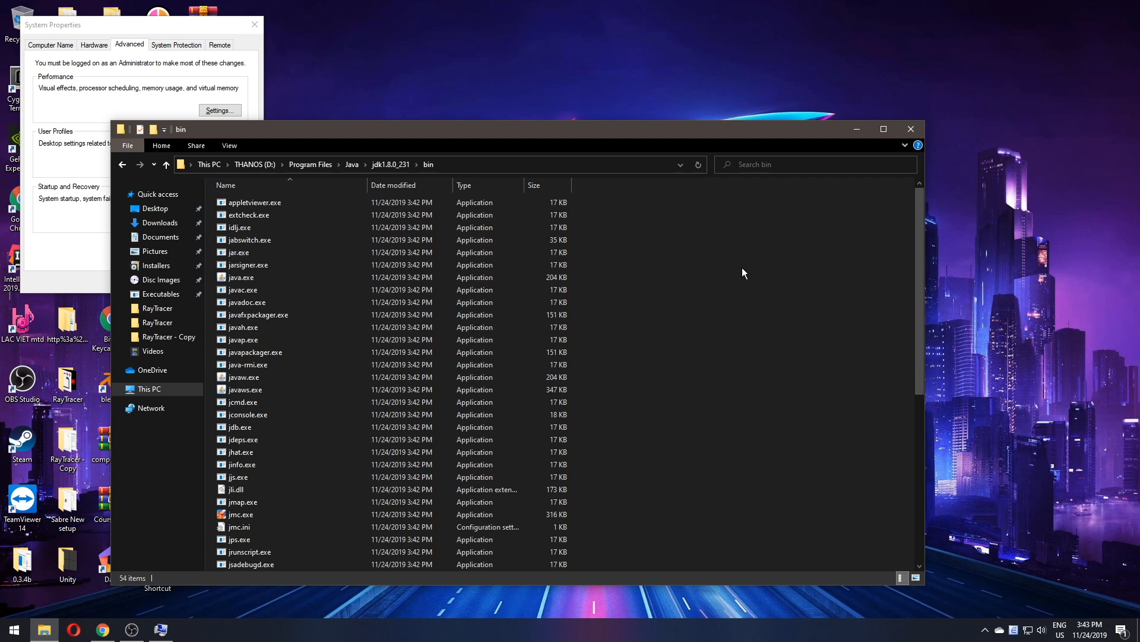
{"action": "scroll", "scroll_direction": "down", "scroll_amount": 3}
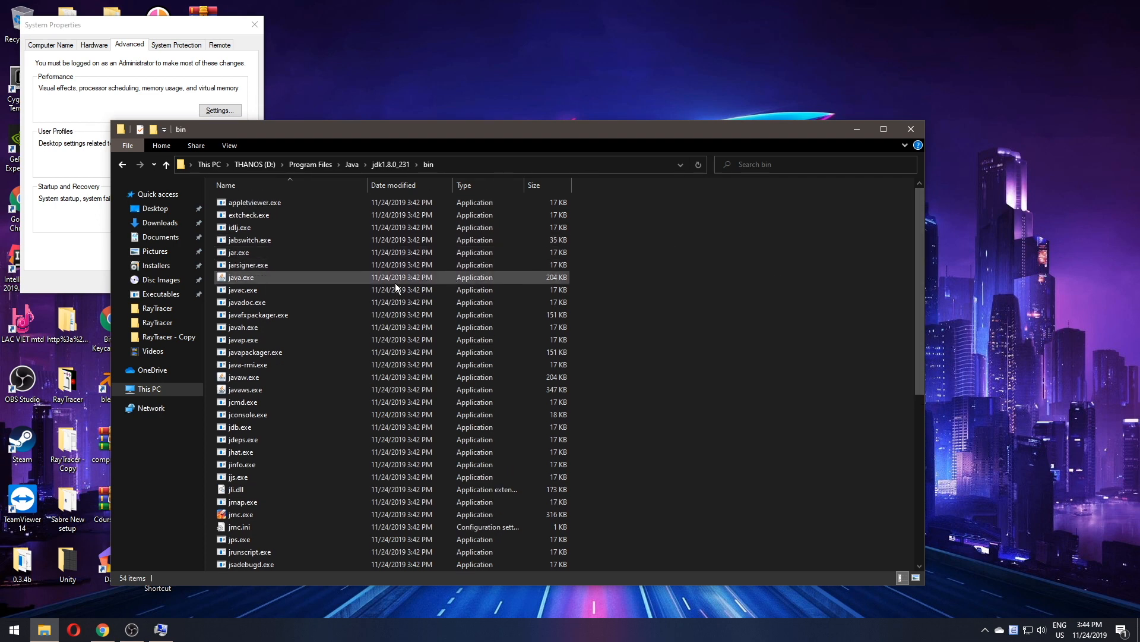
{"action": "left_click", "coordinate": [241, 277]}
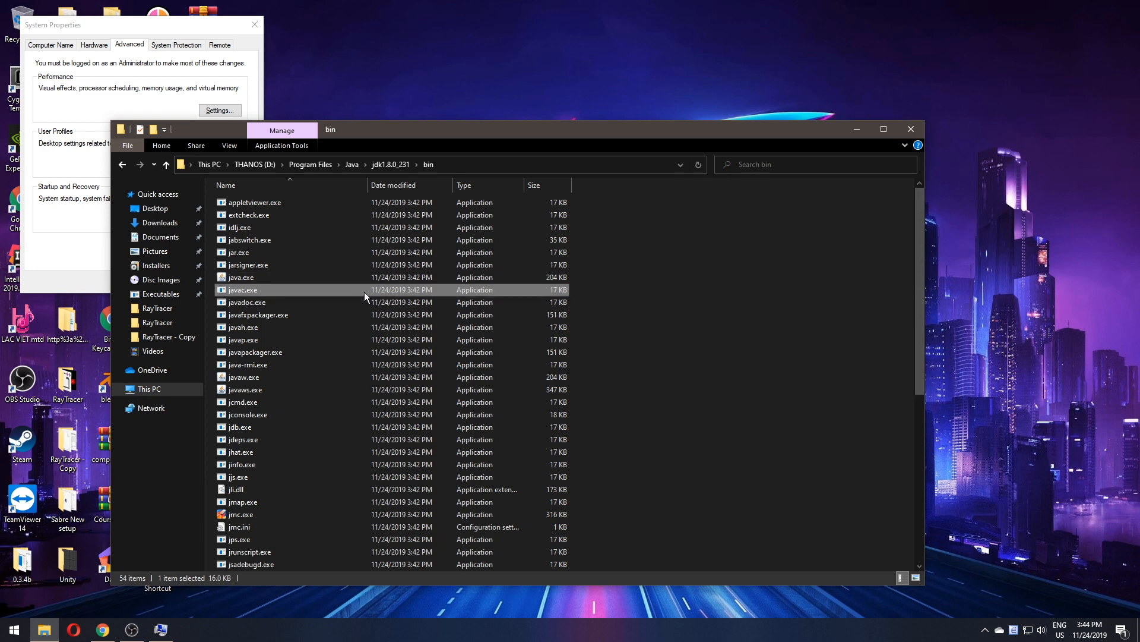
{"action": "left_click", "coordinate": [473, 164]}
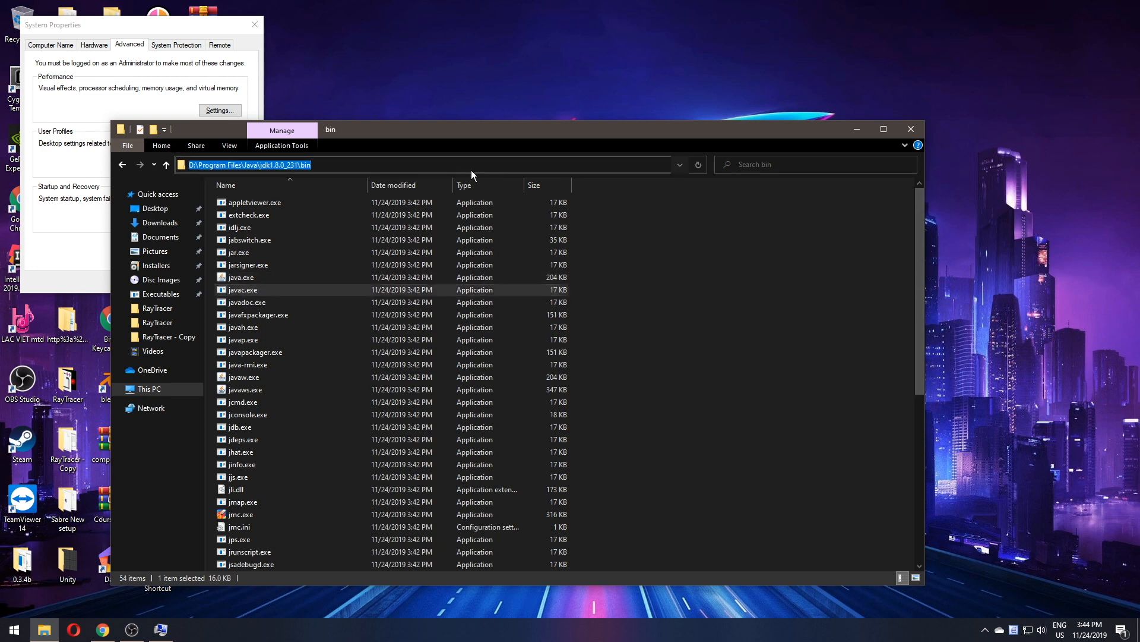
{"action": "mouse_move", "coordinate": [857, 130]}
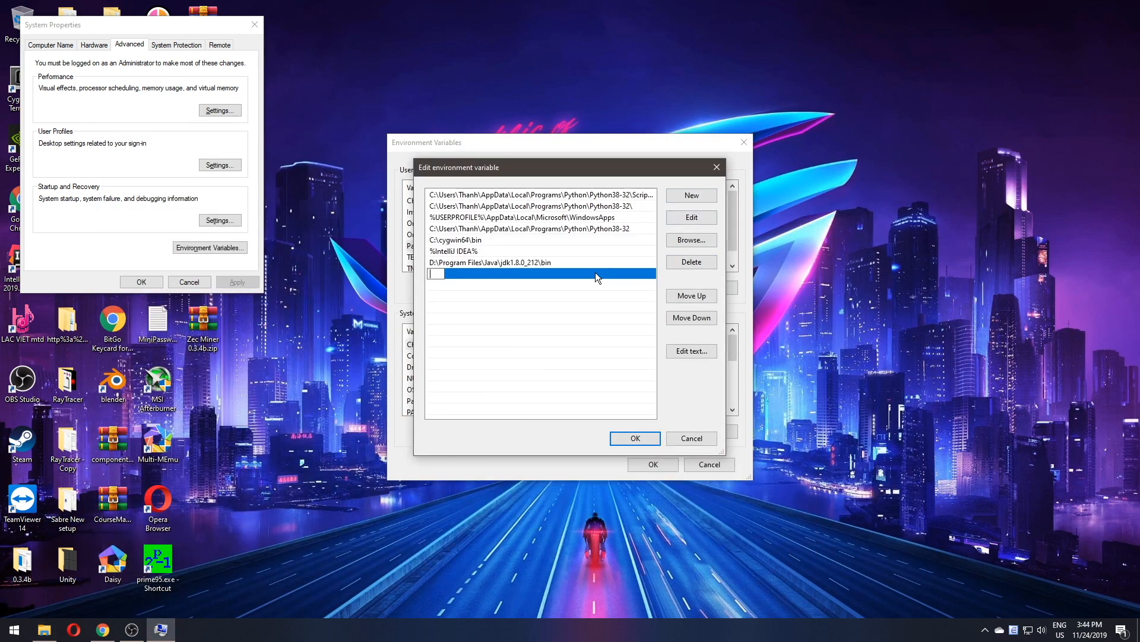
Step: Add the jdk1.8.0_231\bin path, remove it again, keep the jdk1.8.0_212 entry and confirm the dialogs
{"action": "type", "text": "D:\\Program Files\\Java\\jdk1.8.0_231\\bin"}
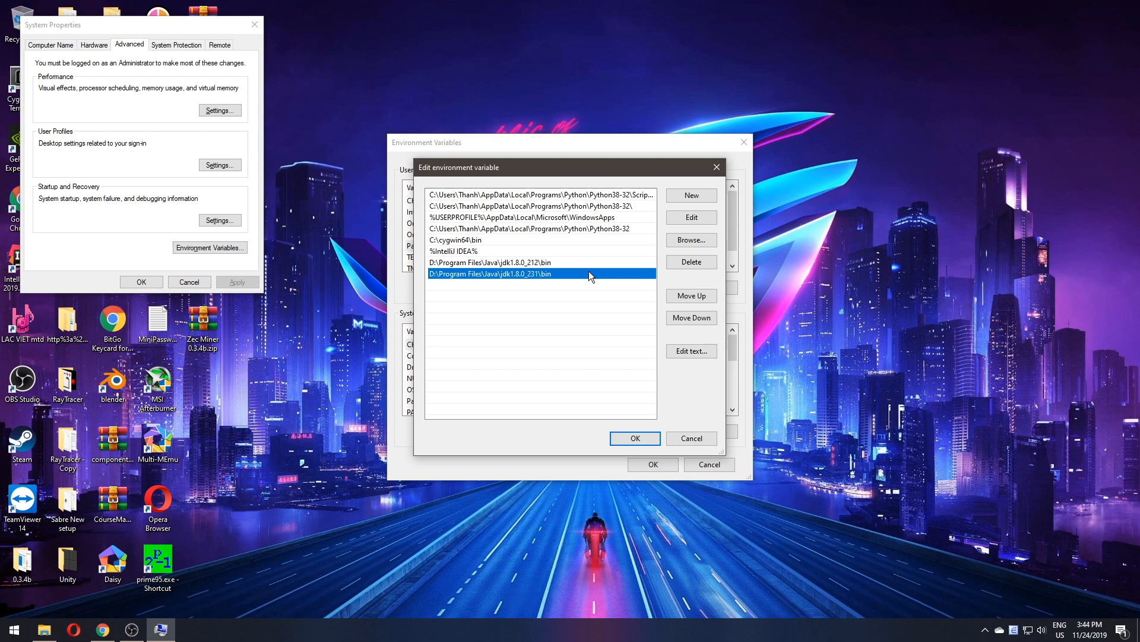
{"action": "left_click", "coordinate": [689, 261]}
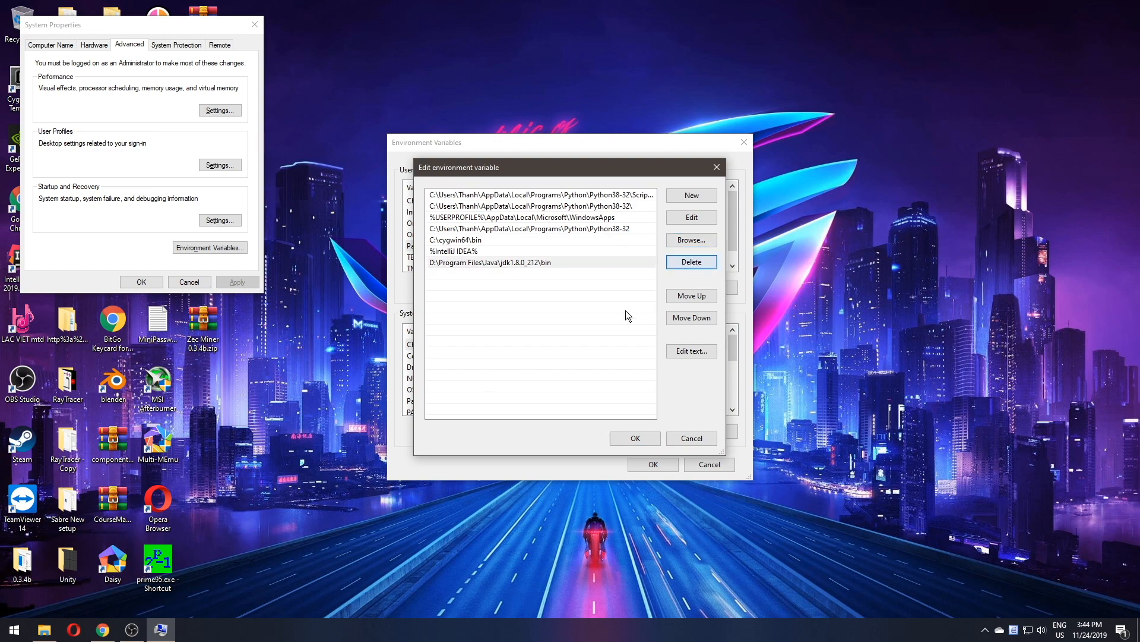
{"action": "left_click", "coordinate": [487, 263]}
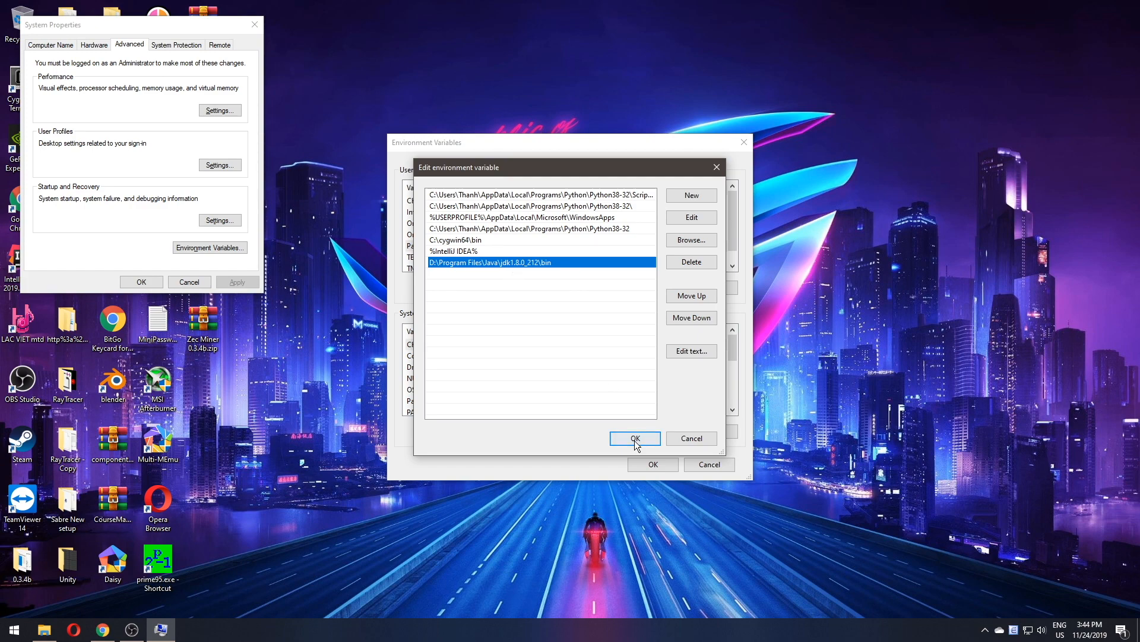
{"action": "left_click", "coordinate": [634, 438]}
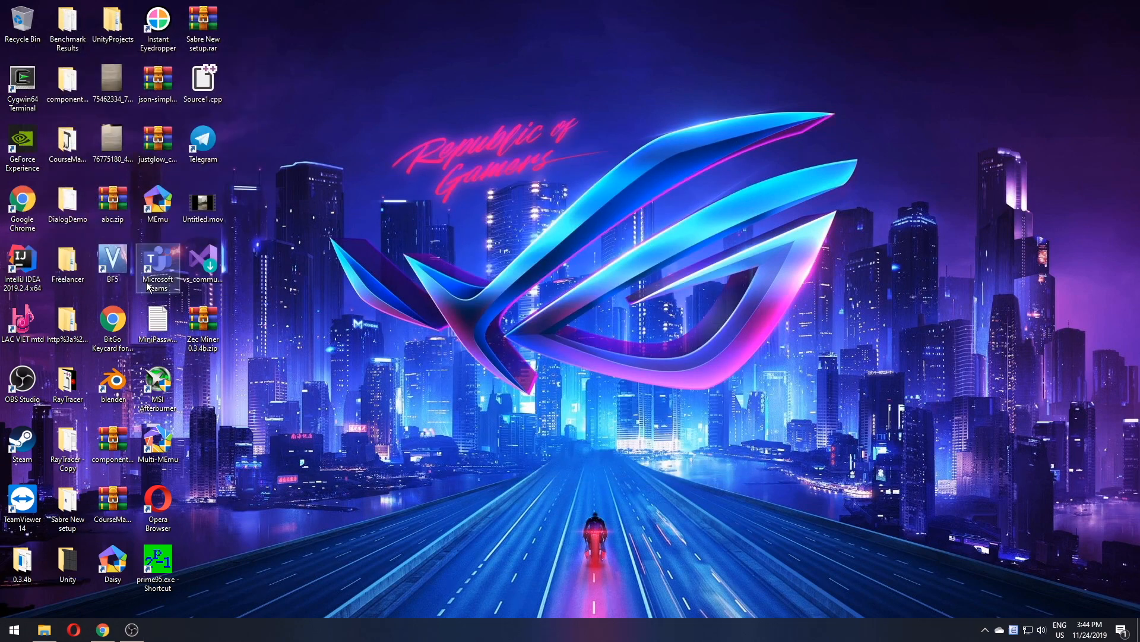
Step: In Command Prompt run javac, javac -version (1.8.0_212) and java -version (1.8.0_231), then reopen system settings
{"action": "type", "text": "cmd"}
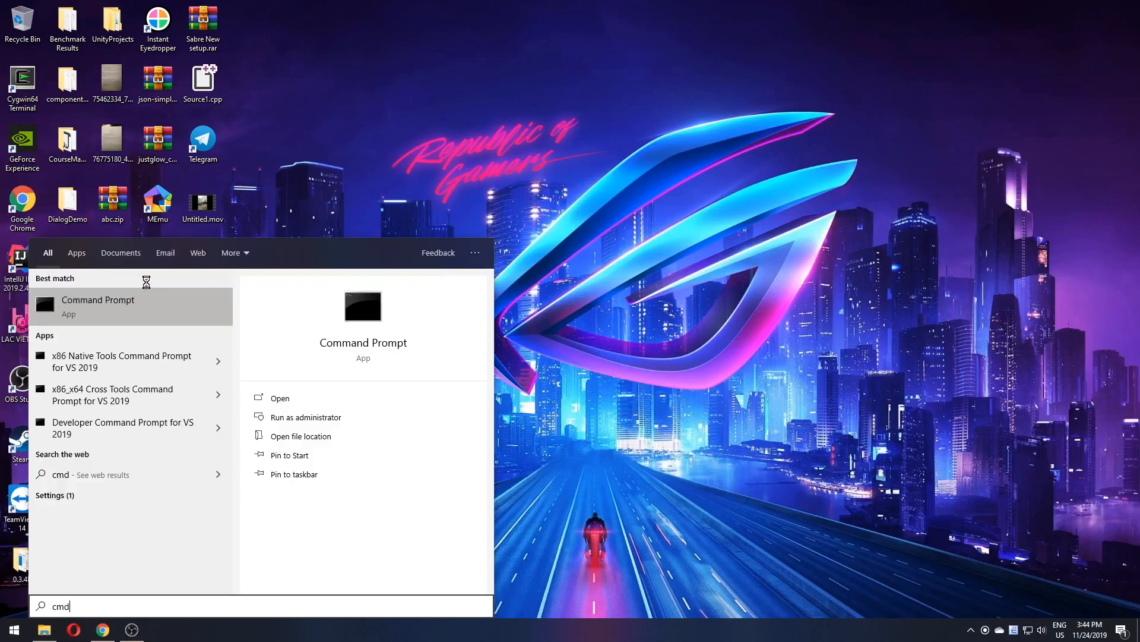
{"action": "left_click", "coordinate": [97, 305]}
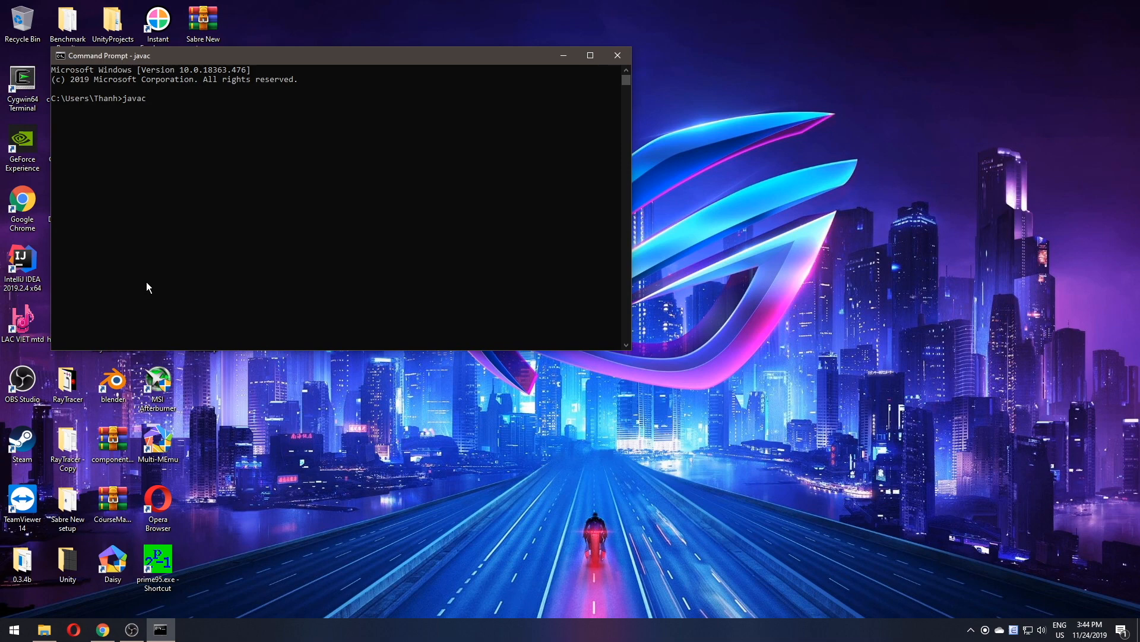
{"action": "key", "text": "enter"}
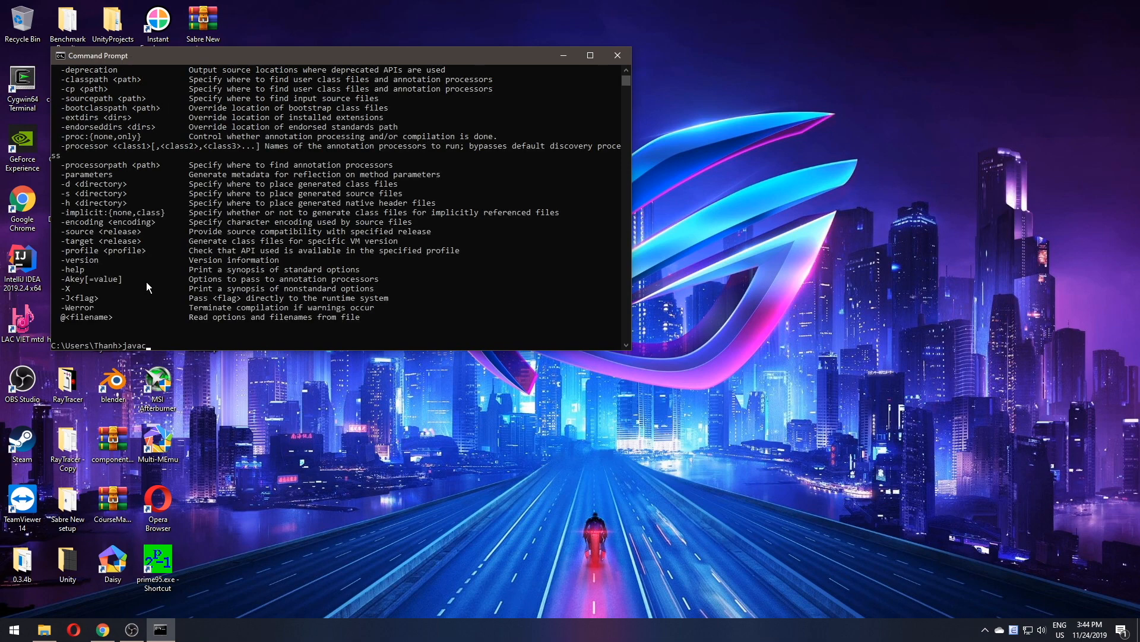
{"action": "type", "text": "javac -v"}
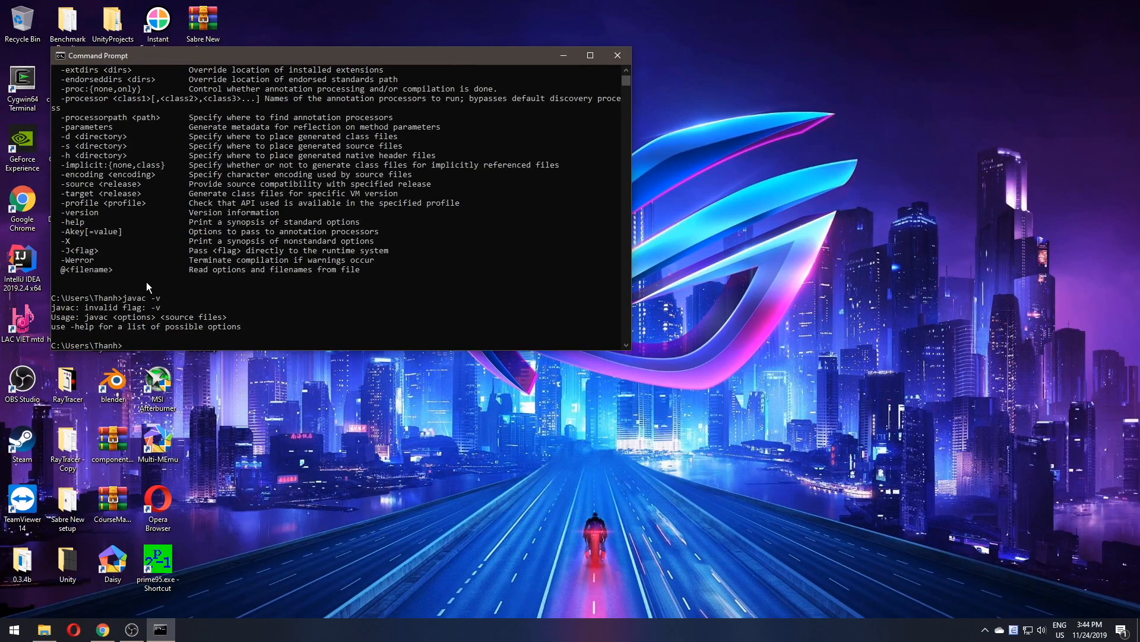
{"action": "type", "text": "javac -version"}
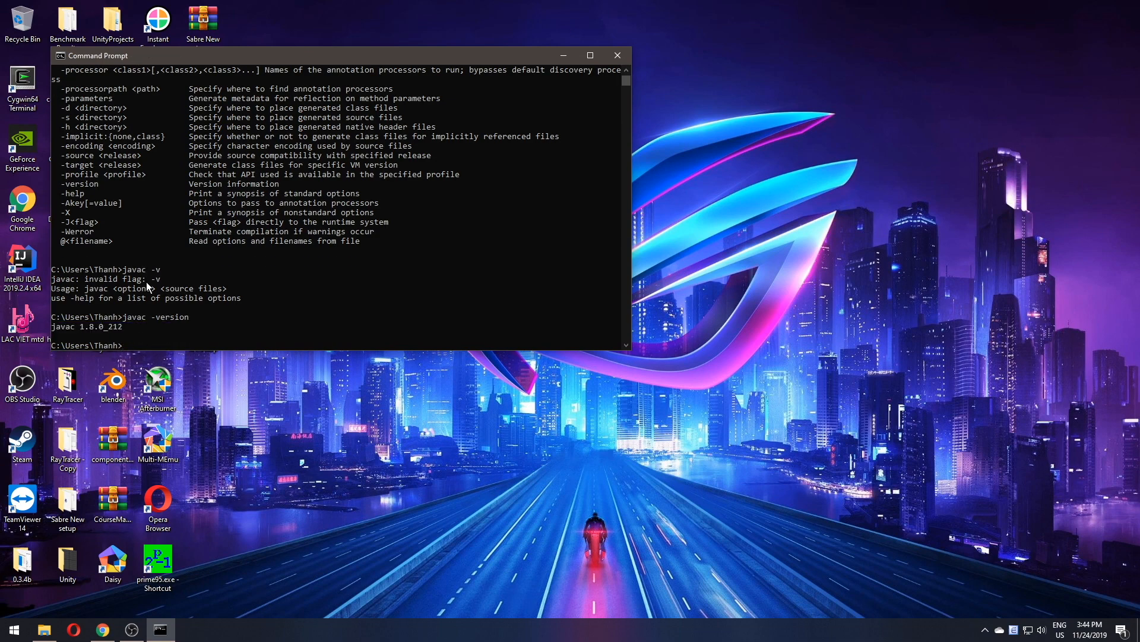
{"action": "type", "text": "java -version"}
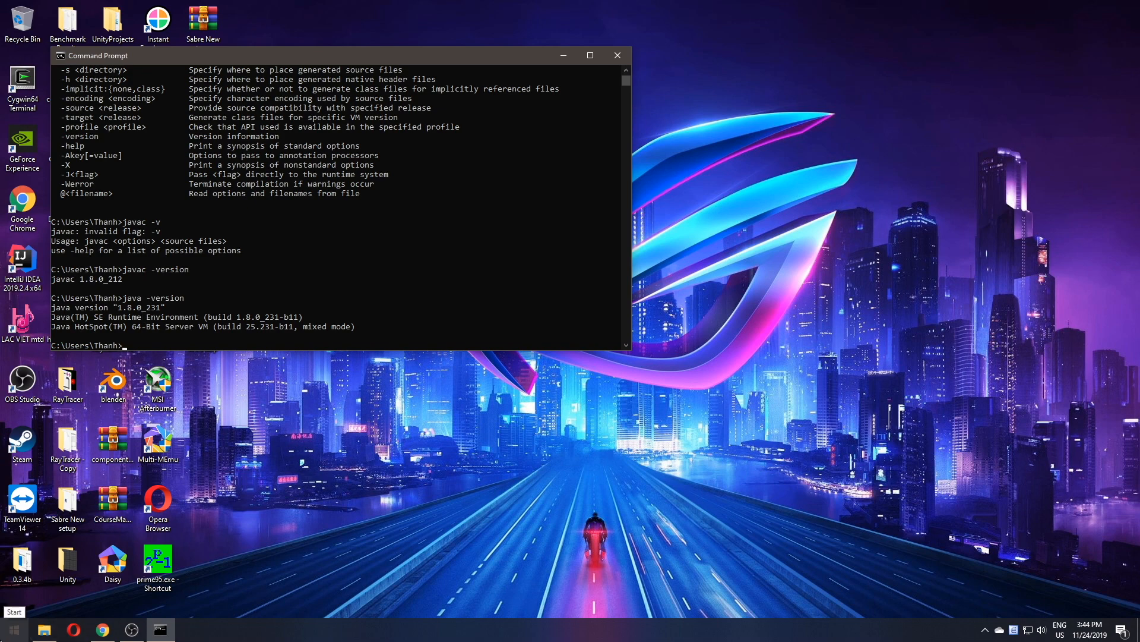
{"action": "right_click", "coordinate": [12, 629]}
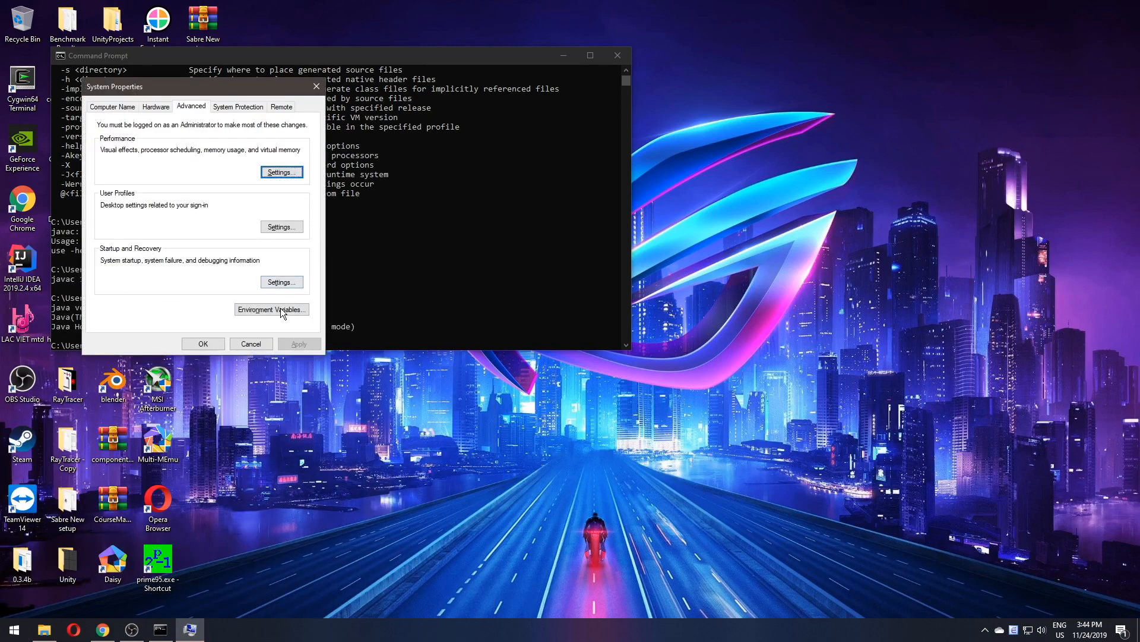
Step: Add the jdk1.8.0_231 bin folder to the user Path, confirm the dialogs, and try javac -version in cmd
{"action": "left_click", "coordinate": [271, 309]}
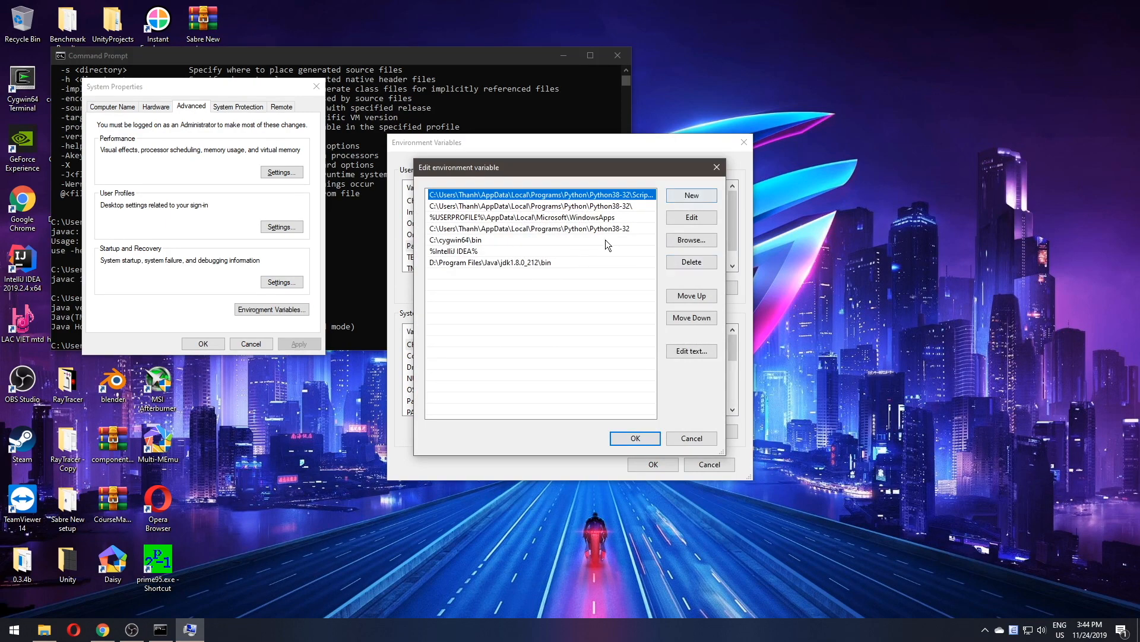
{"action": "left_click", "coordinate": [689, 195]}
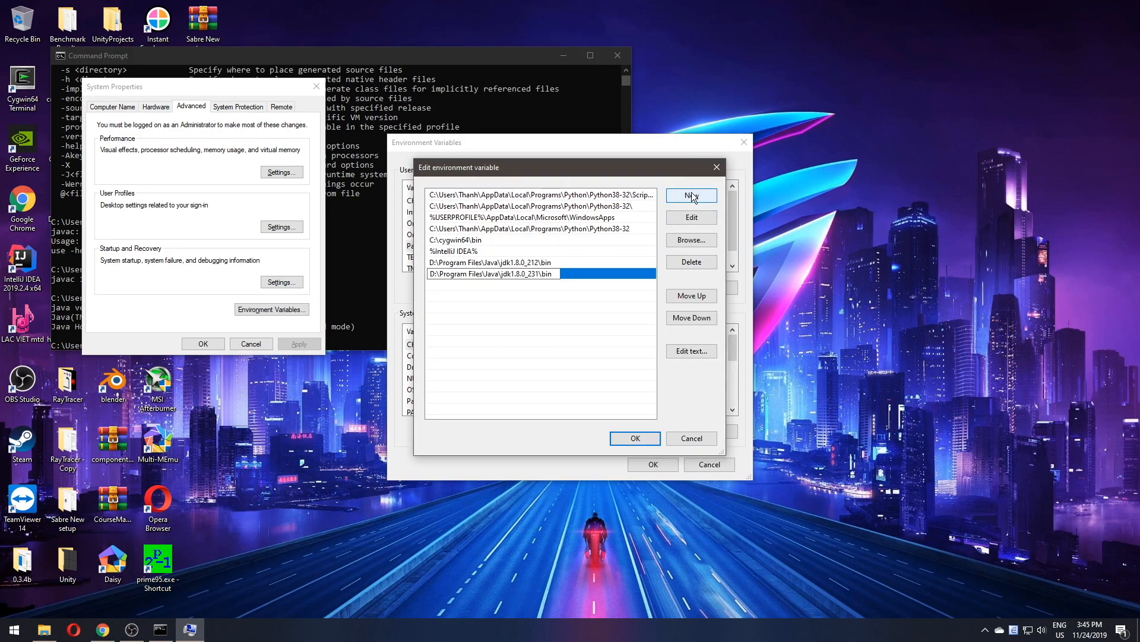
{"action": "left_click", "coordinate": [690, 318]}
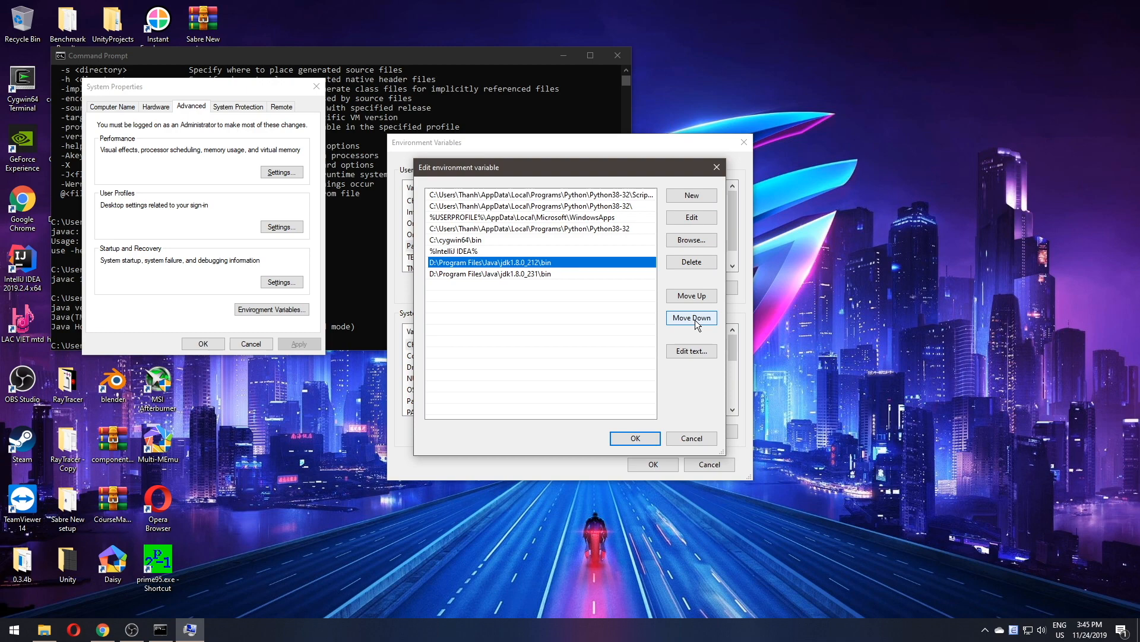
{"action": "left_click", "coordinate": [633, 438]}
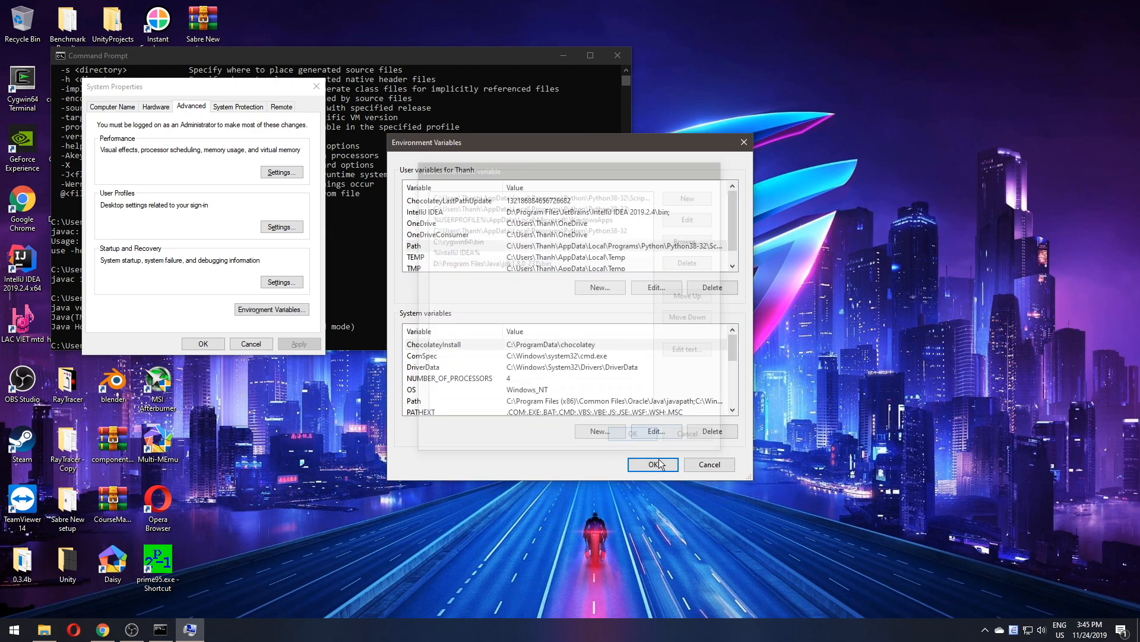
{"action": "left_click", "coordinate": [651, 465]}
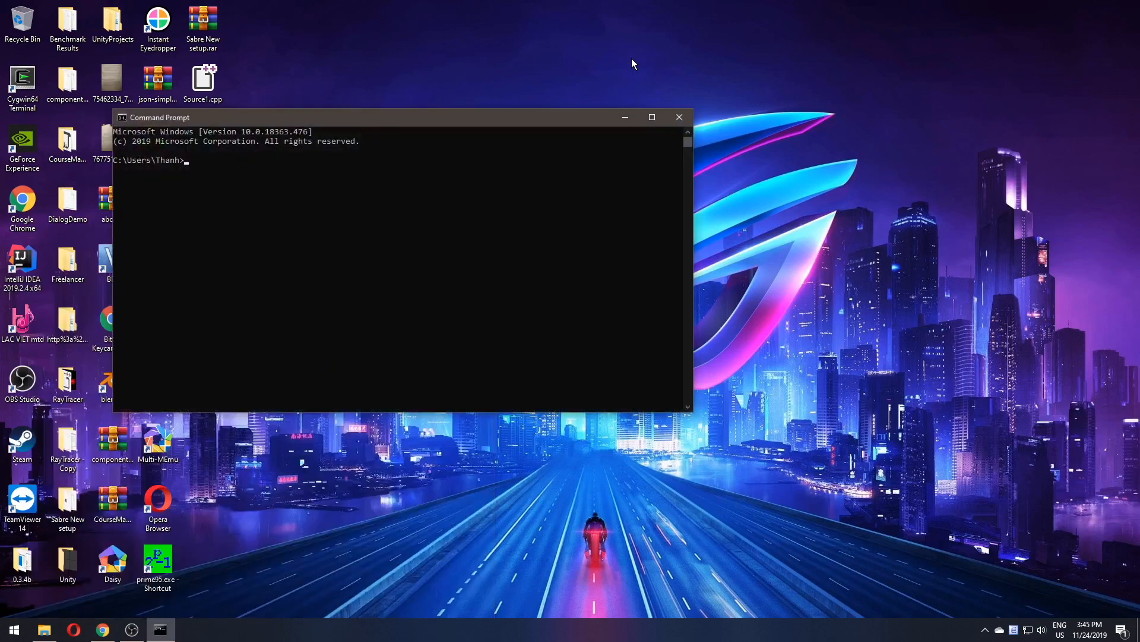
{"action": "type", "text": "javac -versin"}
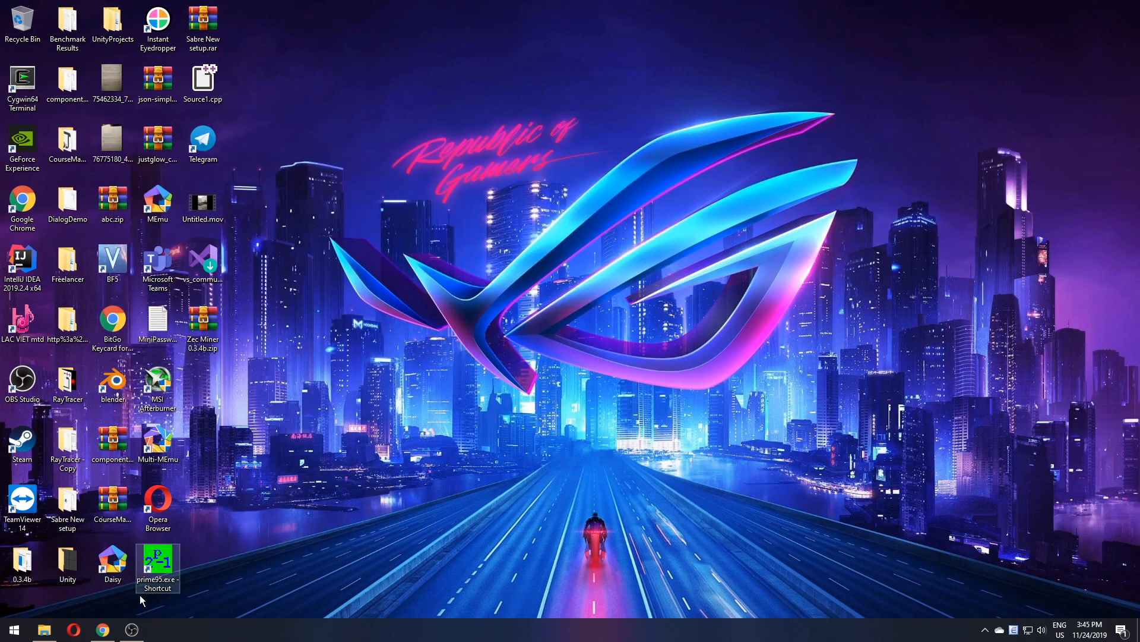
Step: Download the VS Code Windows user installer from code.visualstudio.com to D:\Installers and launch it
{"action": "left_click", "coordinate": [102, 630]}
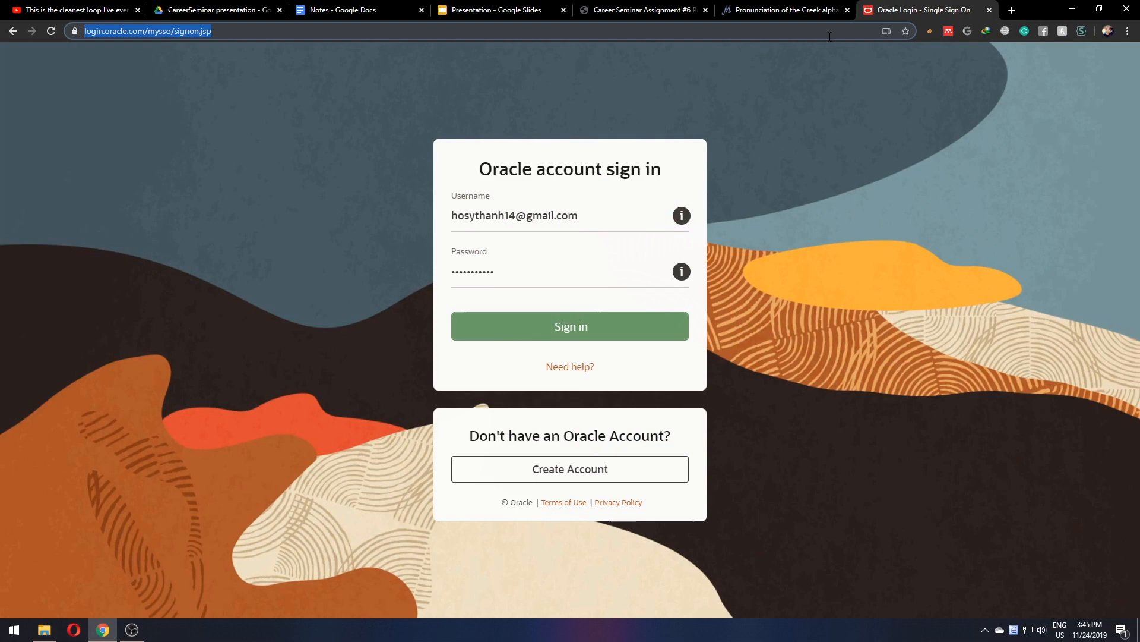
{"action": "type", "text": "vs co"}
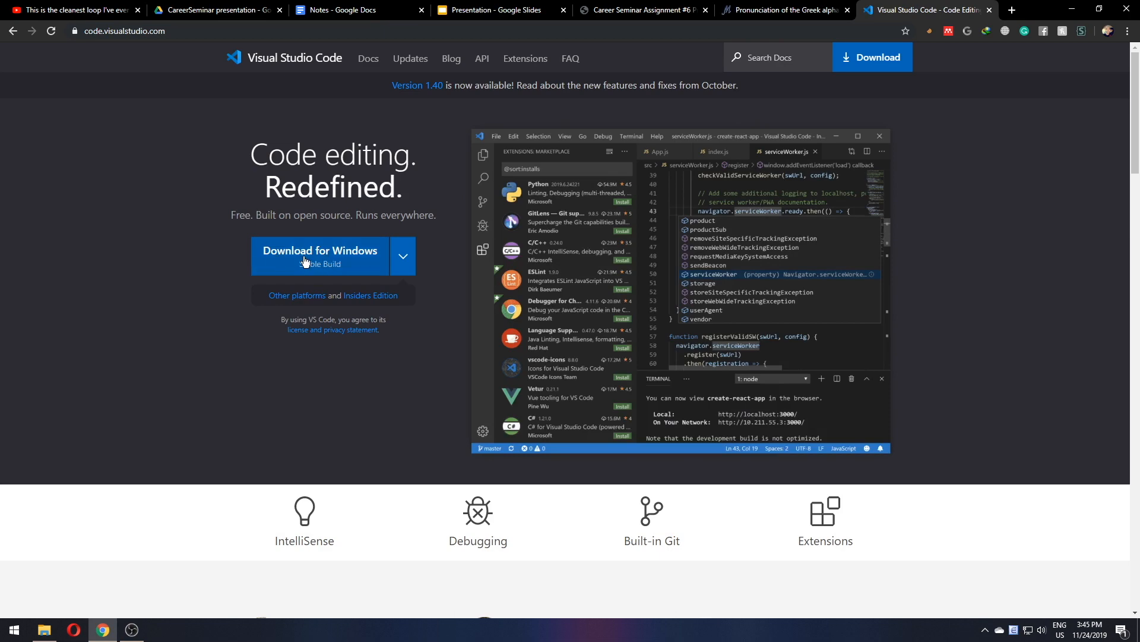
{"action": "left_click", "coordinate": [320, 255]}
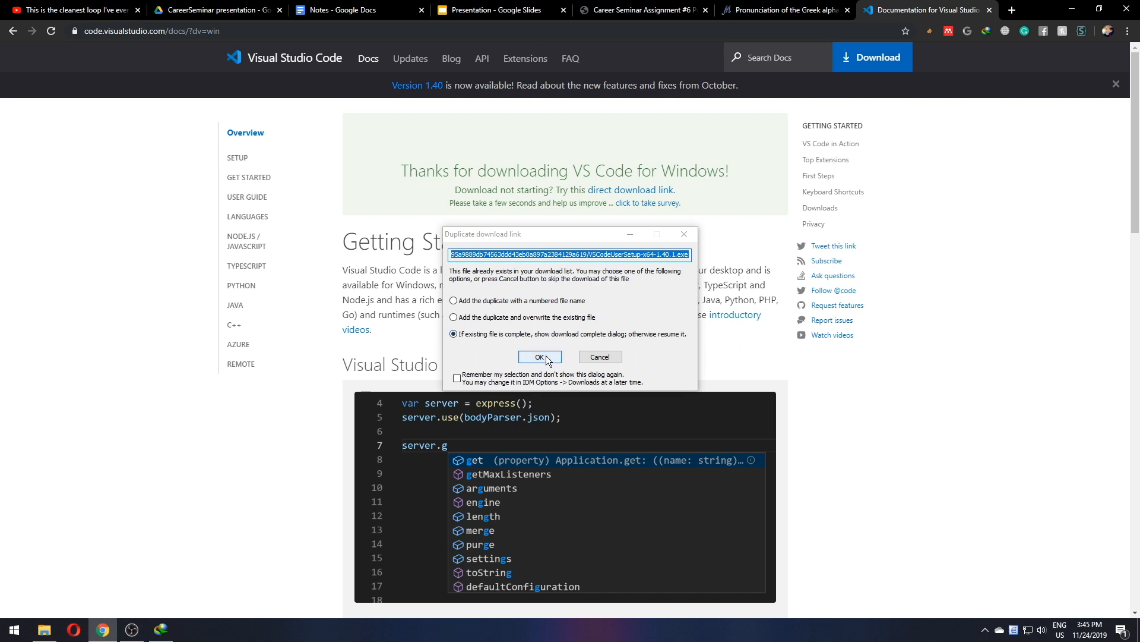
{"action": "left_click", "coordinate": [539, 356]}
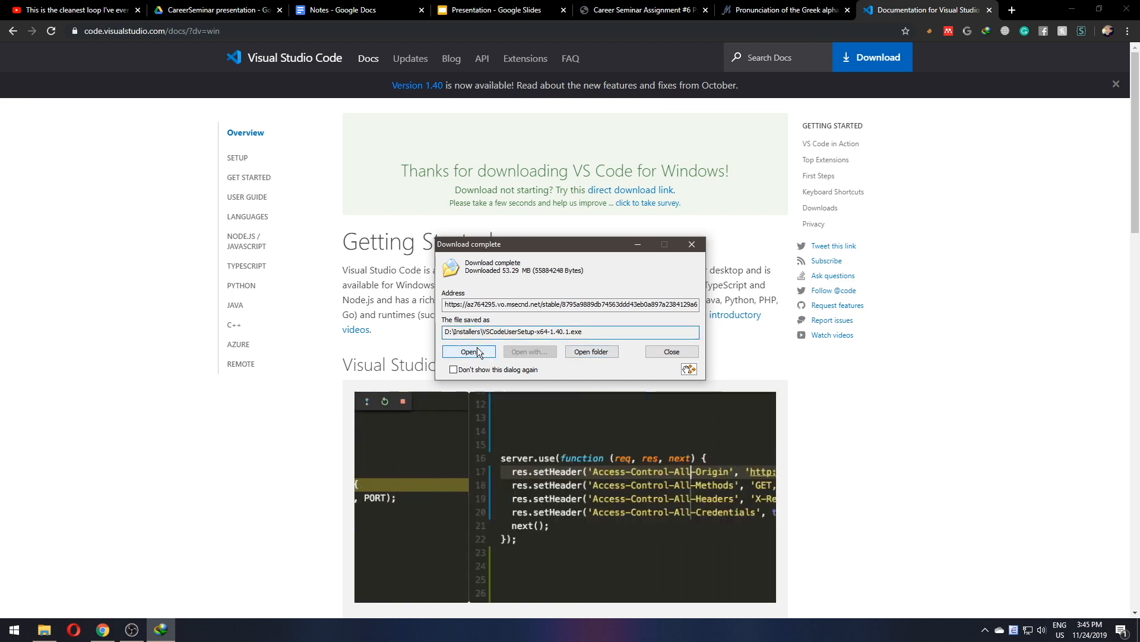
{"action": "left_click", "coordinate": [468, 352]}
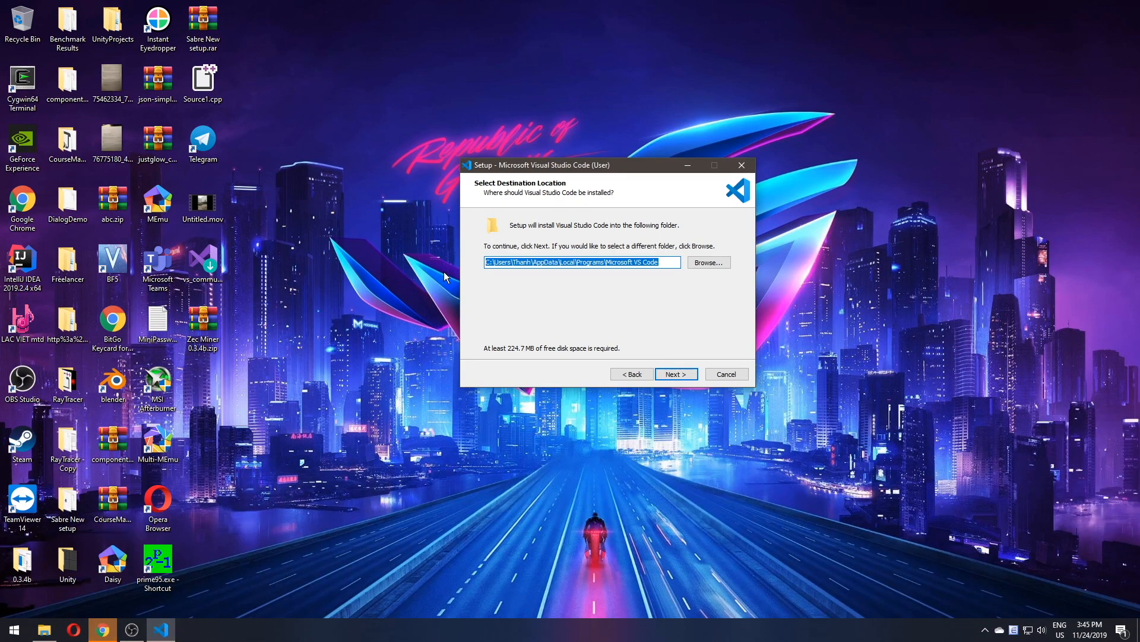
Step: Install VS Code into D:\Program Files\Microsoft VS Code, overwriting the existing folder with Add to PATH kept, and finish
{"action": "left_click", "coordinate": [600, 261]}
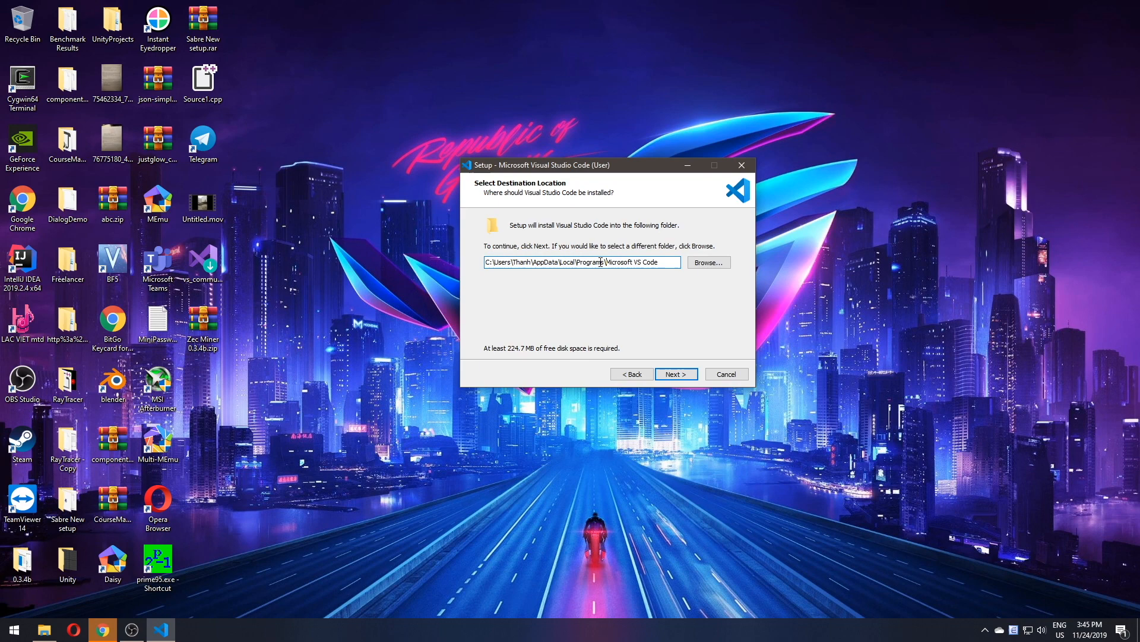
{"action": "type", "text": "D:\\Microsoft VS Code"}
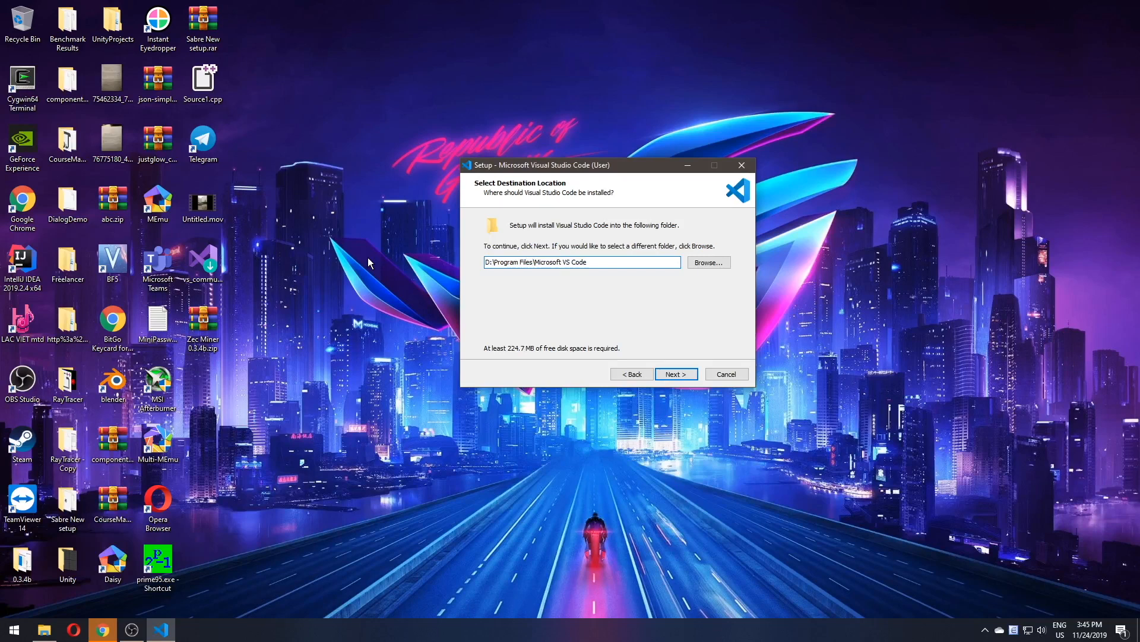
{"action": "left_click", "coordinate": [675, 373]}
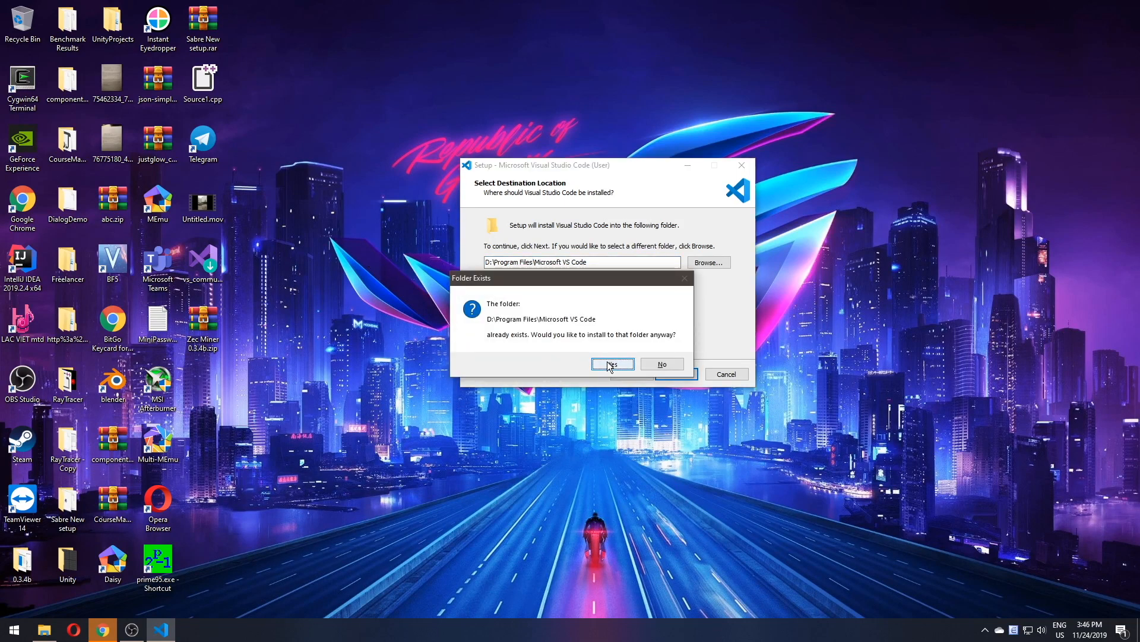
{"action": "left_click", "coordinate": [611, 365]}
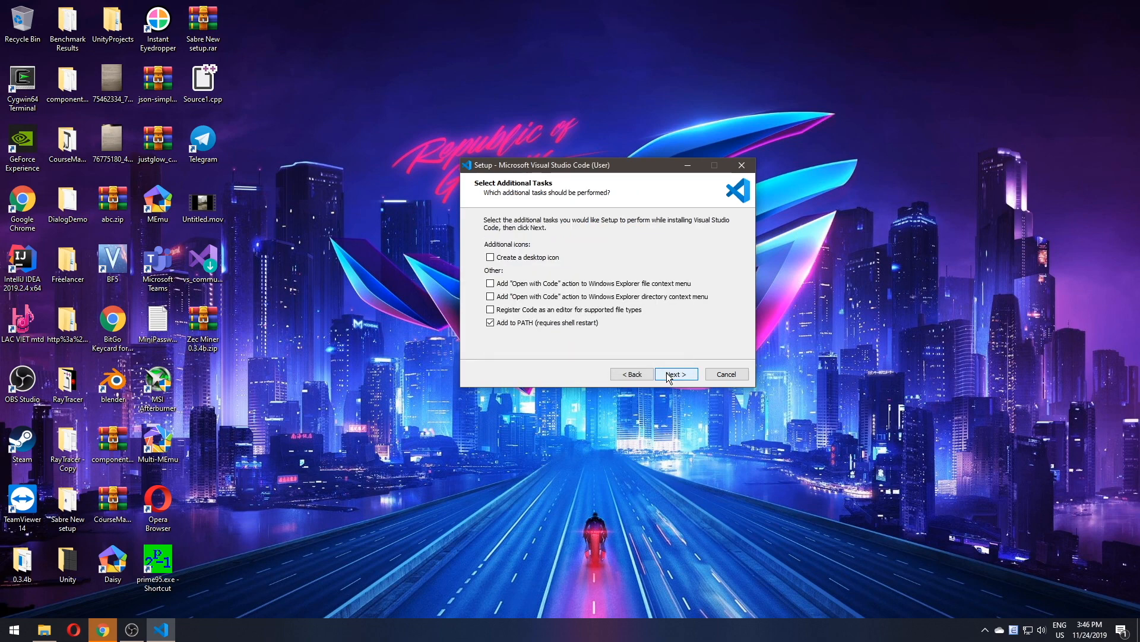
{"action": "mouse_move", "coordinate": [649, 373]}
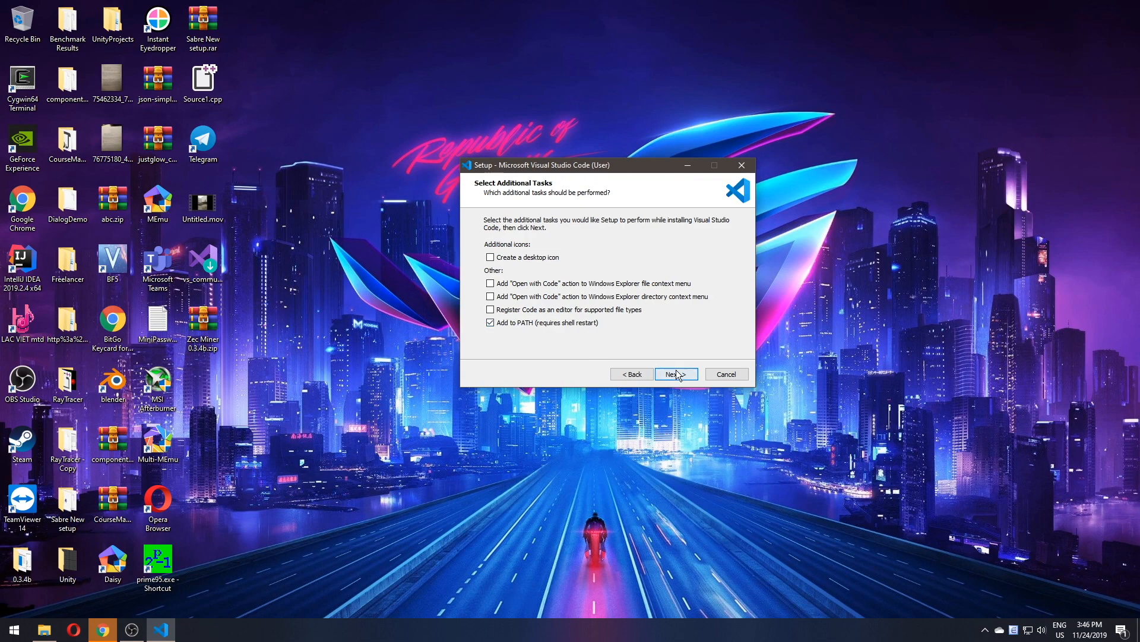
{"action": "left_click", "coordinate": [675, 373]}
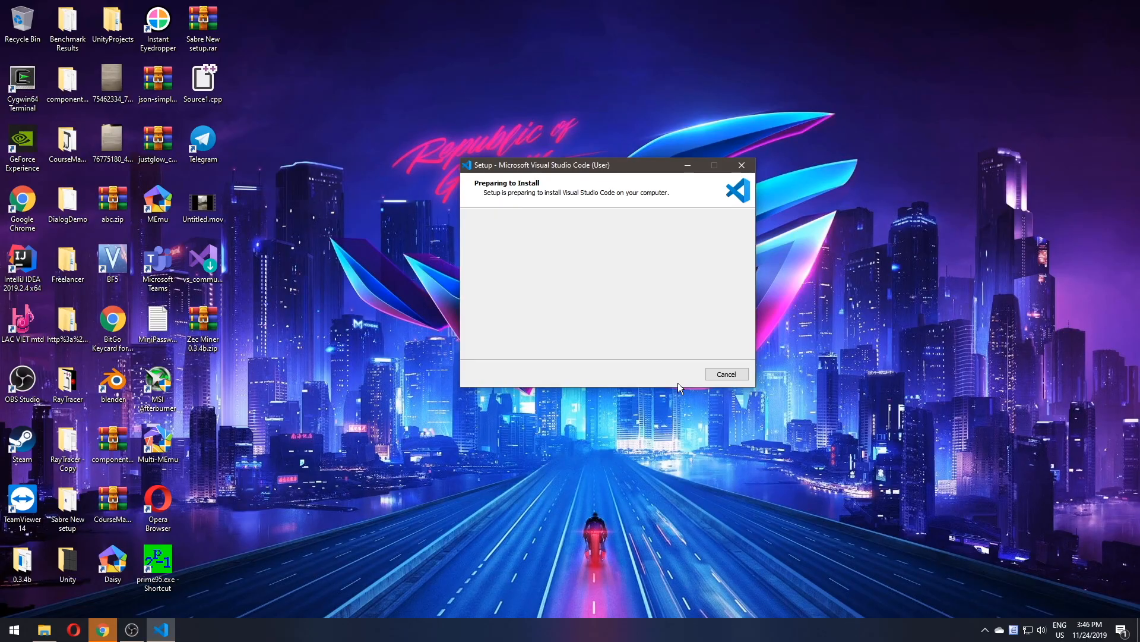
{"action": "mouse_move", "coordinate": [559, 166]}
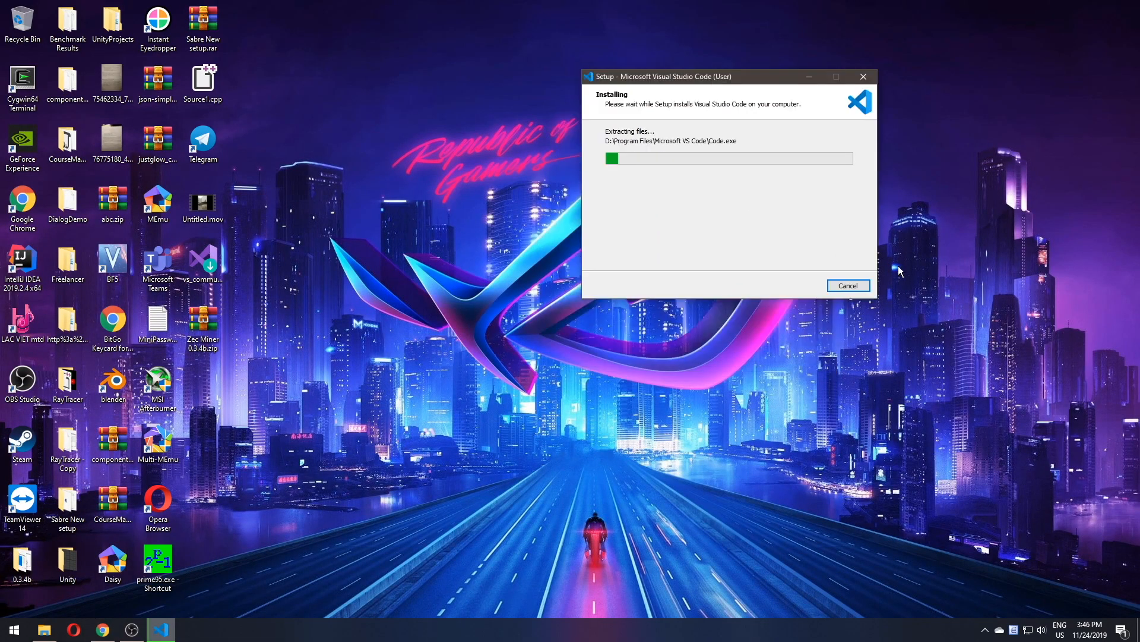
{"action": "mouse_move", "coordinate": [974, 313]}
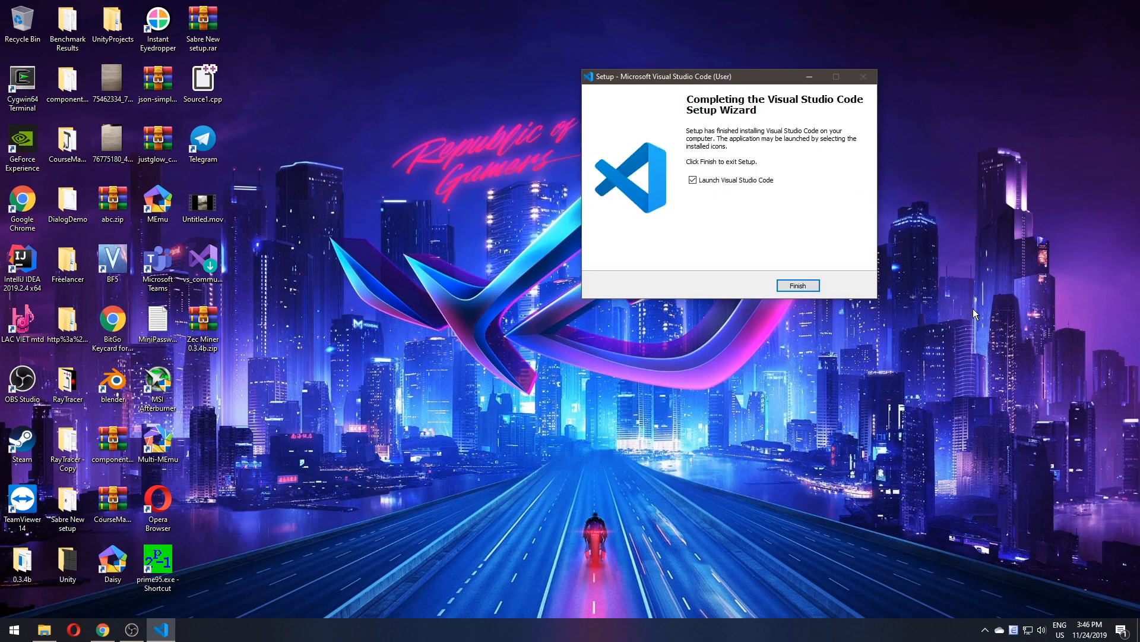
{"action": "left_click", "coordinate": [797, 285]}
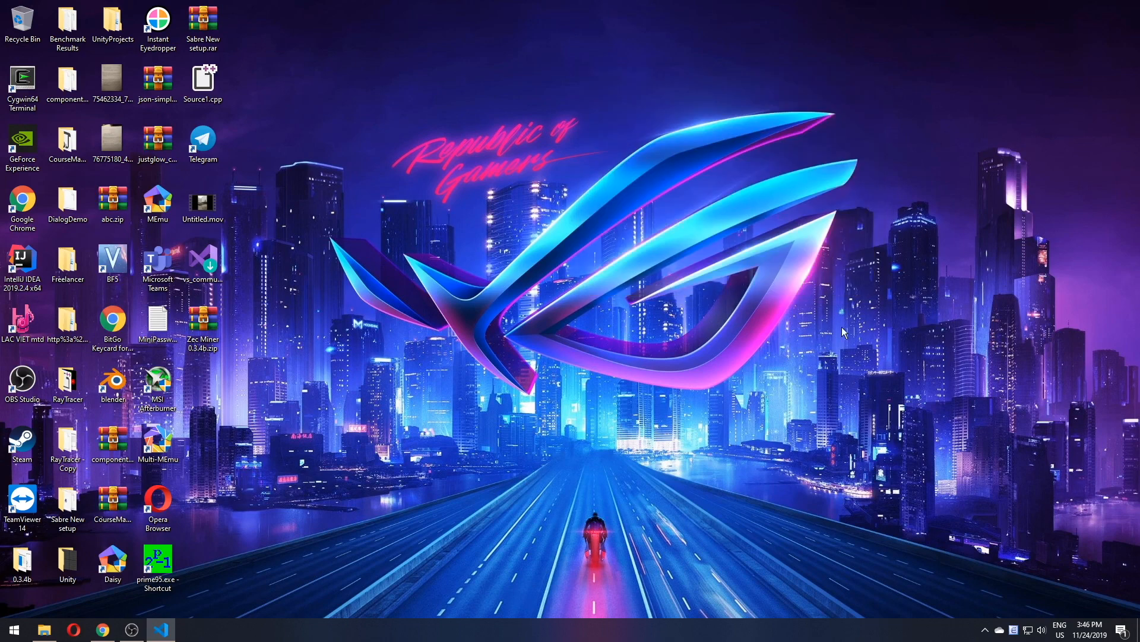
Step: Close the scene.cpp tab, hide the terminal panel, and bring the PowerShell terminal back with Ctrl+`
{"action": "left_click", "coordinate": [161, 630]}
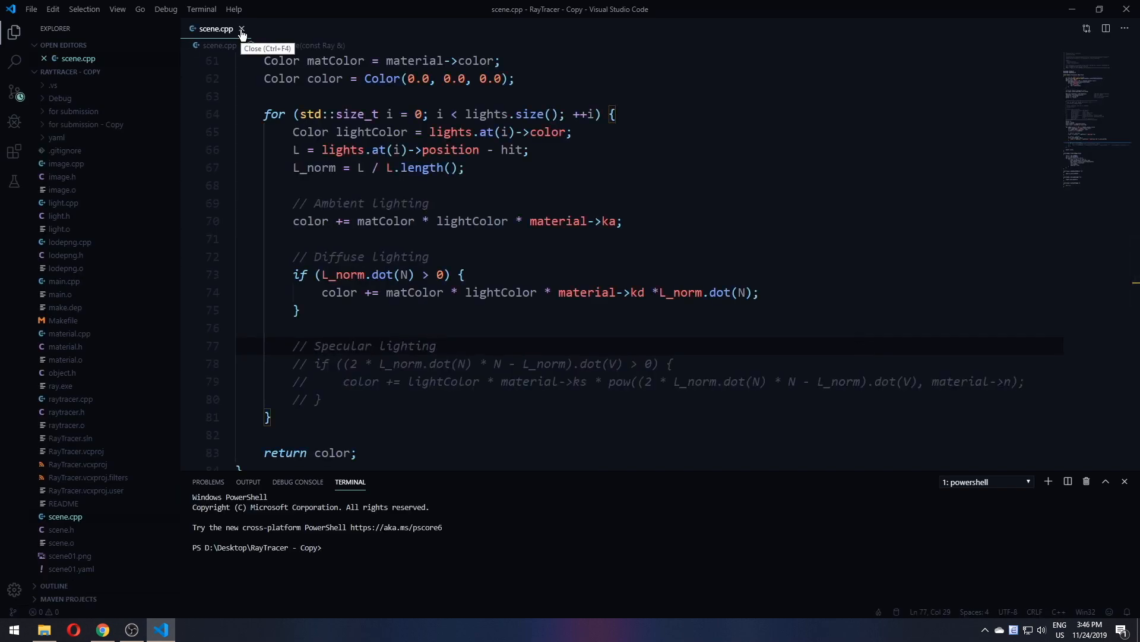
{"action": "left_click", "coordinate": [241, 28]}
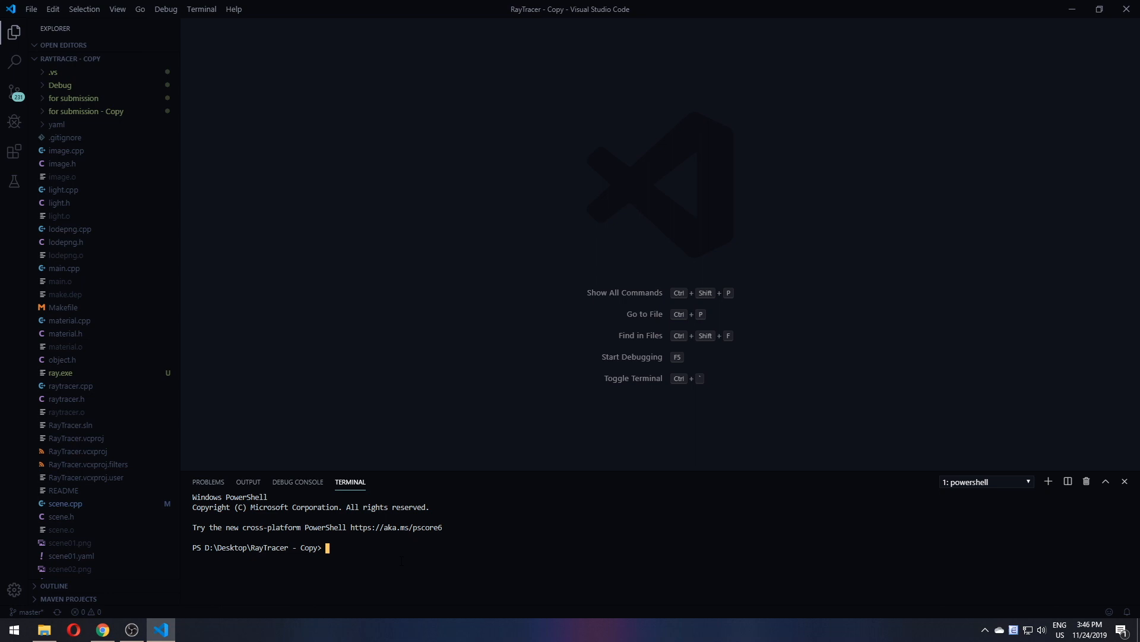
{"action": "left_click", "coordinate": [1125, 481]}
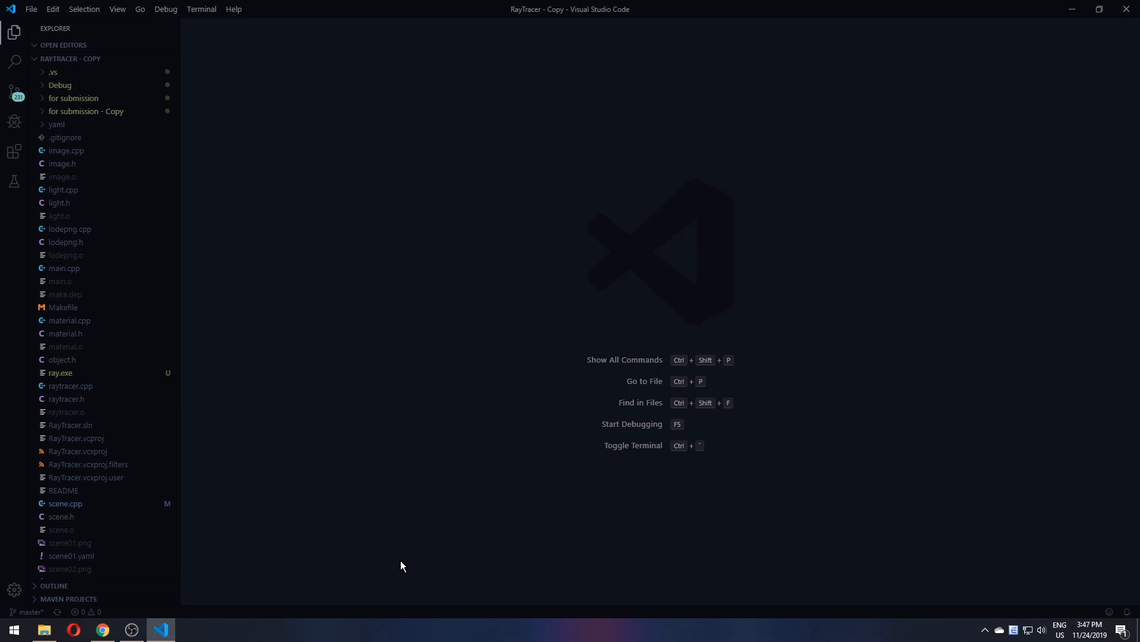
{"action": "key", "text": "ctrl+`"}
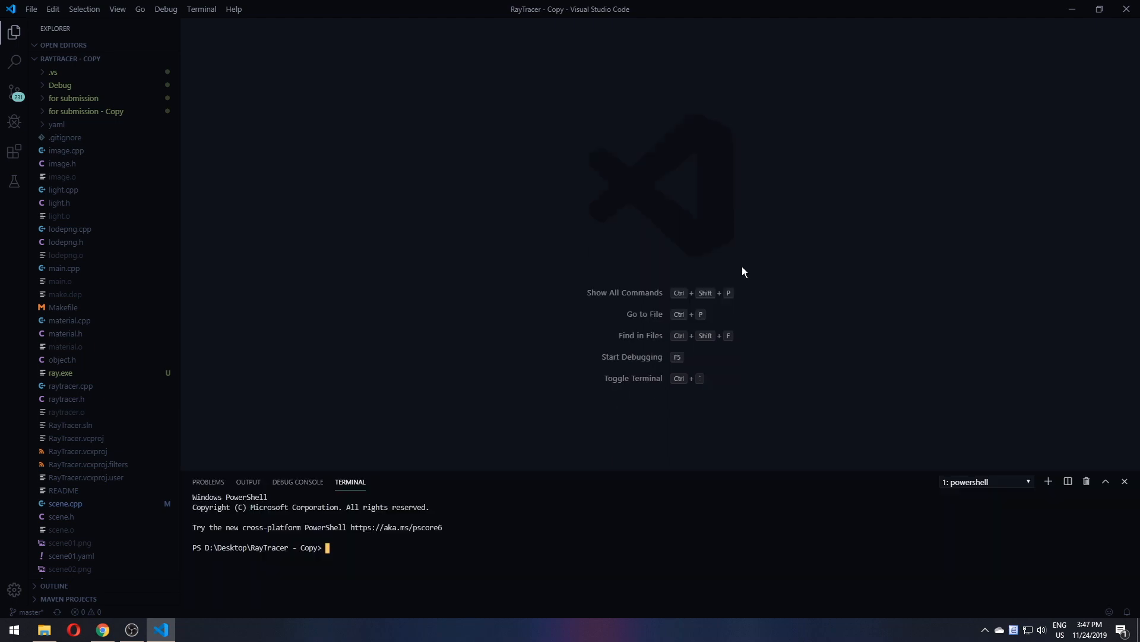
{"action": "left_click", "coordinate": [1072, 9]}
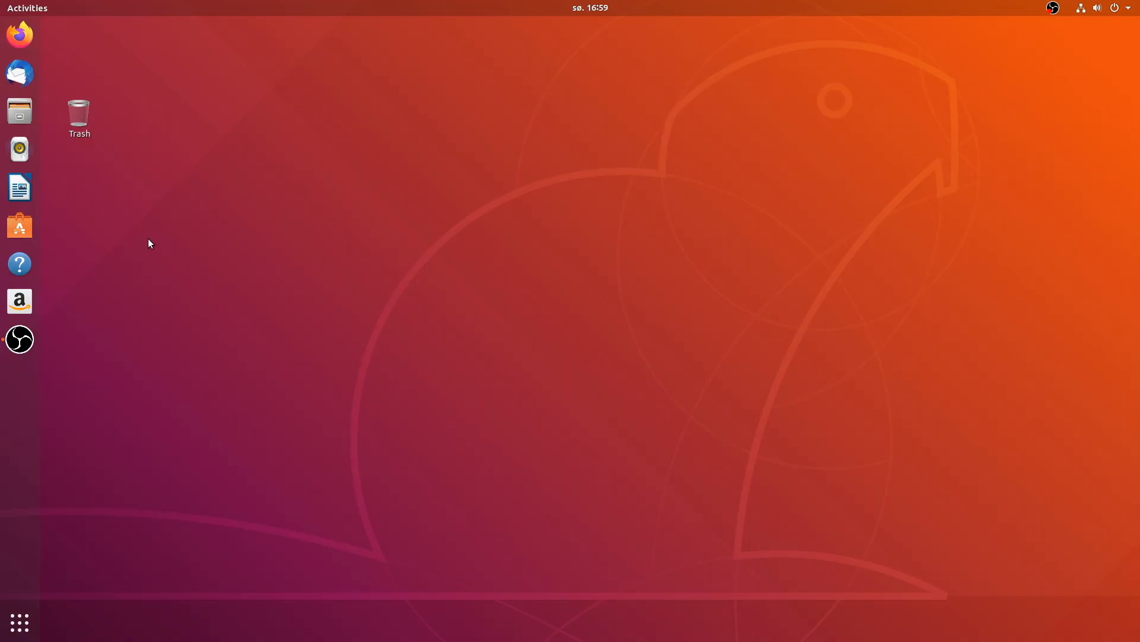
{"action": "mouse_move", "coordinate": [21, 34]}
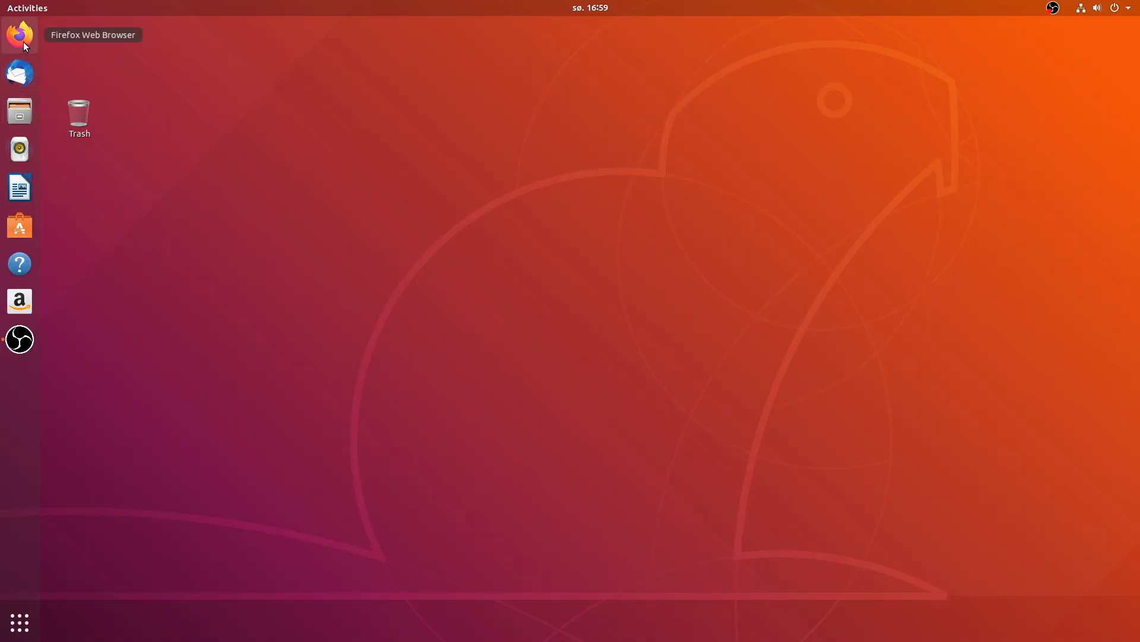
Step: Launch Firefox from the Ubuntu dock and search Google for "download jdk"
{"action": "left_click", "coordinate": [21, 34]}
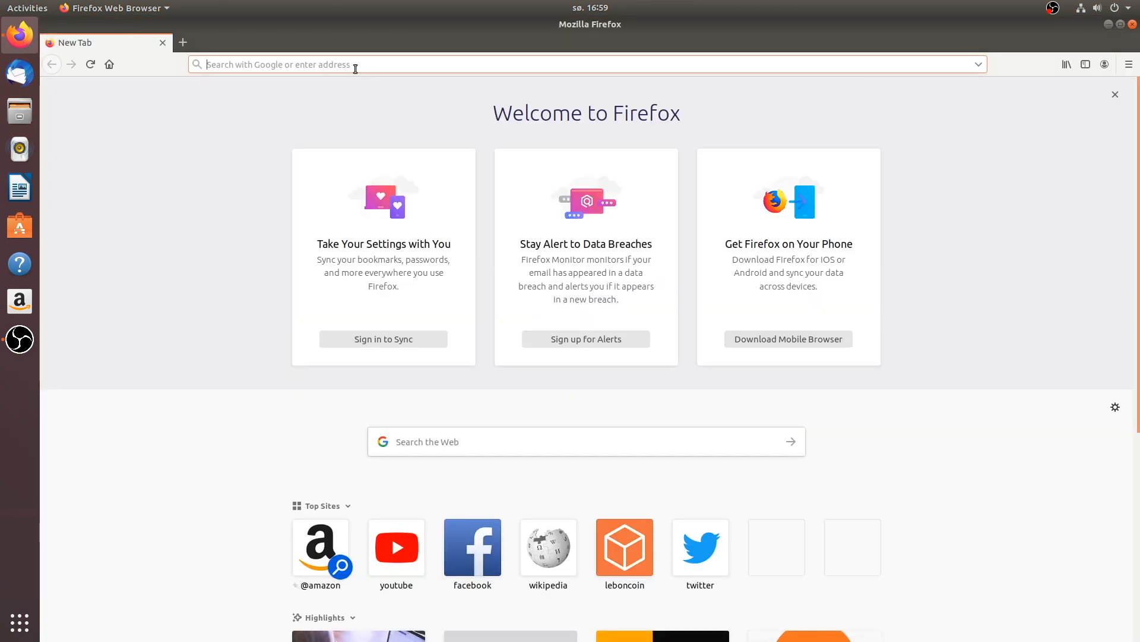
{"action": "type", "text": "download+jdk&ie=utf-8&oe=utf-8"}
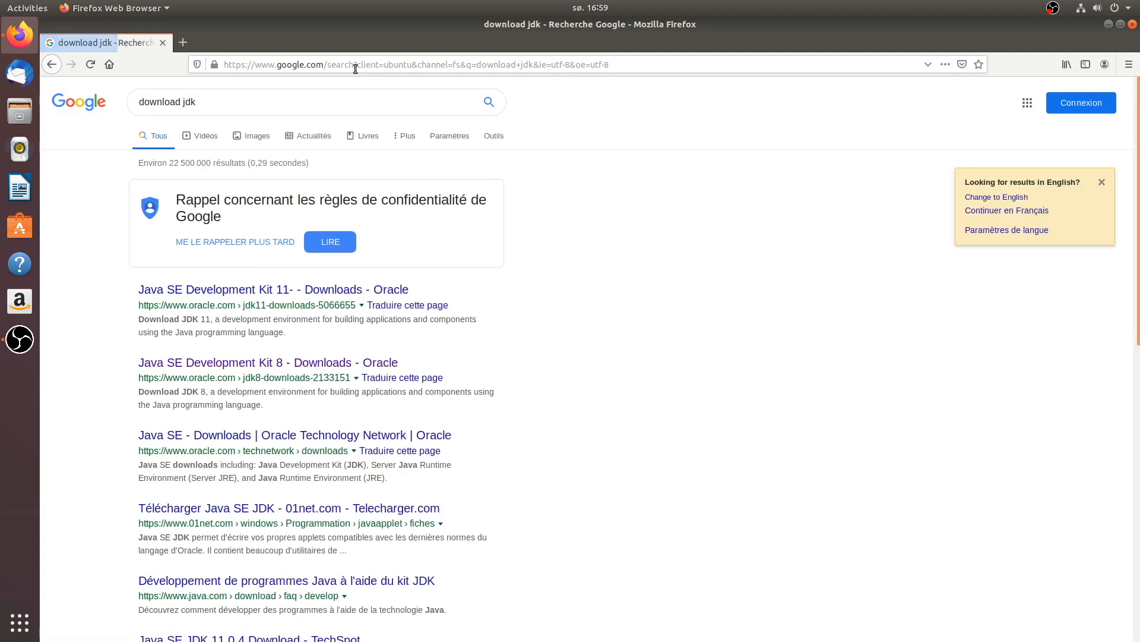
{"action": "mouse_move", "coordinate": [267, 362]}
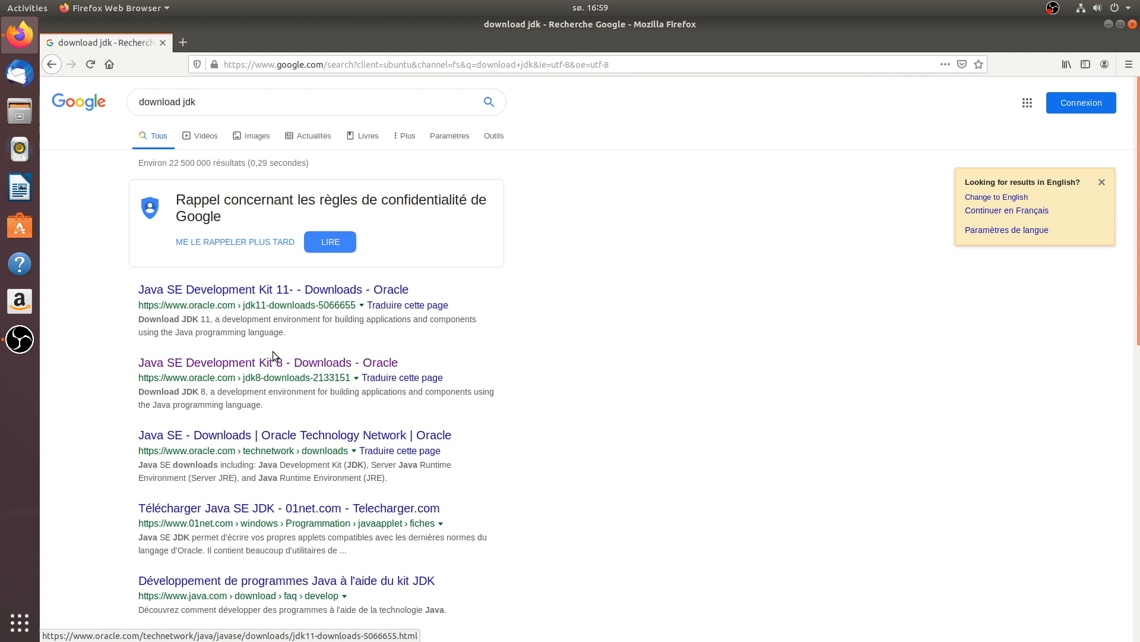
Step: On Oracle's JDK 8 downloads page, accept the license agreement and request jdk-8u231-linux-x64.tar.gz
{"action": "left_click", "coordinate": [267, 362]}
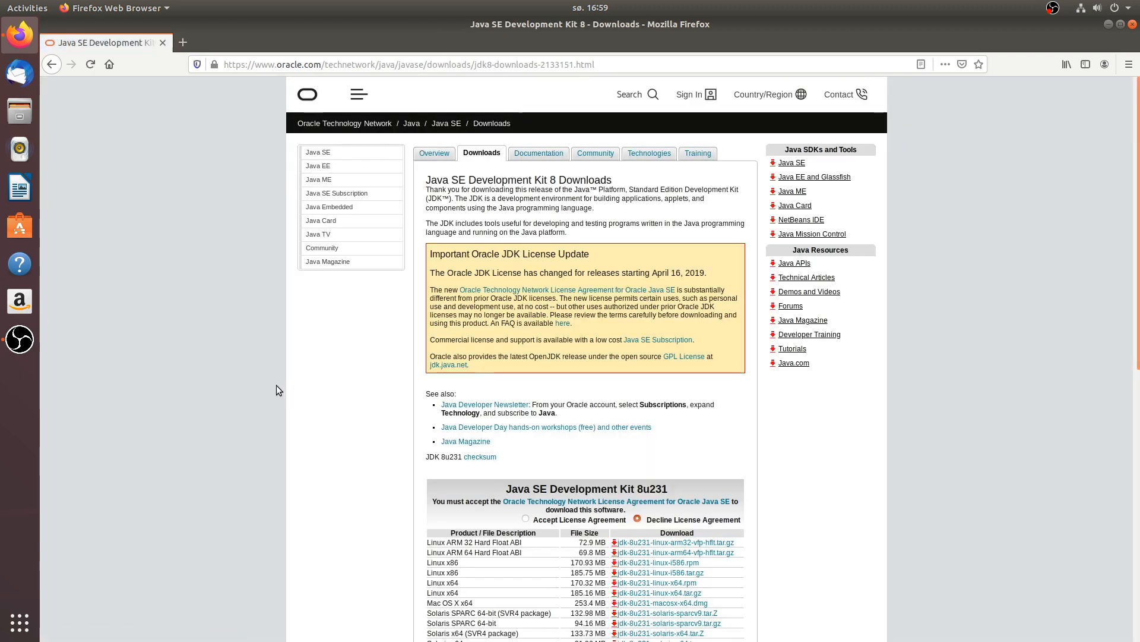
{"action": "scroll", "scroll_direction": "down", "scroll_amount": 3}
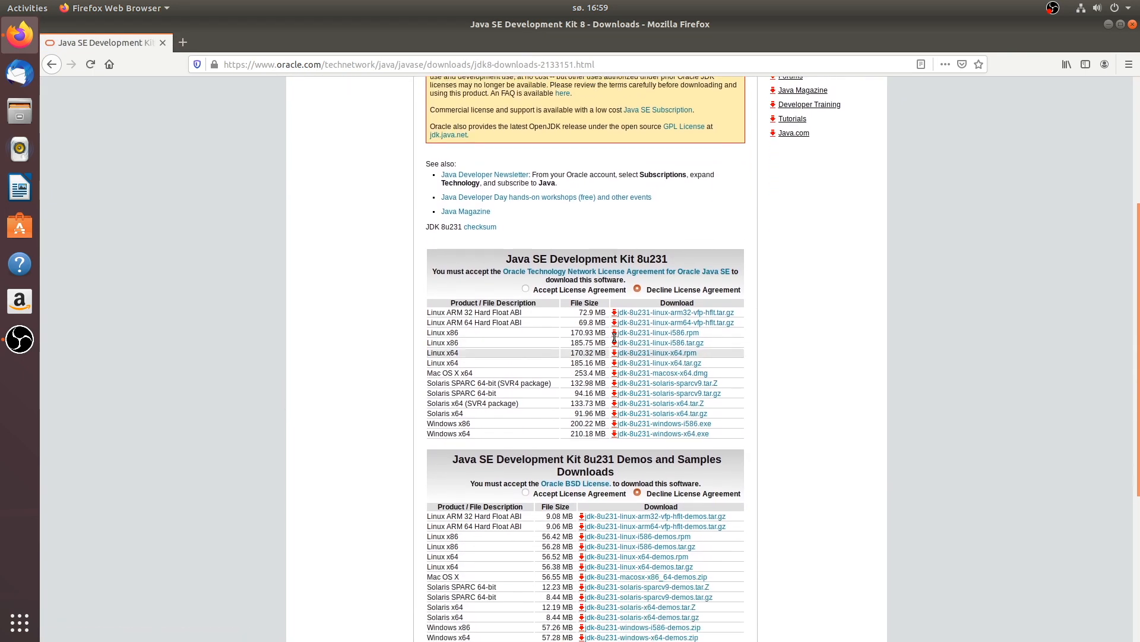
{"action": "left_click", "coordinate": [525, 290]}
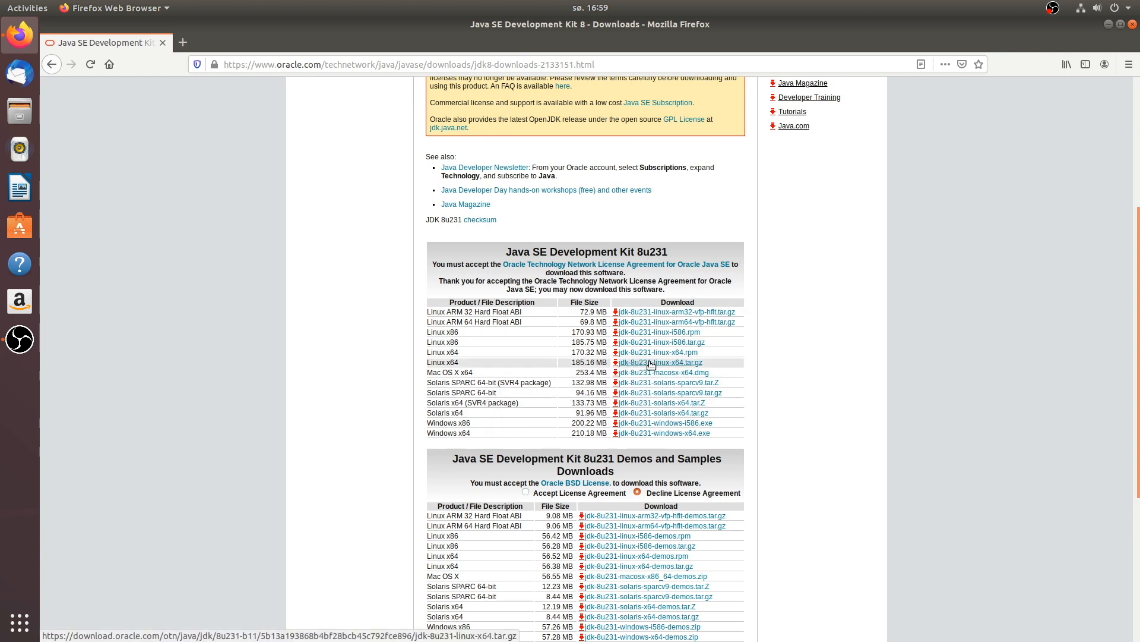
{"action": "mouse_move", "coordinate": [657, 351]}
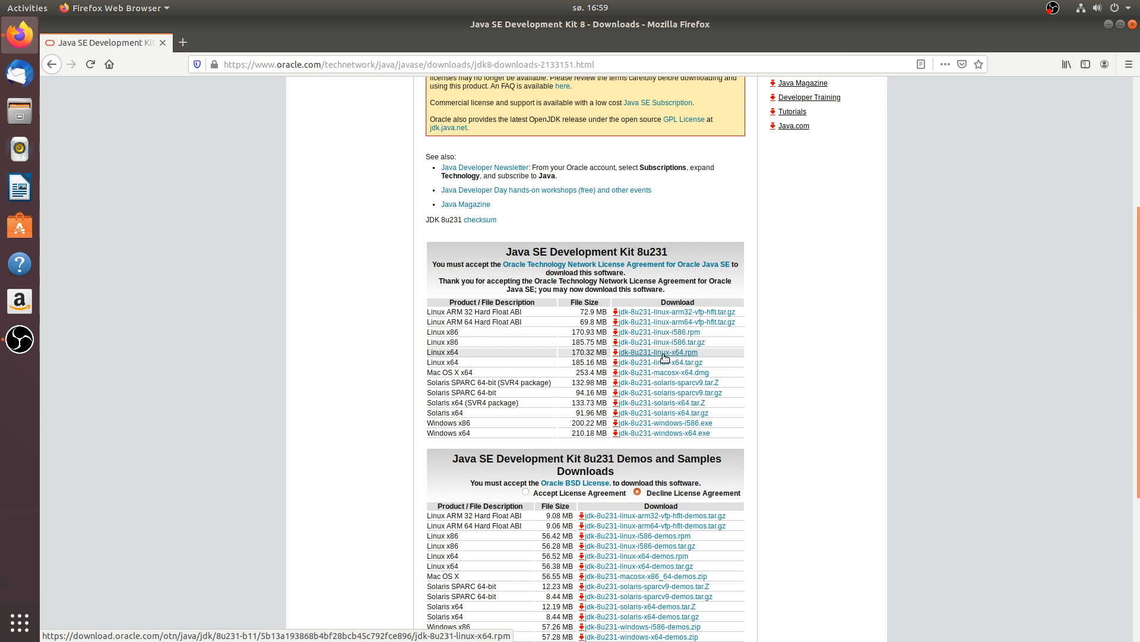
{"action": "left_click", "coordinate": [659, 362]}
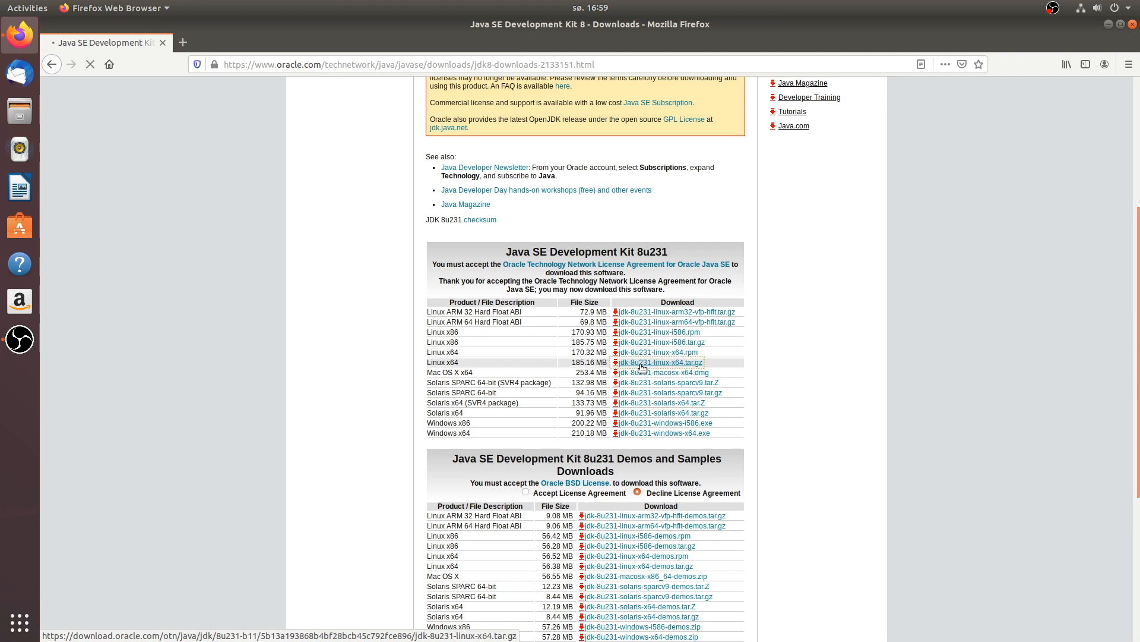
{"action": "left_click", "coordinate": [660, 362]}
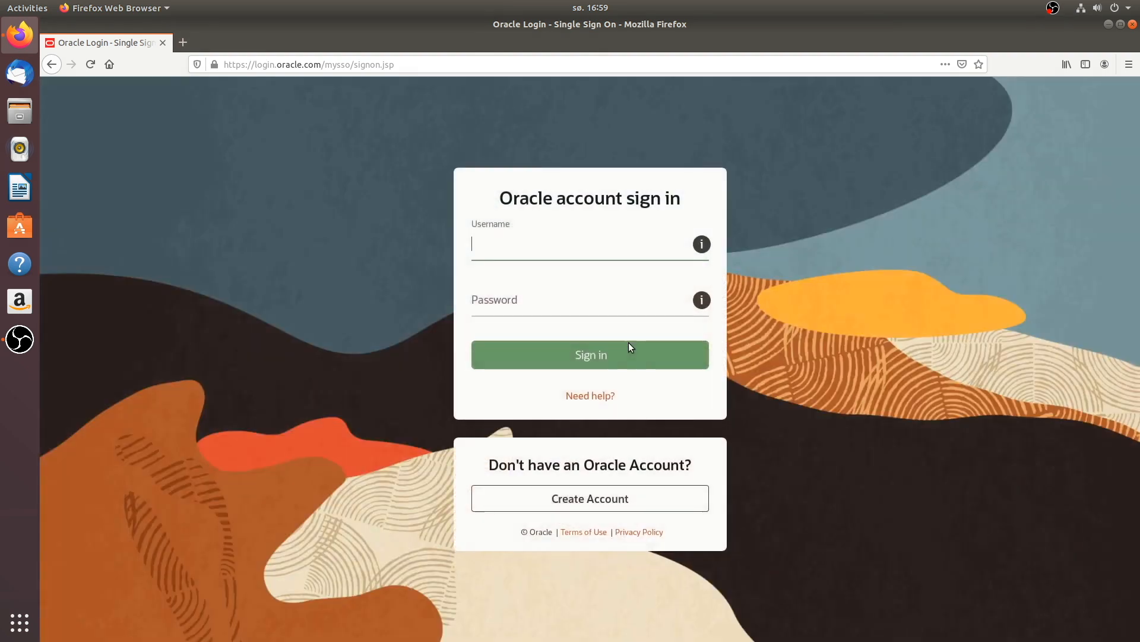
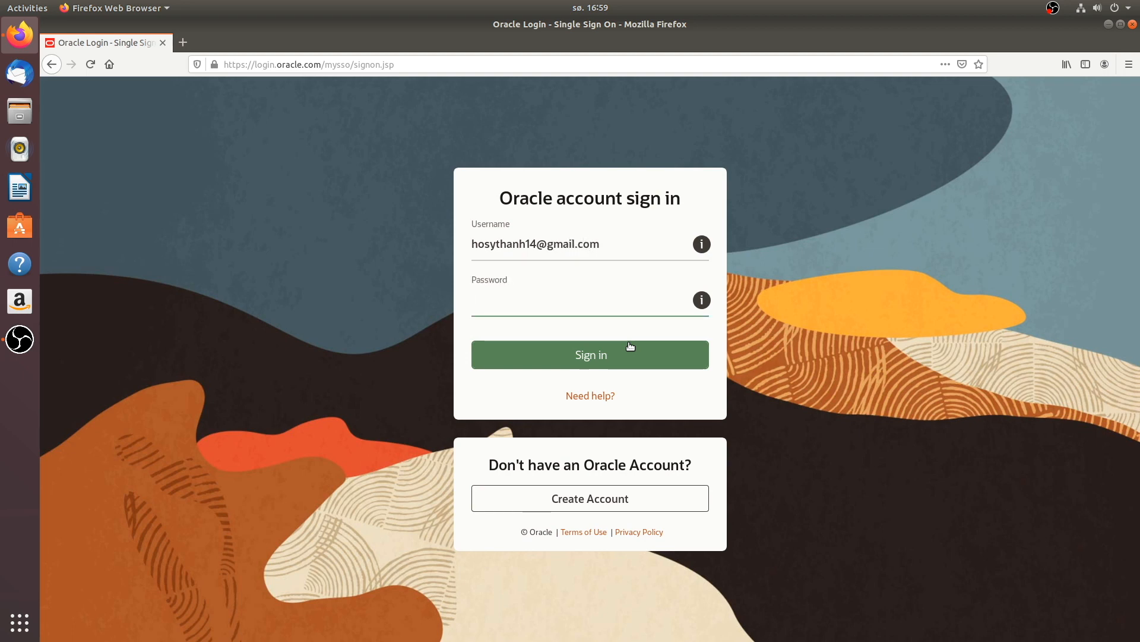
{"action": "type", "text": "password"}
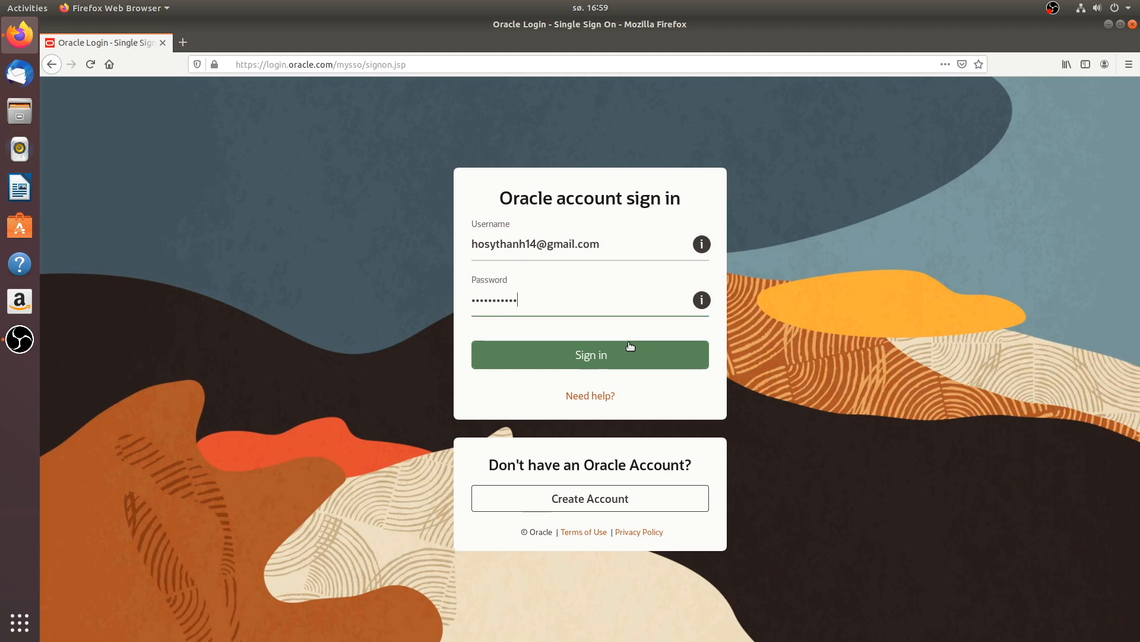
{"action": "left_click", "coordinate": [590, 354]}
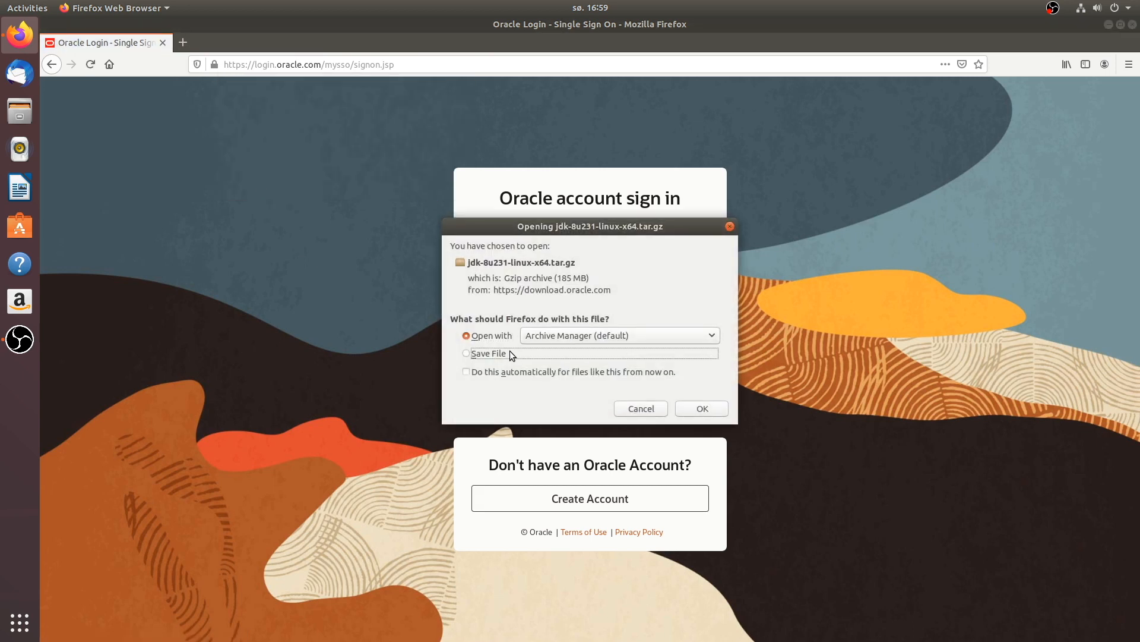
{"action": "left_click", "coordinate": [701, 407]}
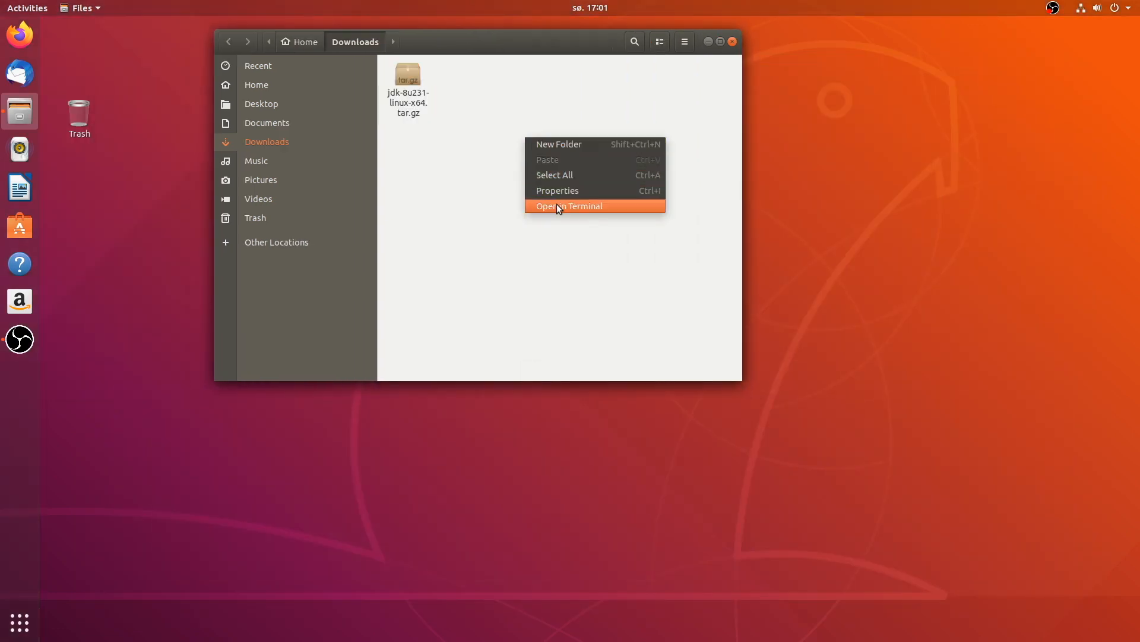
Step: From a terminal in Downloads run make-jpkg on jdk-8u231-linux-x64.tar.gz, then sudo apt install java-package when it's not found
{"action": "left_click", "coordinate": [569, 205]}
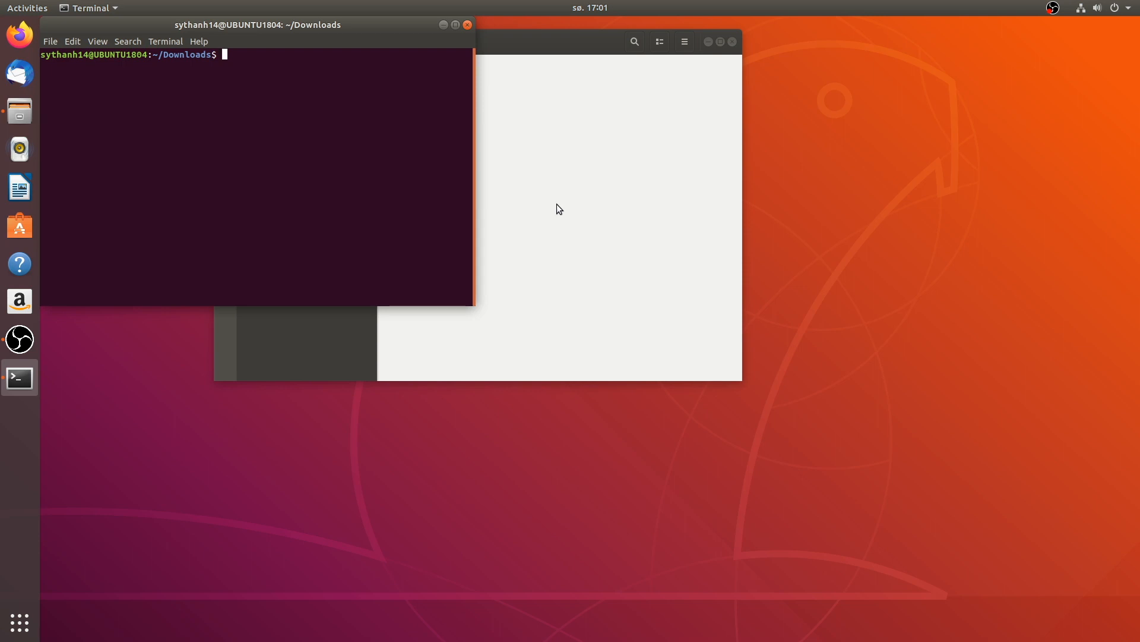
{"action": "type", "text": "make"}
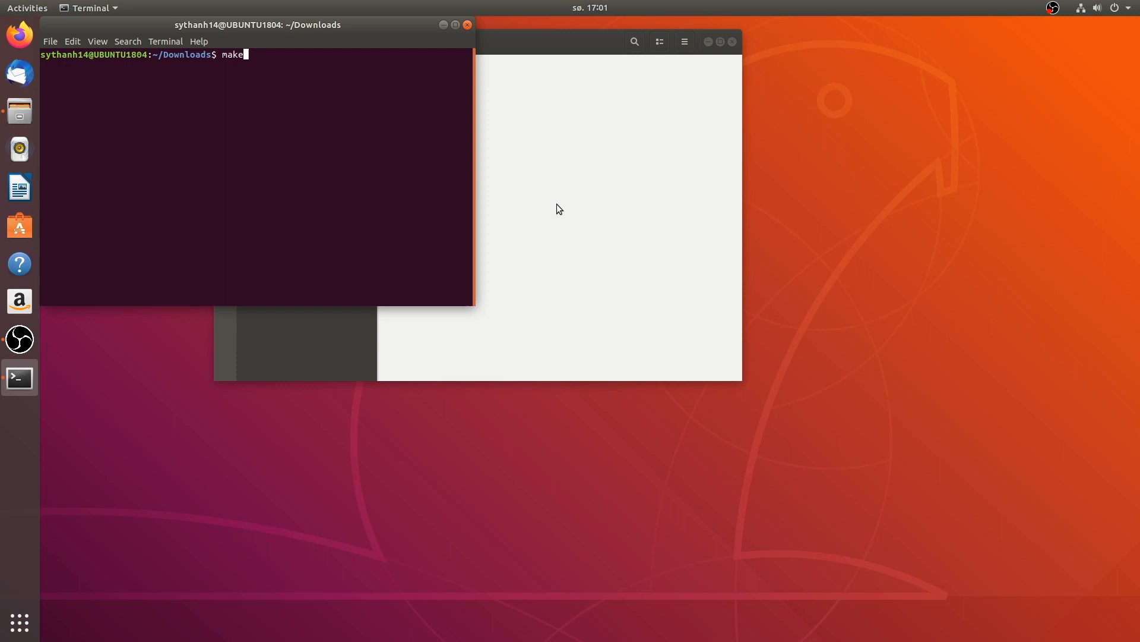
{"action": "type", "text": "-j"}
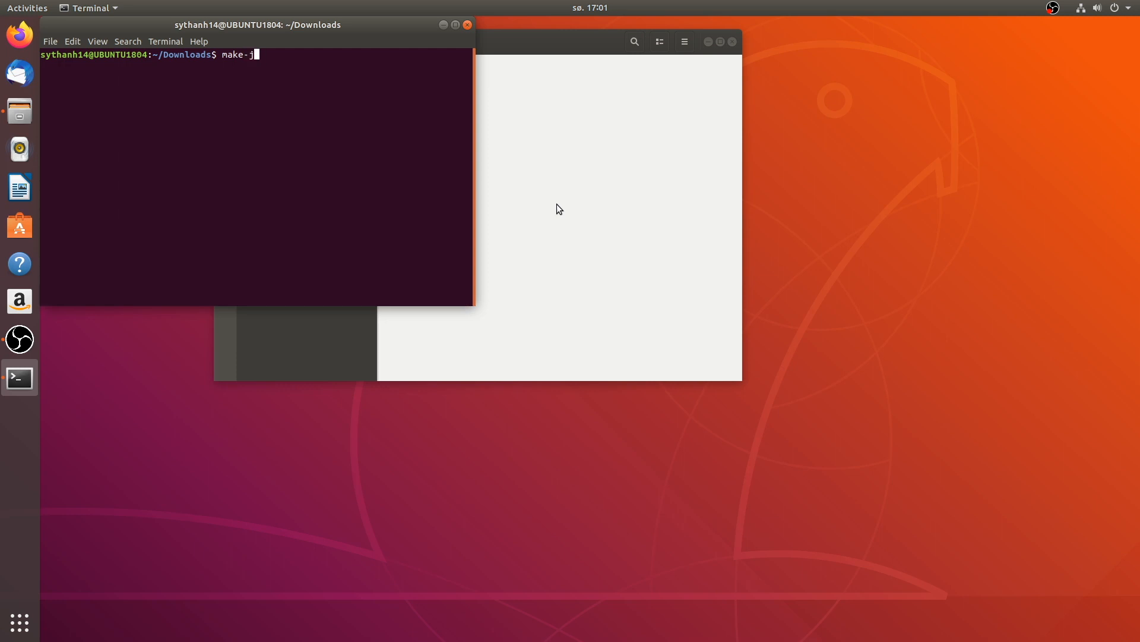
{"action": "type", "text": "pkg"}
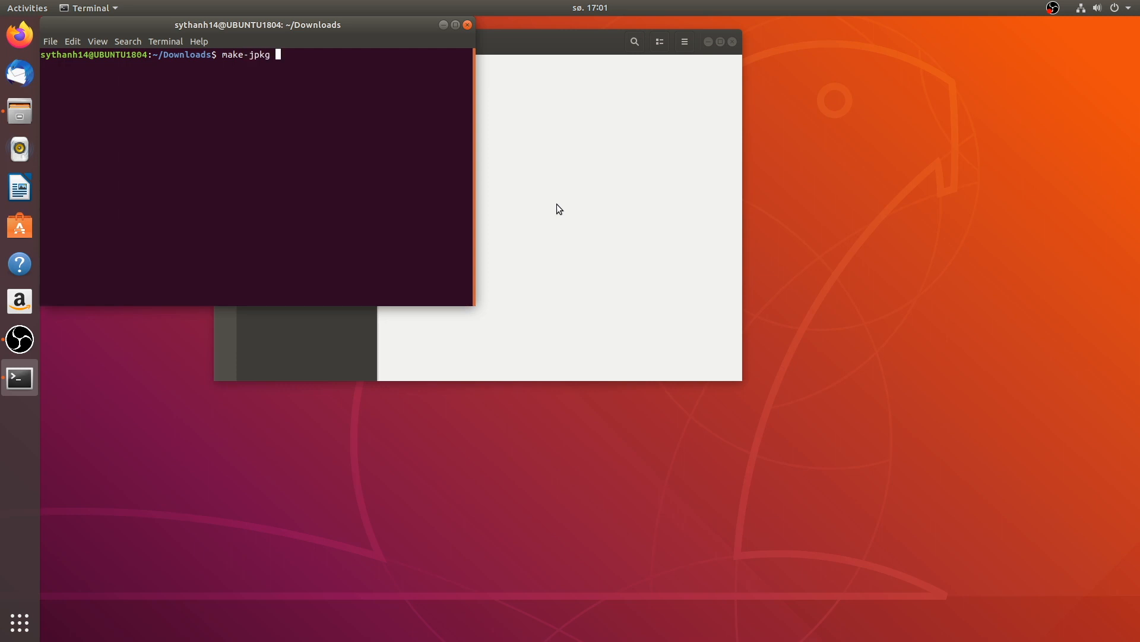
{"action": "type", "text": "jdk-8u231-linux-x64.tar.gz"}
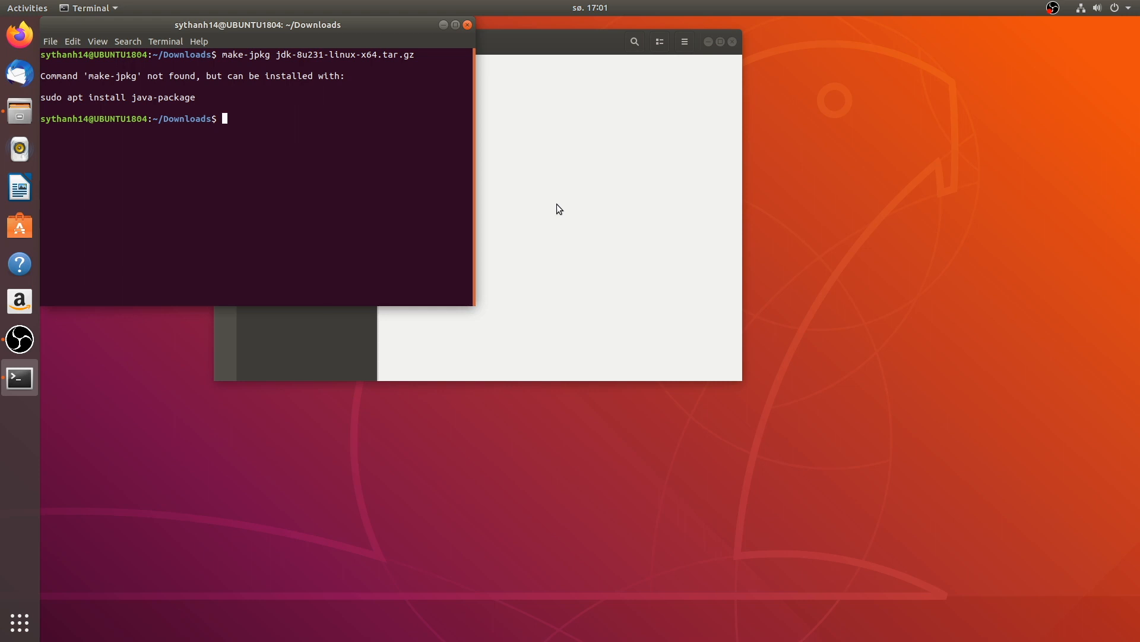
{"action": "type", "text": "sudo apt ins"}
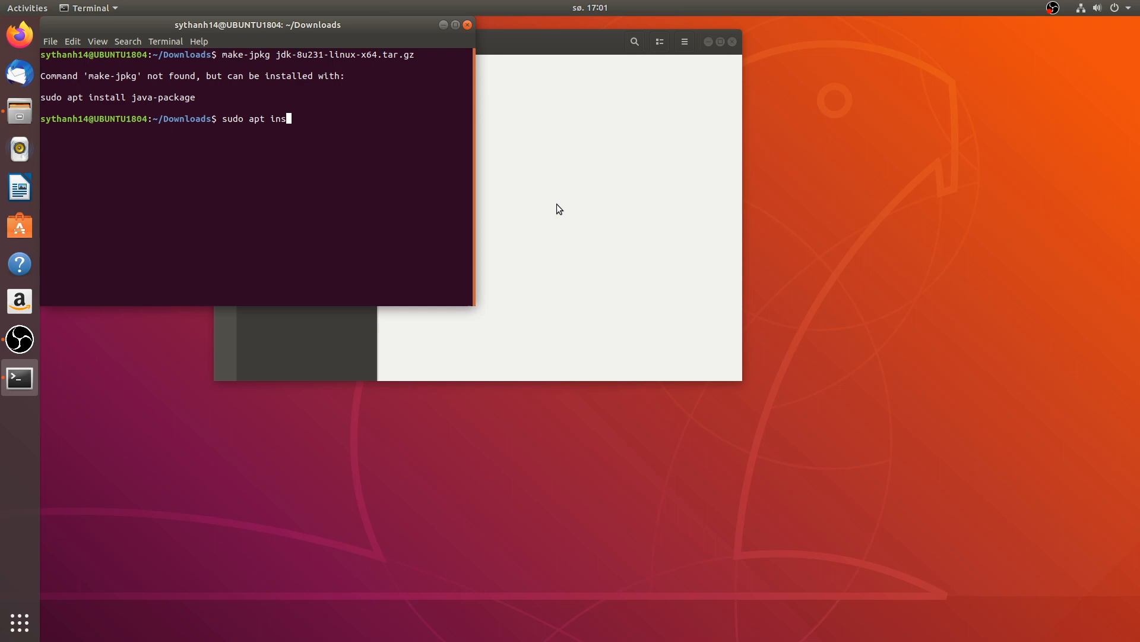
{"action": "type", "text": "tall java-package"}
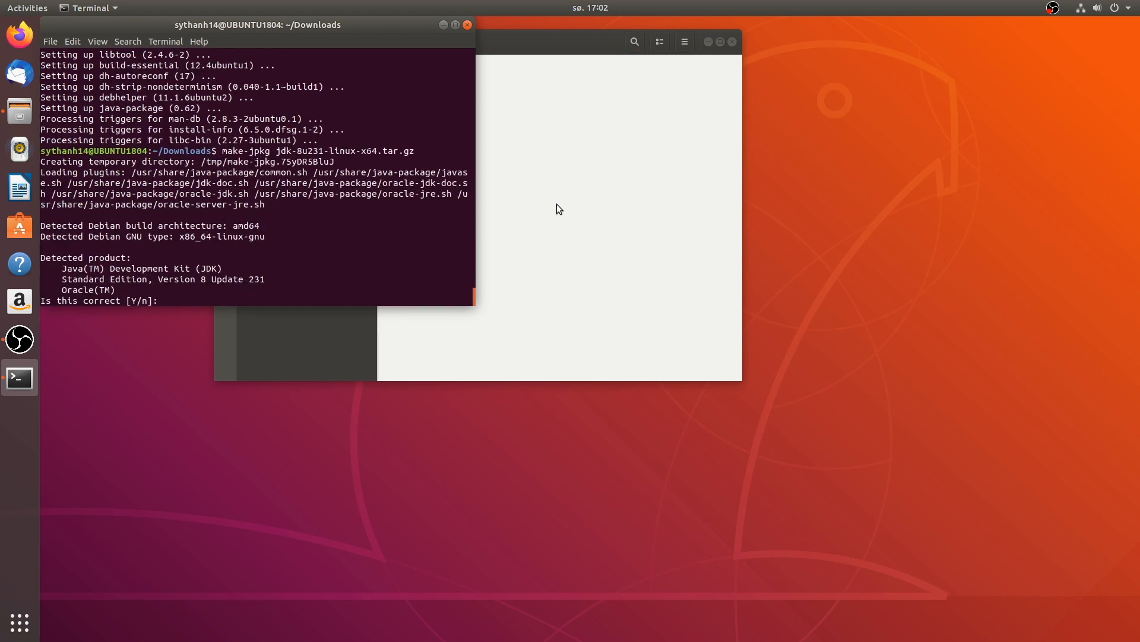
Step: Answer Y to the Oracle JDK 8 Update 231 prompt and accept the license so make-jpkg builds the .deb
{"action": "type", "text": "Y"}
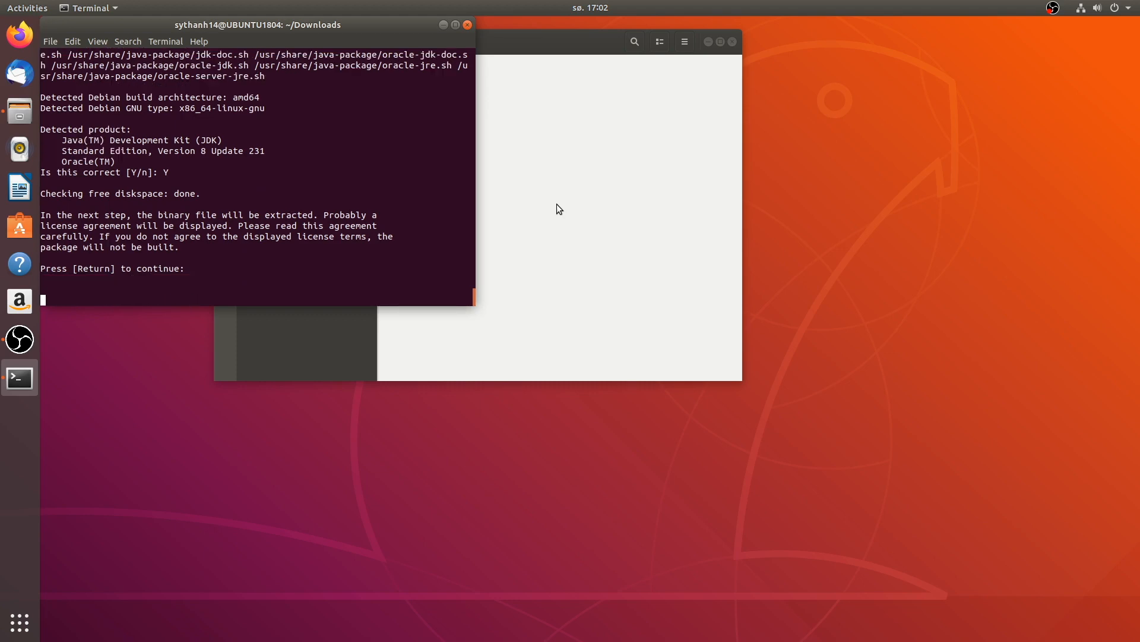
{"action": "key", "text": "Return"}
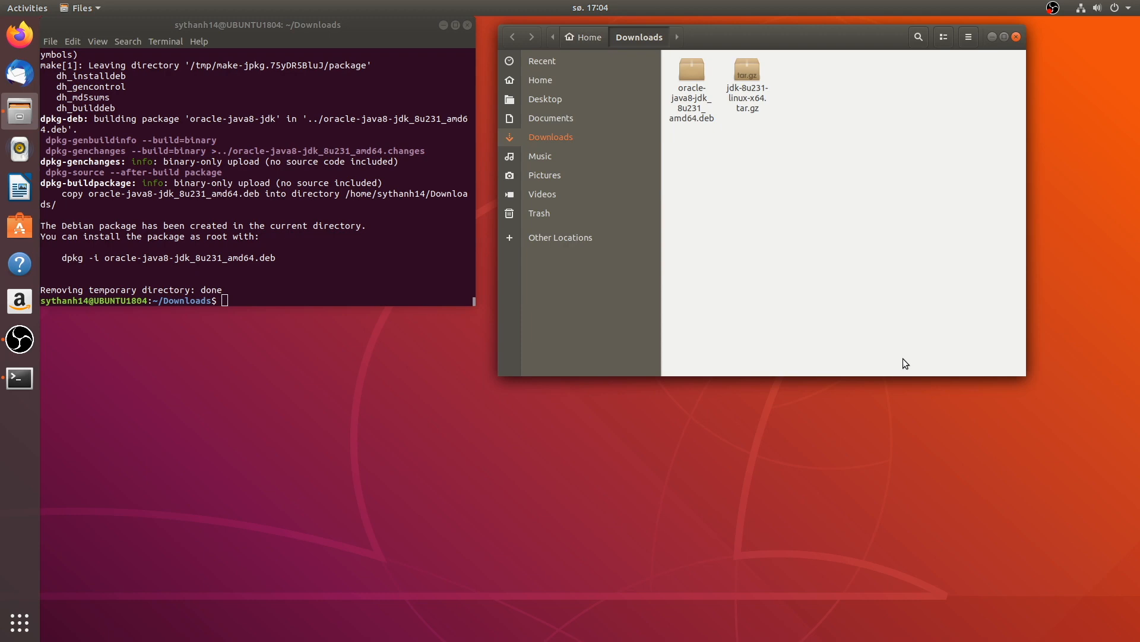
Step: Run sudo dpkg -i oracle-java8-jdk_8u231_amd64.deb, which unpacks but fails for missing java-common
{"action": "left_click", "coordinate": [690, 87]}
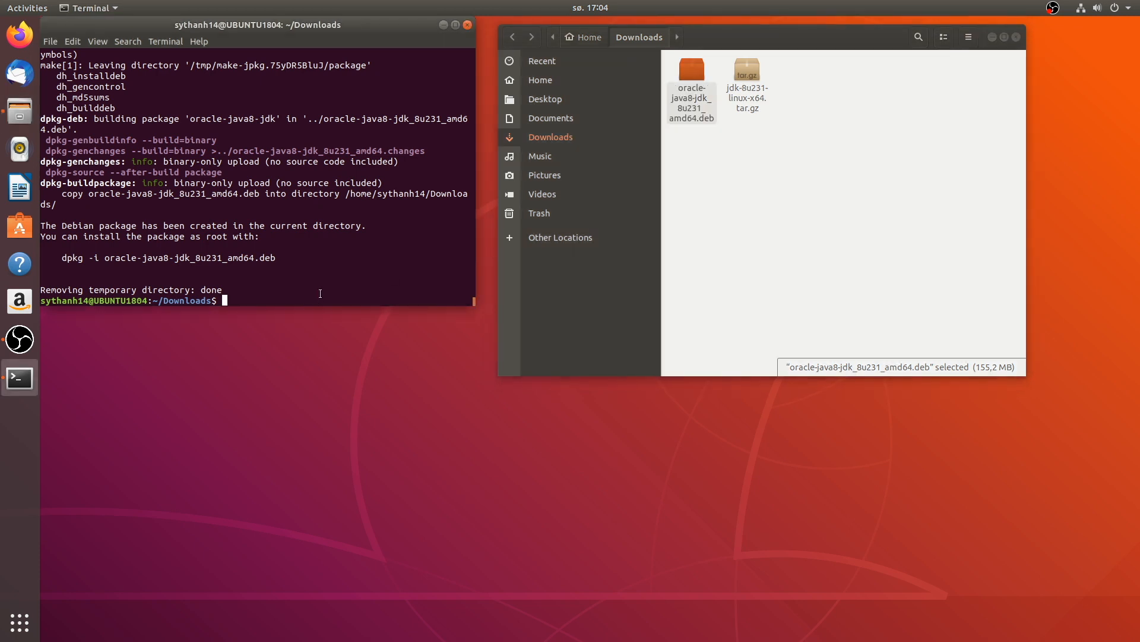
{"action": "type", "text": "sudo"}
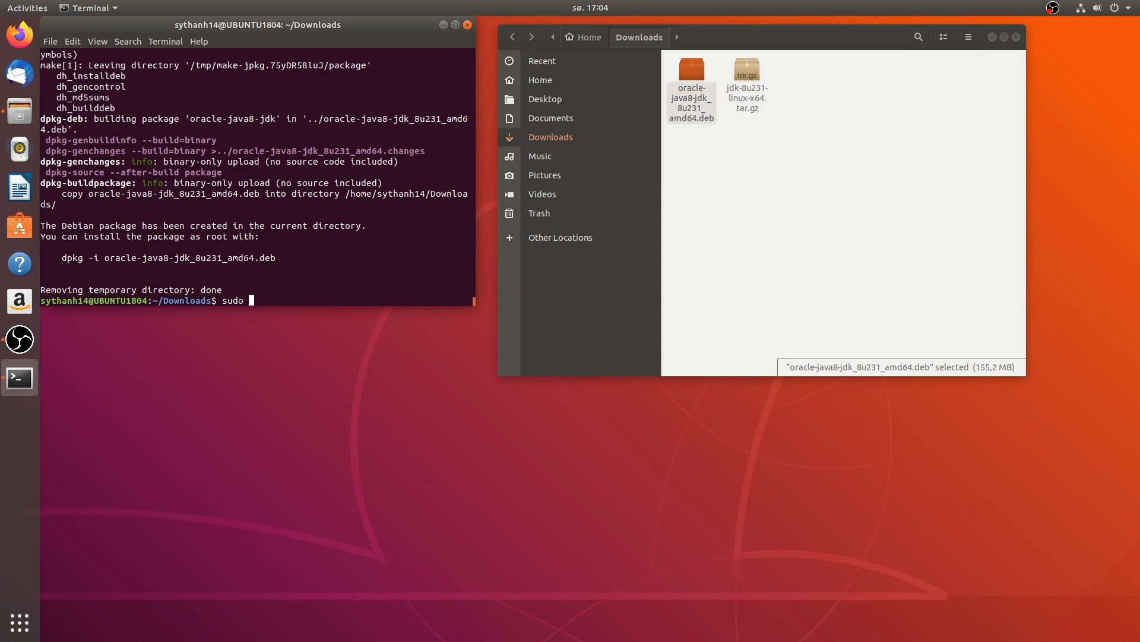
{"action": "type", "text": "dpkg"}
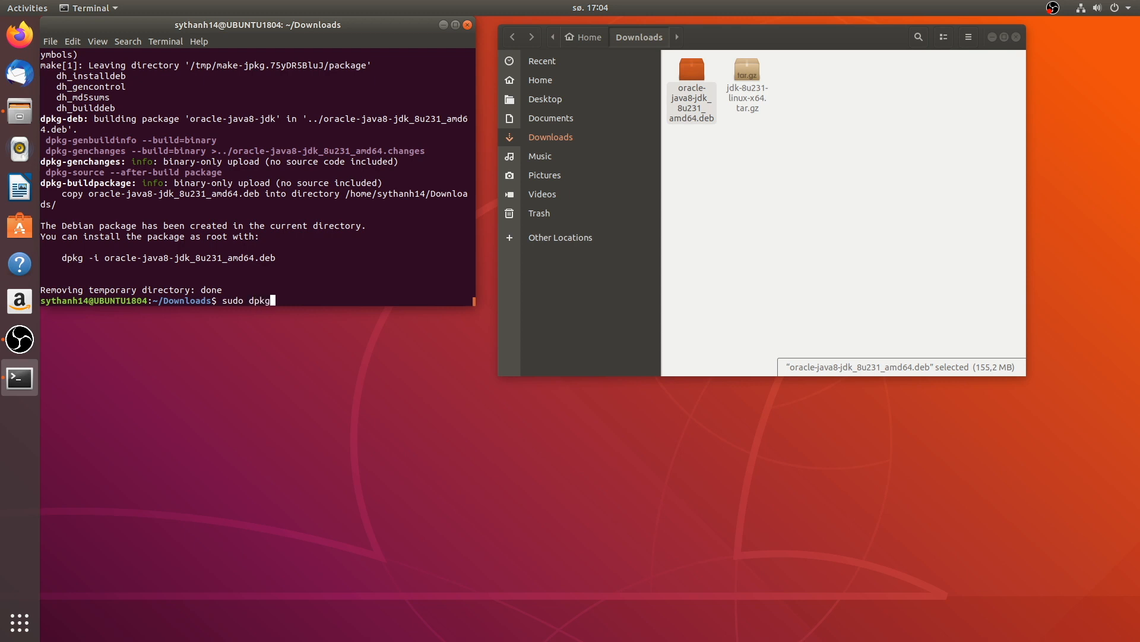
{"action": "type", "text": "o"}
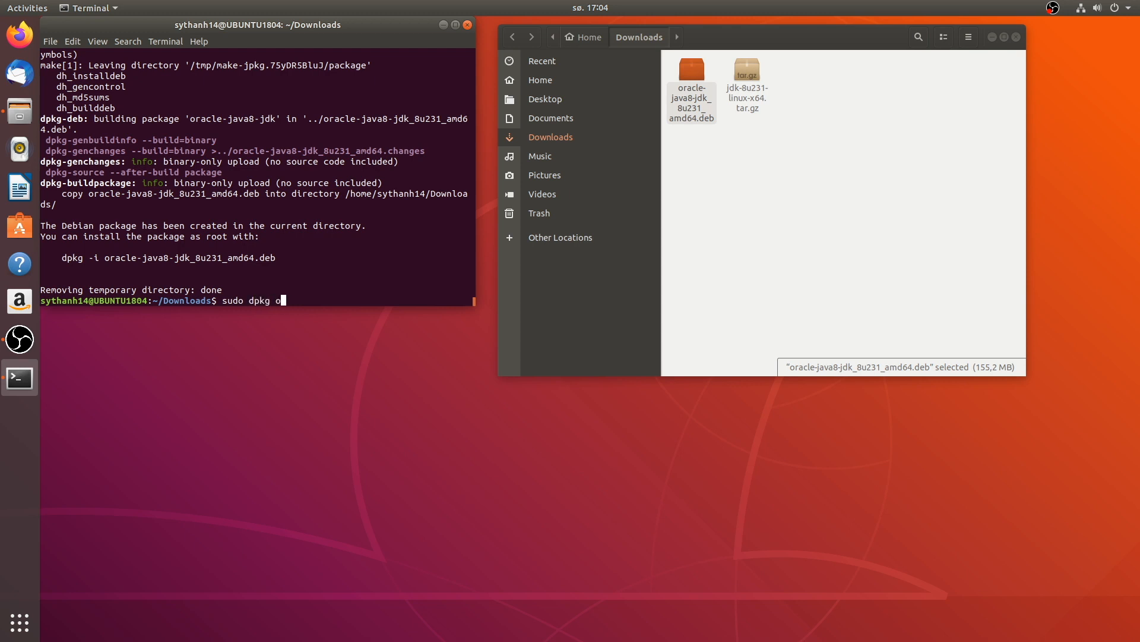
{"action": "type", "text": "r"}
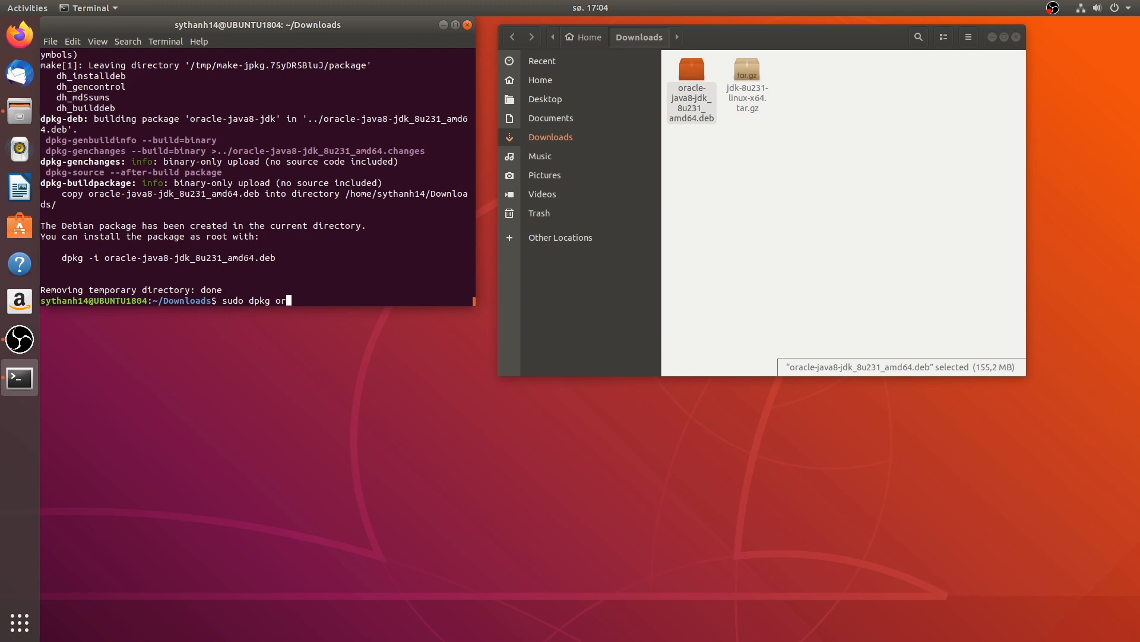
{"action": "type", "text": "a"}
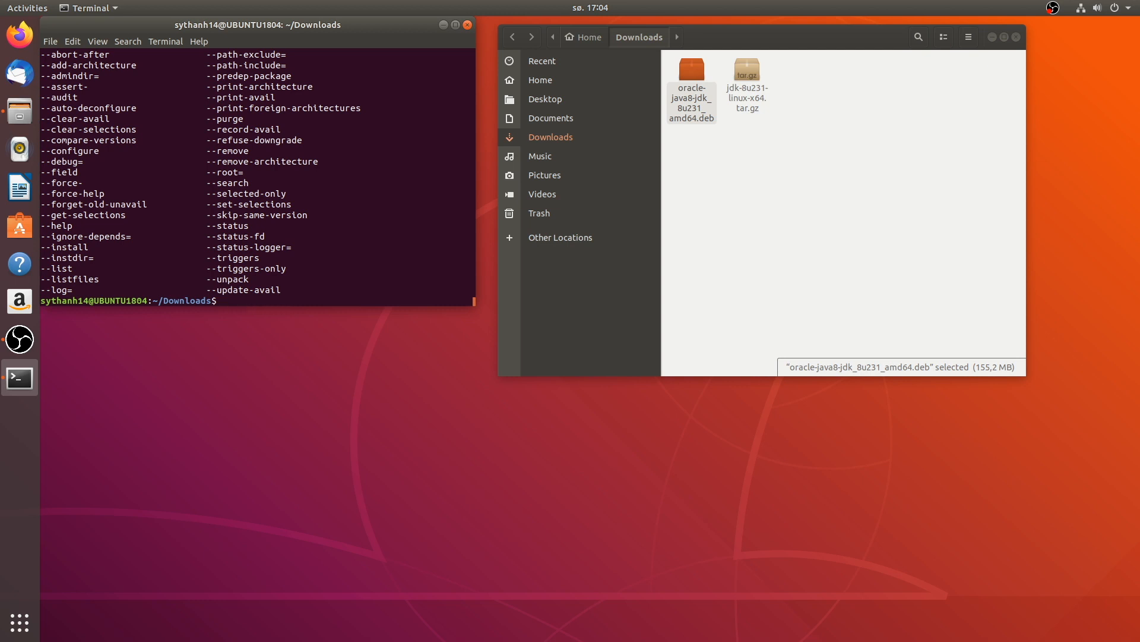
{"action": "type", "text": "sudo d"}
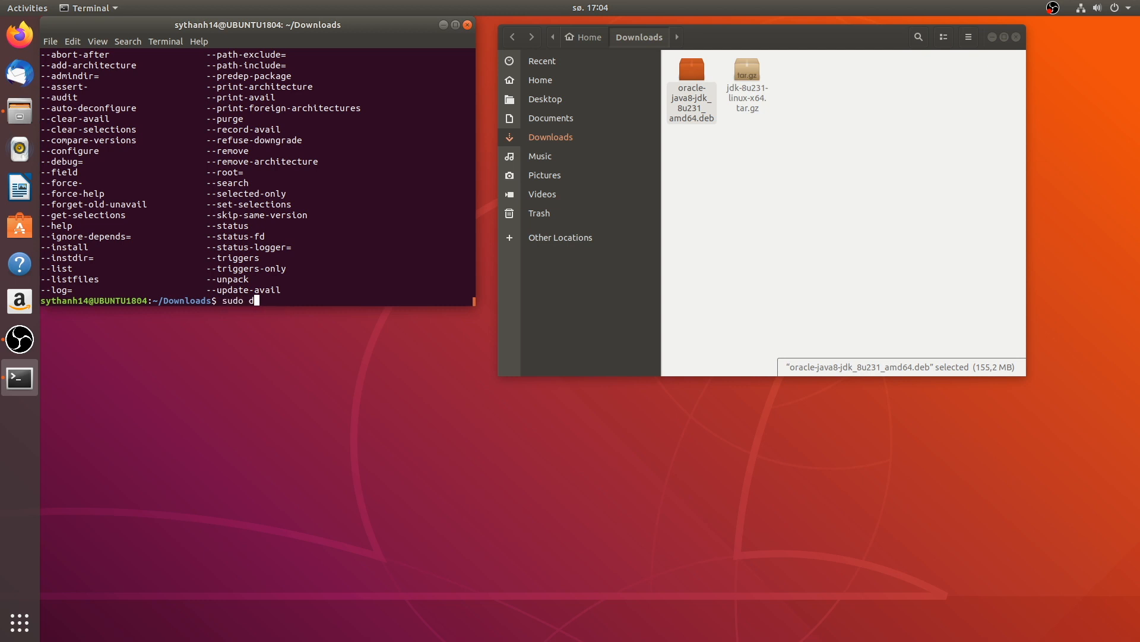
{"action": "type", "text": "pkg -i oracle-java8-jdk_8u231_amd64.deb"}
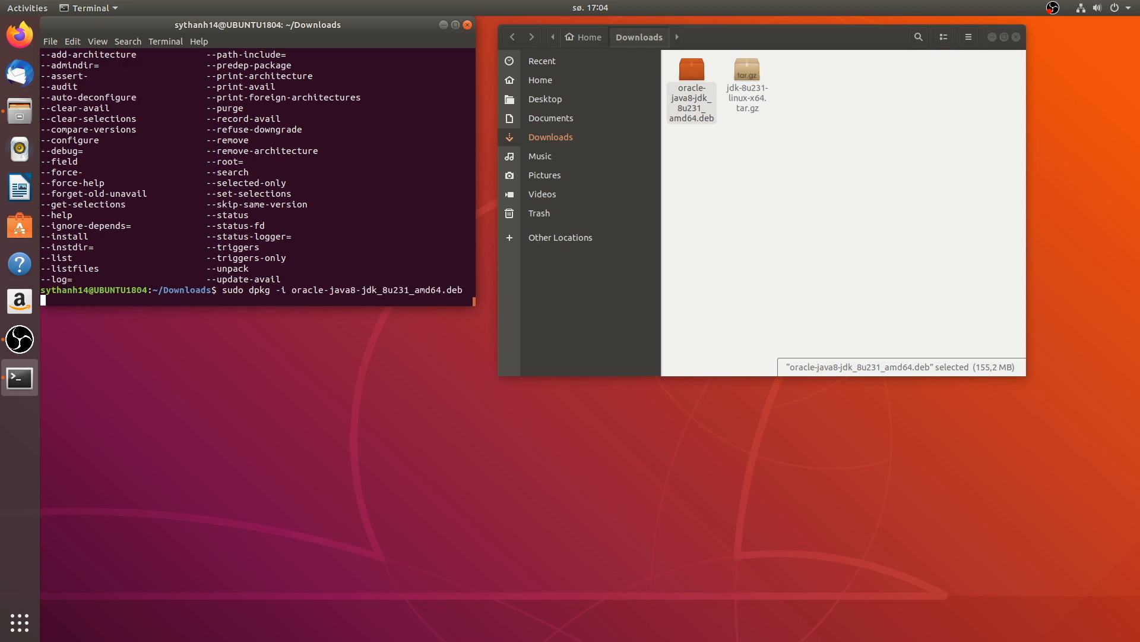
{"action": "key", "text": "Return"}
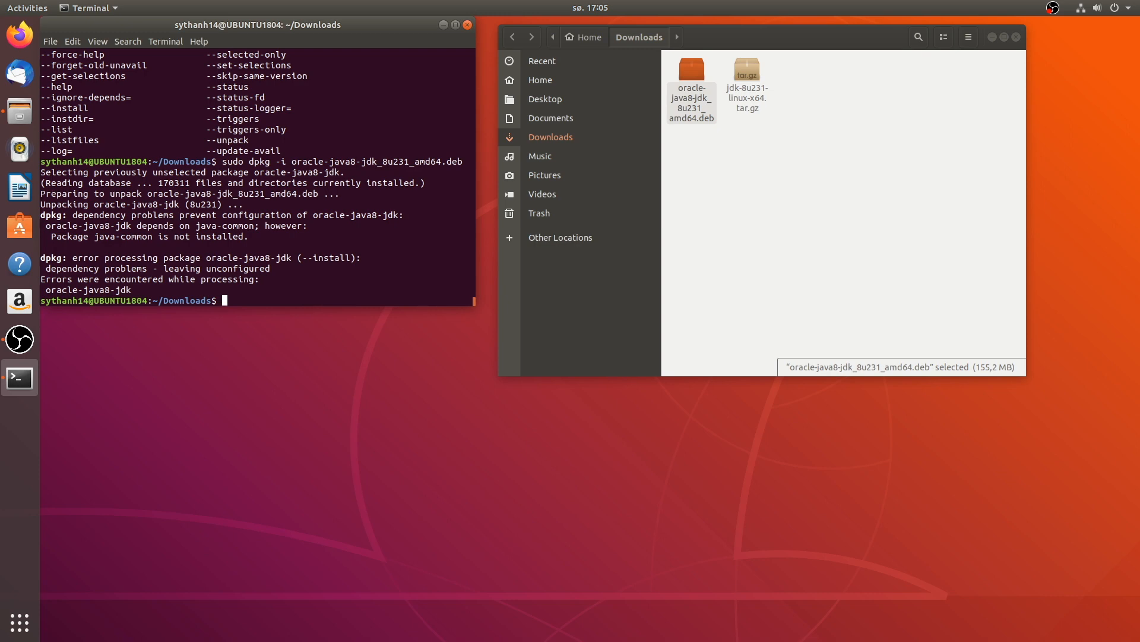
Step: Install java-common with apt, then rerun dpkg -i on oracle-java8-jdk_8u231_amd64.deb
{"action": "type", "text": "sudo a"}
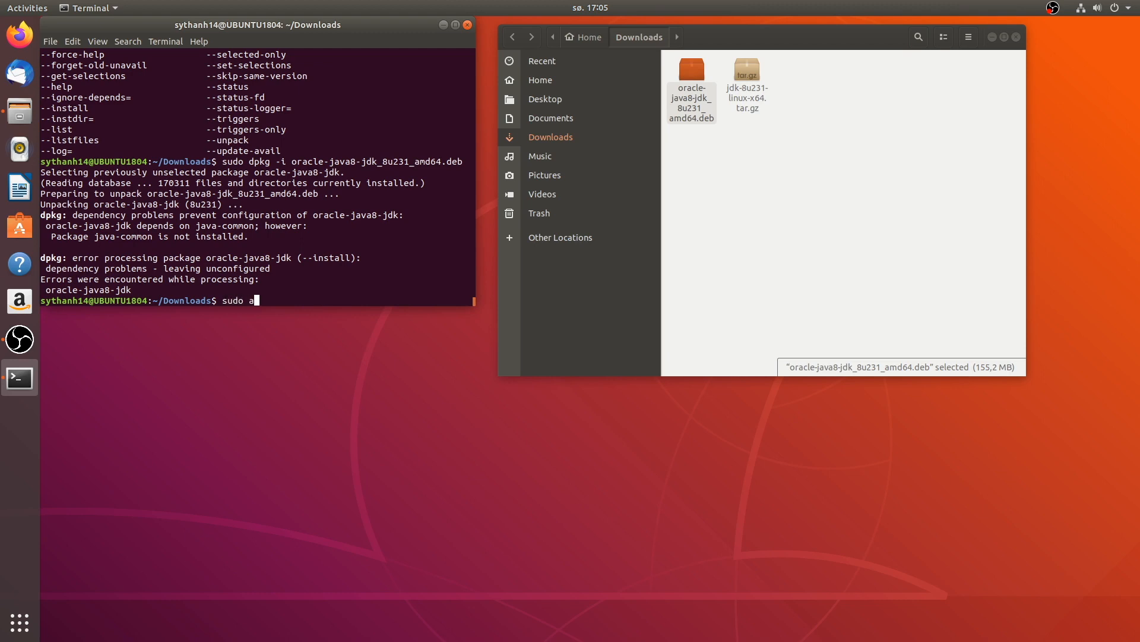
{"action": "type", "text": "pt install java-common"}
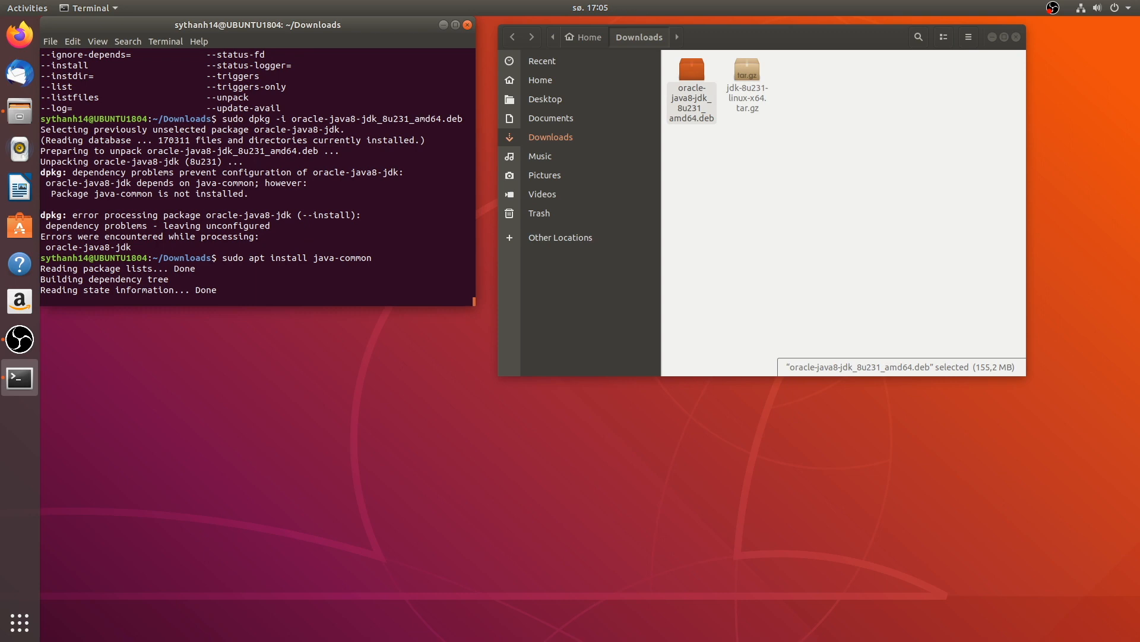
{"action": "key", "text": "Return"}
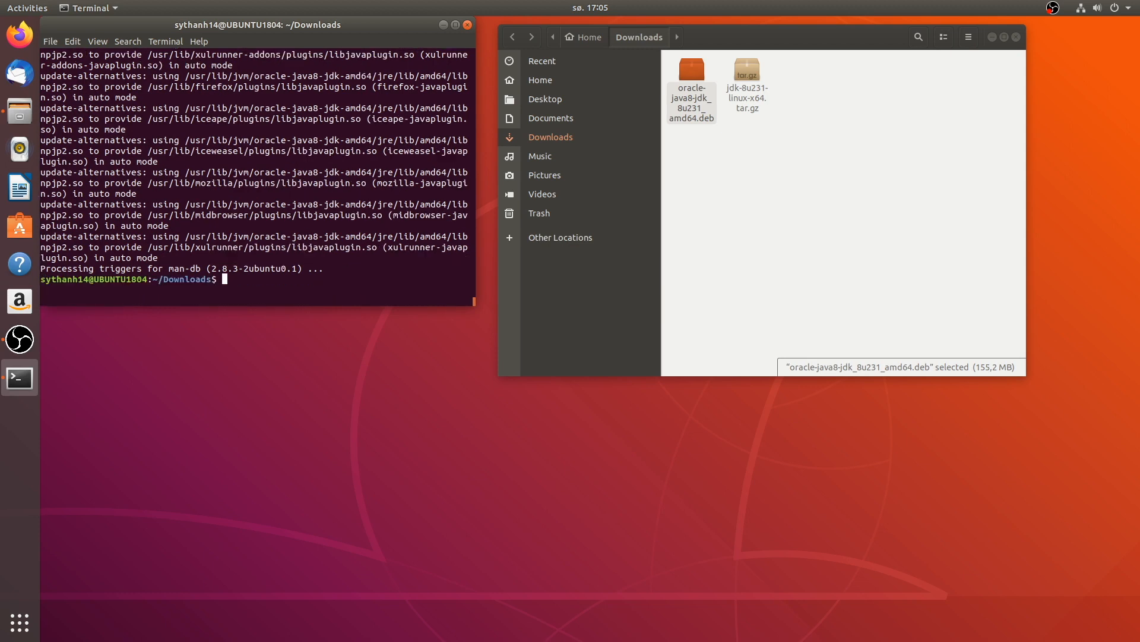
{"action": "type", "text": "sudo dpkg -i oracle-java8-jdk_8u231_amd64.deb"}
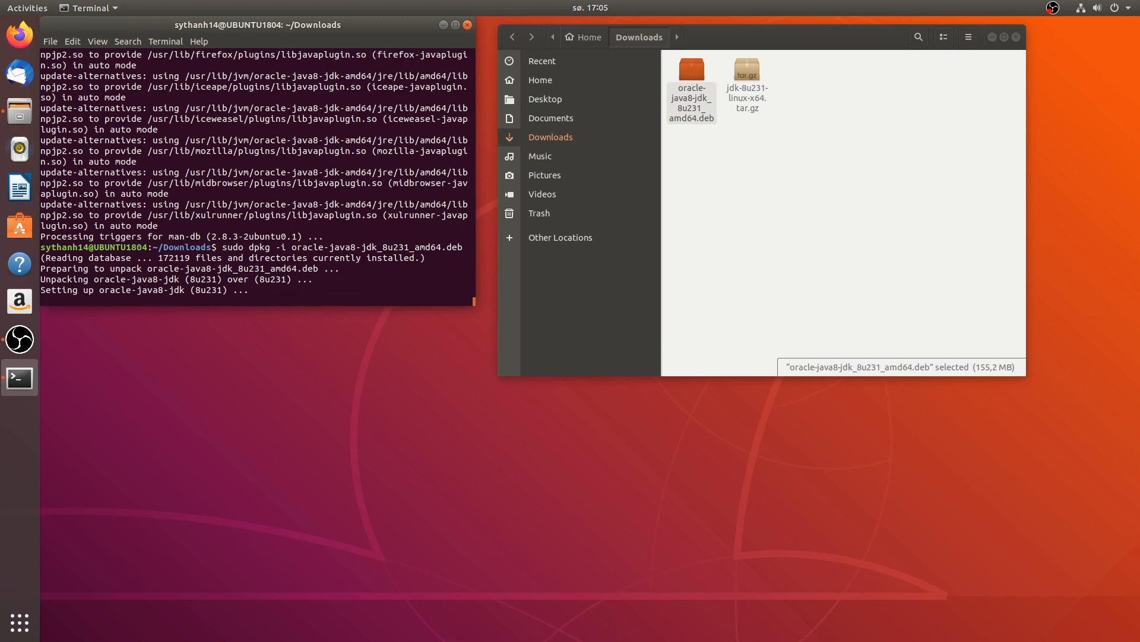
{"action": "key", "text": "Return"}
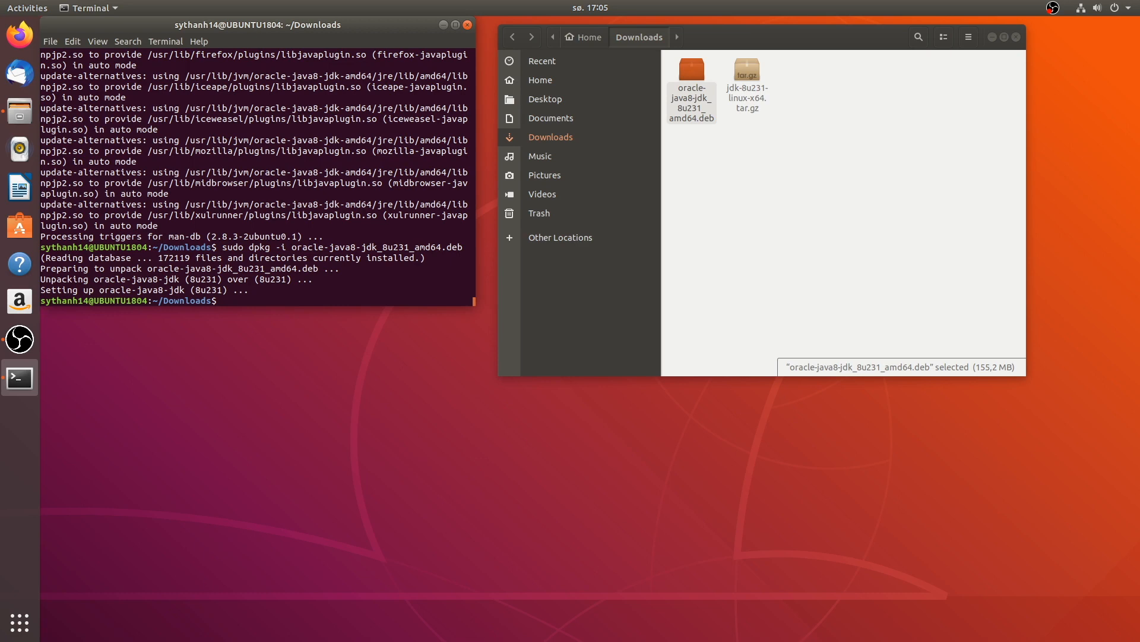
Step: Confirm java -version and javac -version report 1.8.0_231, then search for the VS Code download
{"action": "type", "text": "java --"}
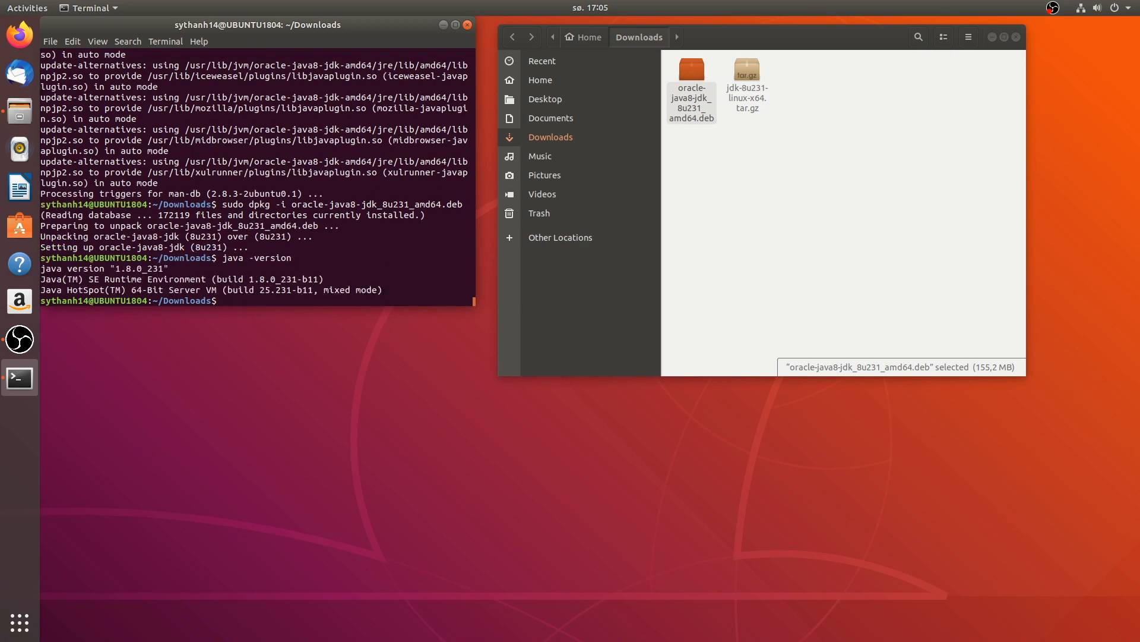
{"action": "type", "text": "javac -version"}
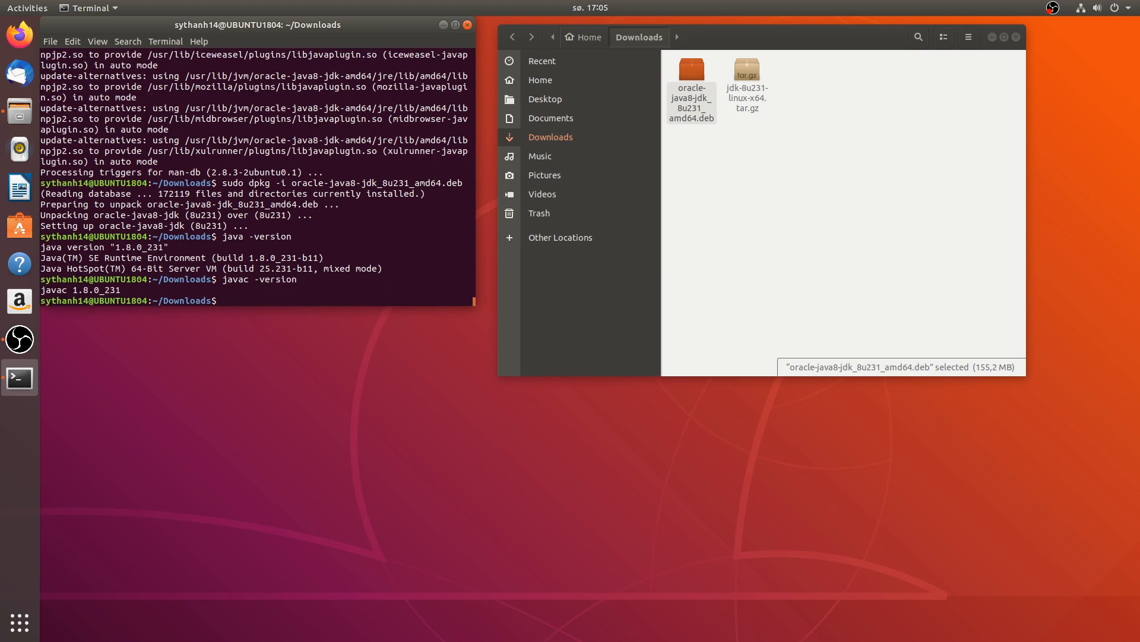
{"action": "type", "text": "downl"}
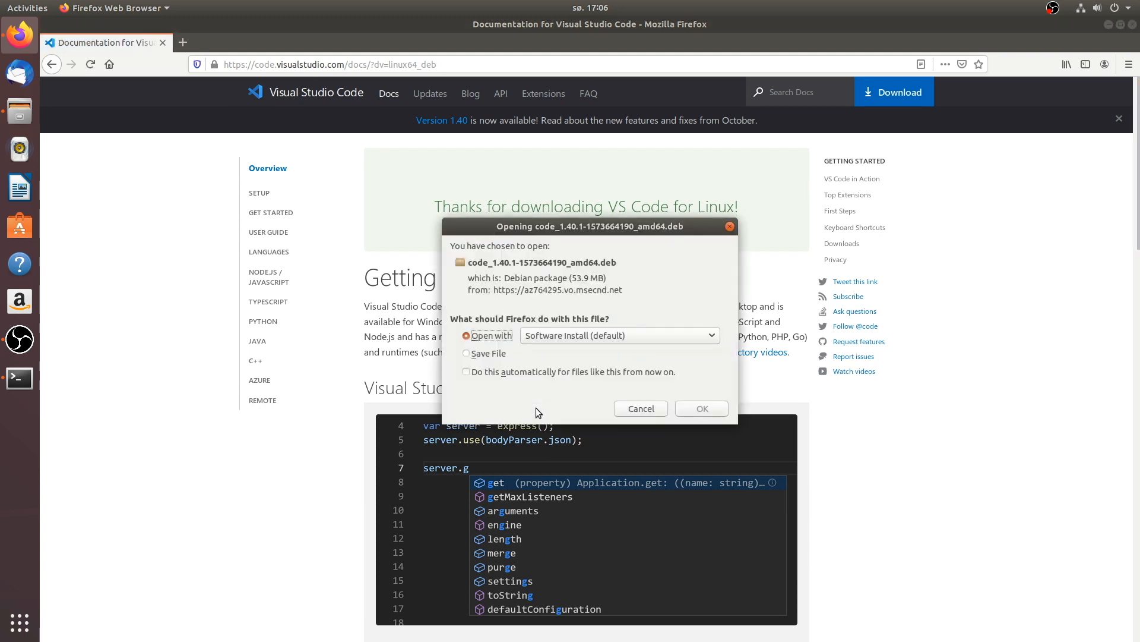
{"action": "left_click", "coordinate": [465, 352]}
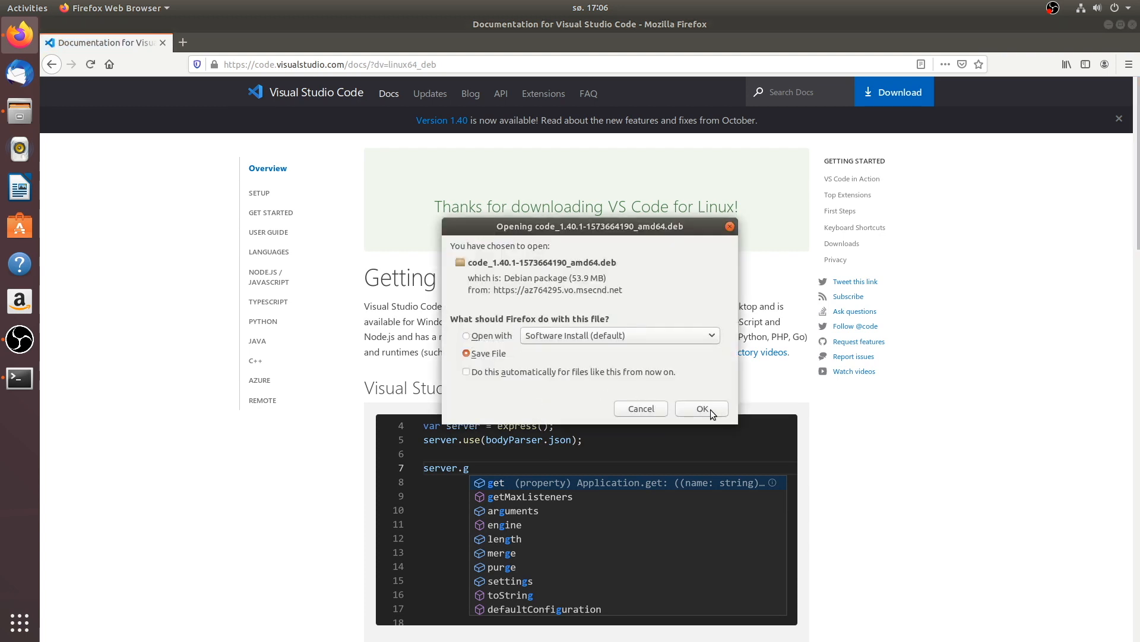
{"action": "left_click", "coordinate": [701, 408]}
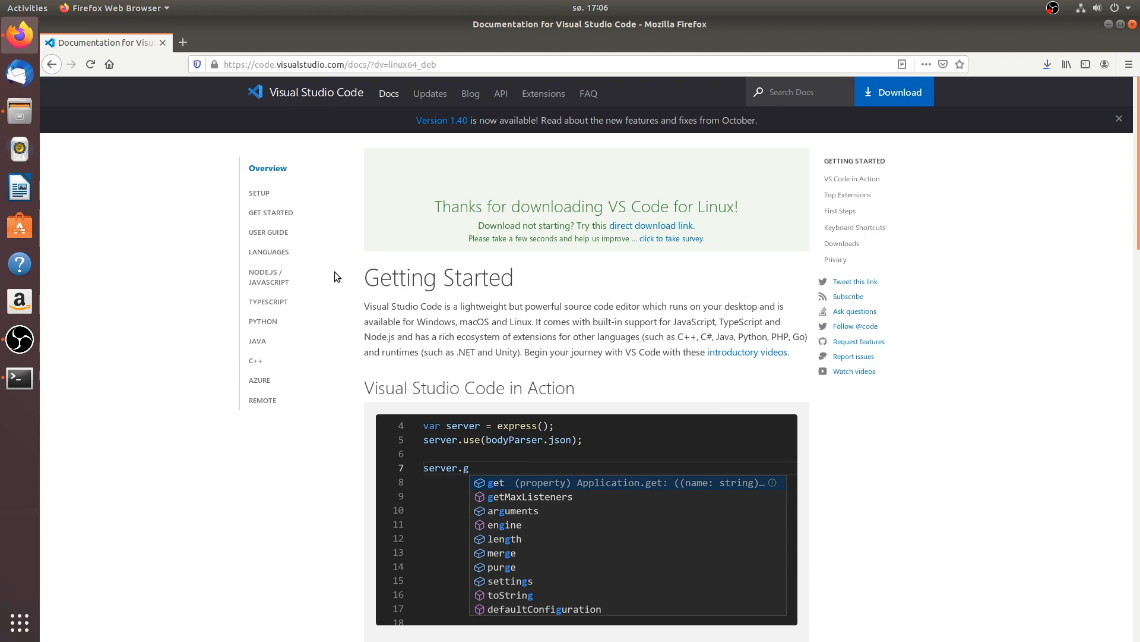
{"action": "mouse_move", "coordinate": [283, 277]}
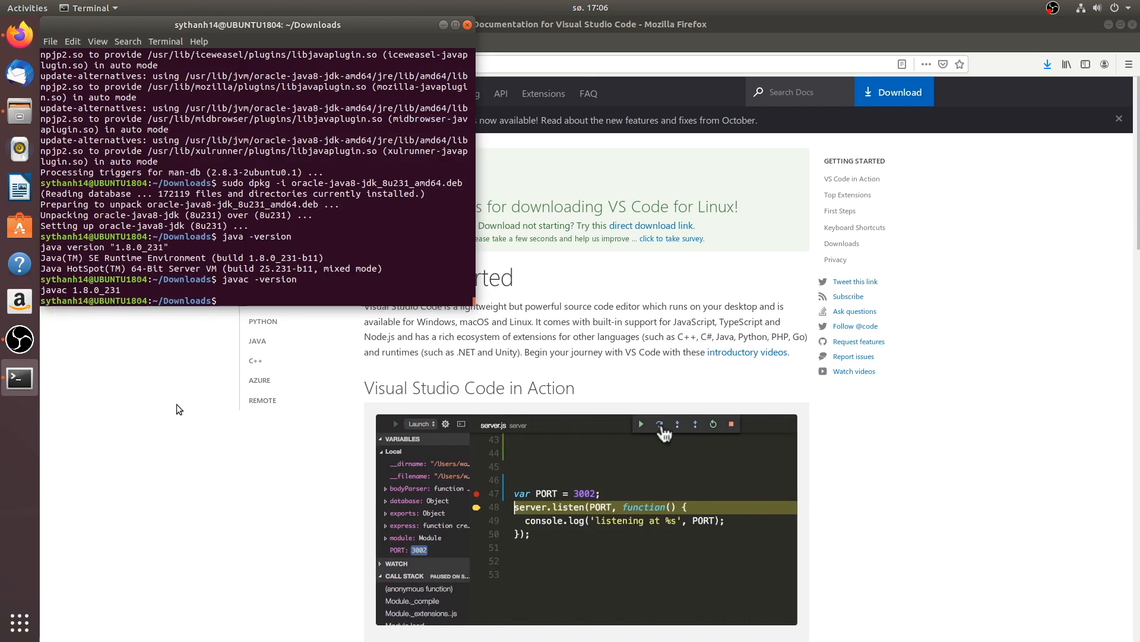
{"action": "type", "text": "sudo dpkg -i"}
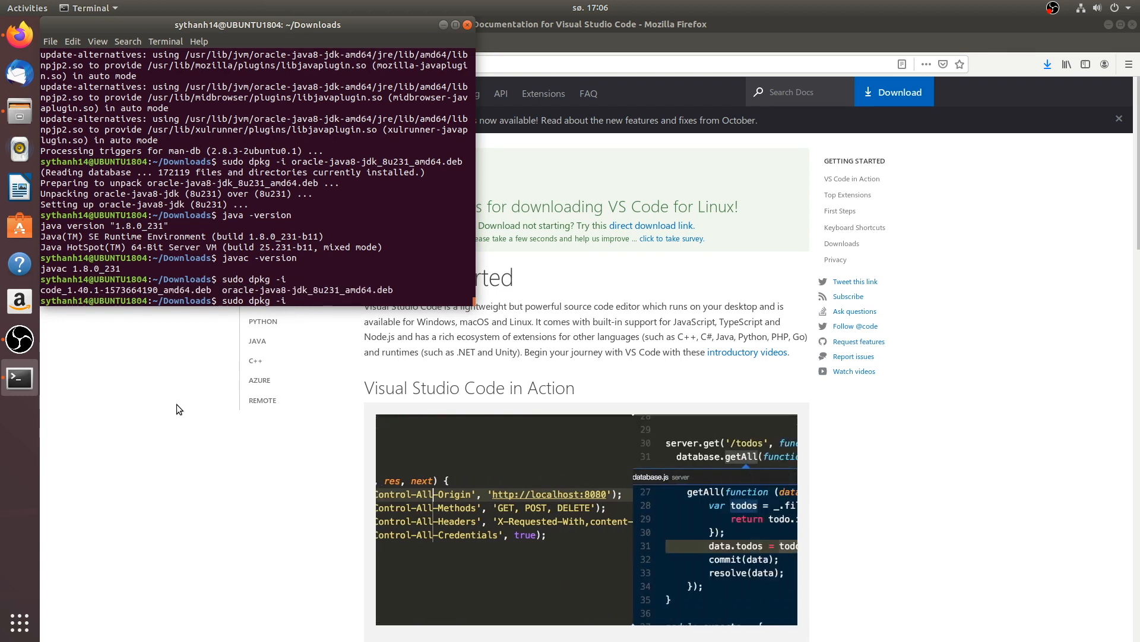
{"action": "type", "text": "code_1.40.1-1573664190_amd64.deb"}
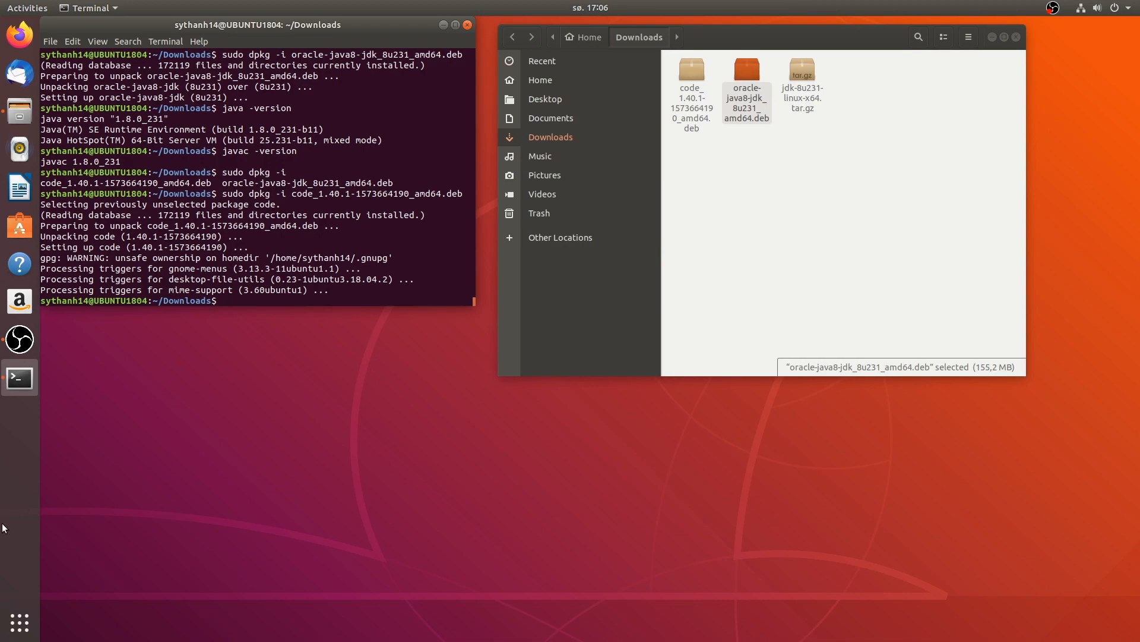
Step: Launch Visual Studio Code from the Show Applications grid so its Welcome page appears
{"action": "left_click", "coordinate": [27, 8]}
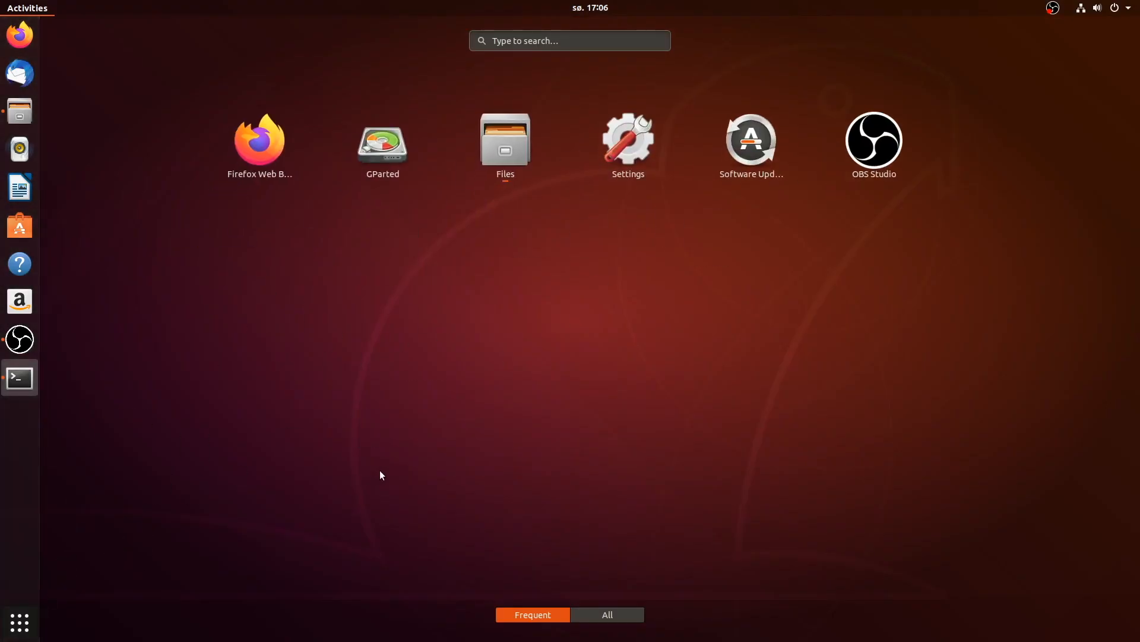
{"action": "left_click", "coordinate": [607, 615]}
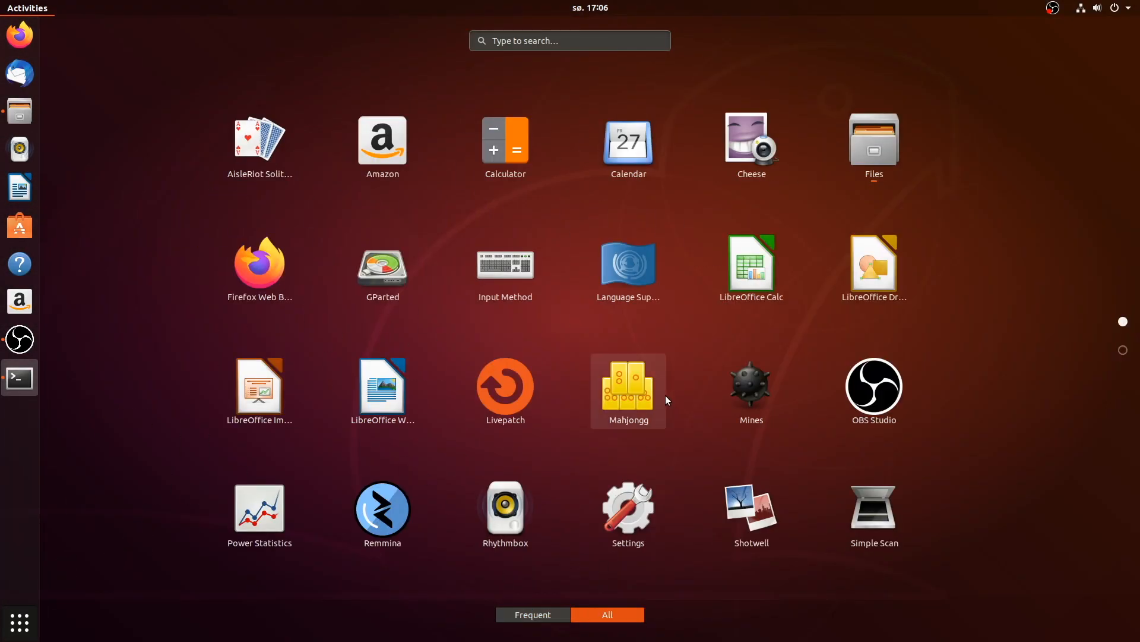
{"action": "scroll", "scroll_direction": "down", "scroll_amount": 3}
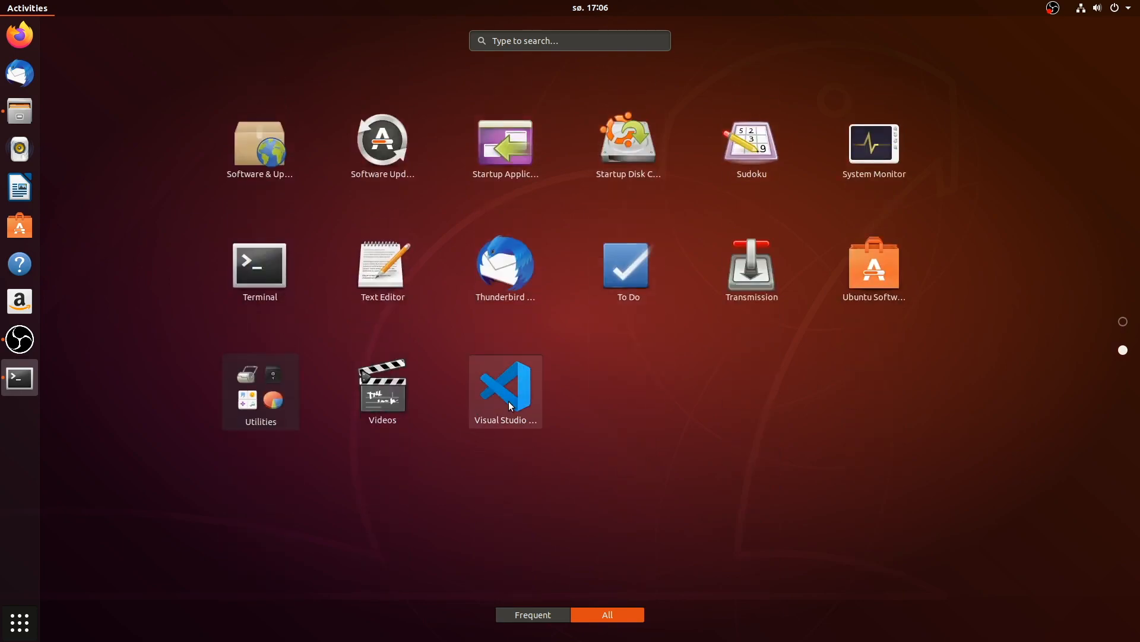
{"action": "left_click", "coordinate": [505, 385]}
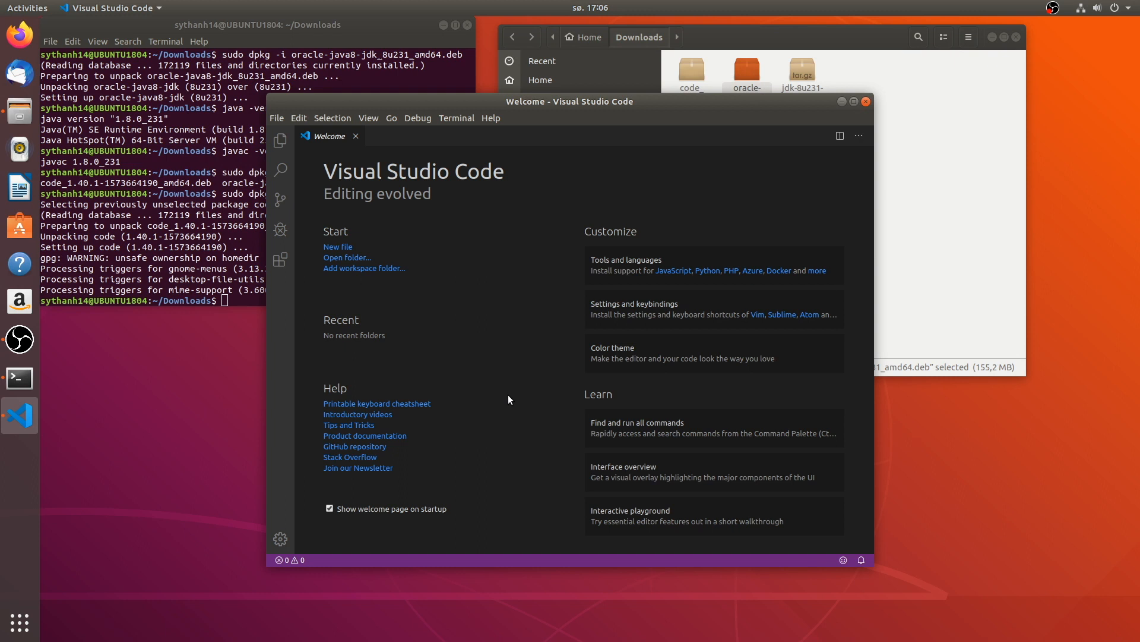
{"action": "left_click", "coordinate": [281, 141]}
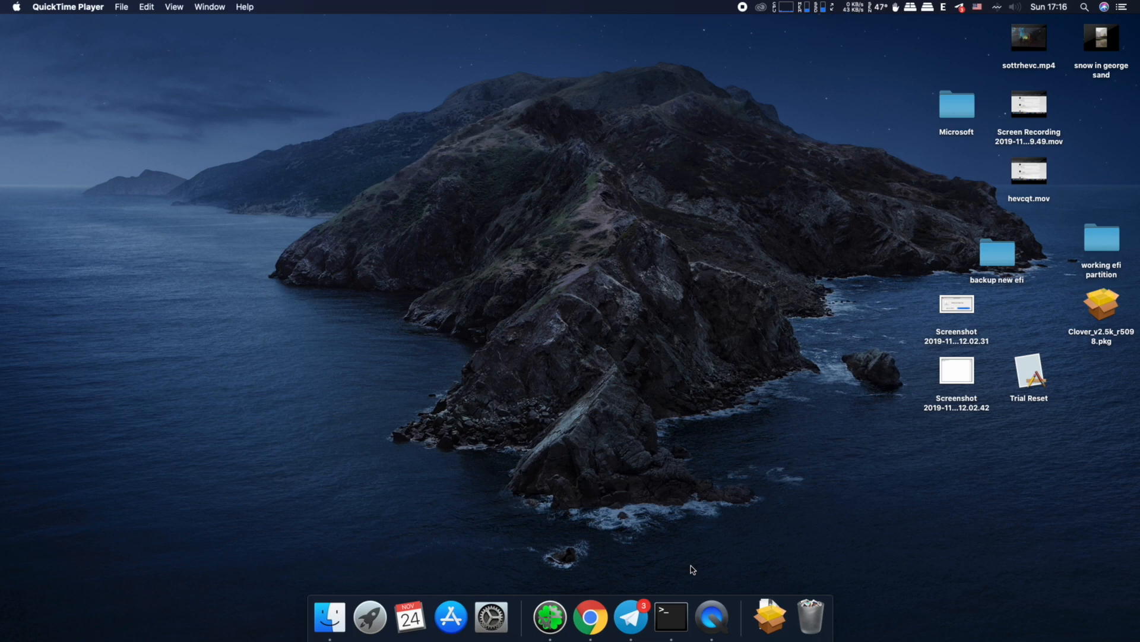
Step: Search 'jdk' in Chrome and reach Oracle's Java SE Development Kit 8 downloads list
{"action": "left_click", "coordinate": [592, 617]}
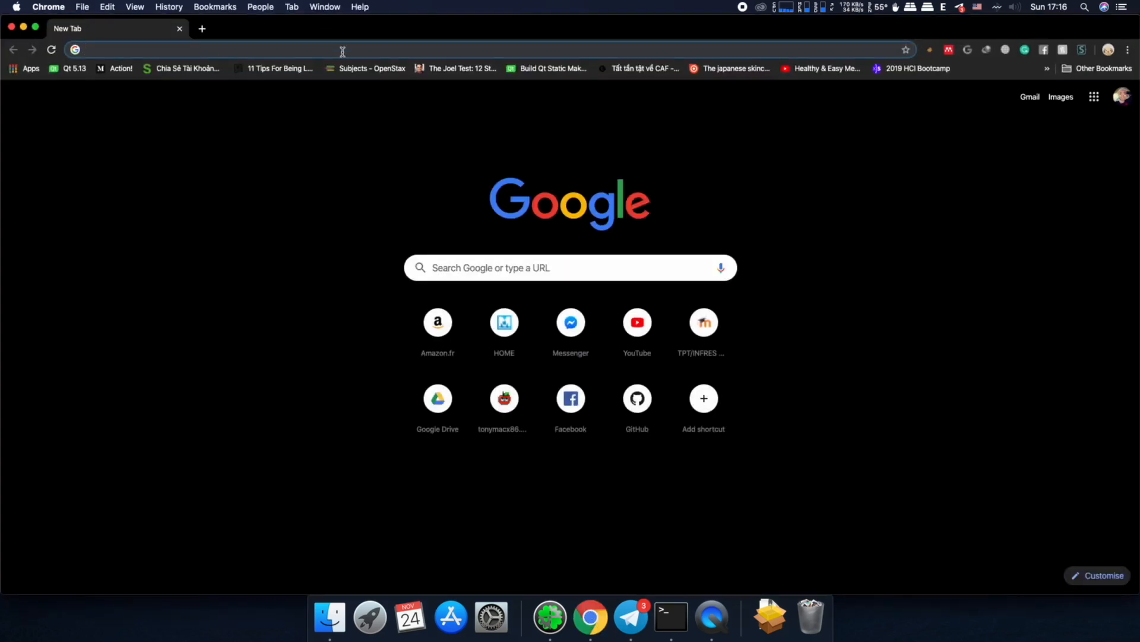
{"action": "type", "text": "jdk"}
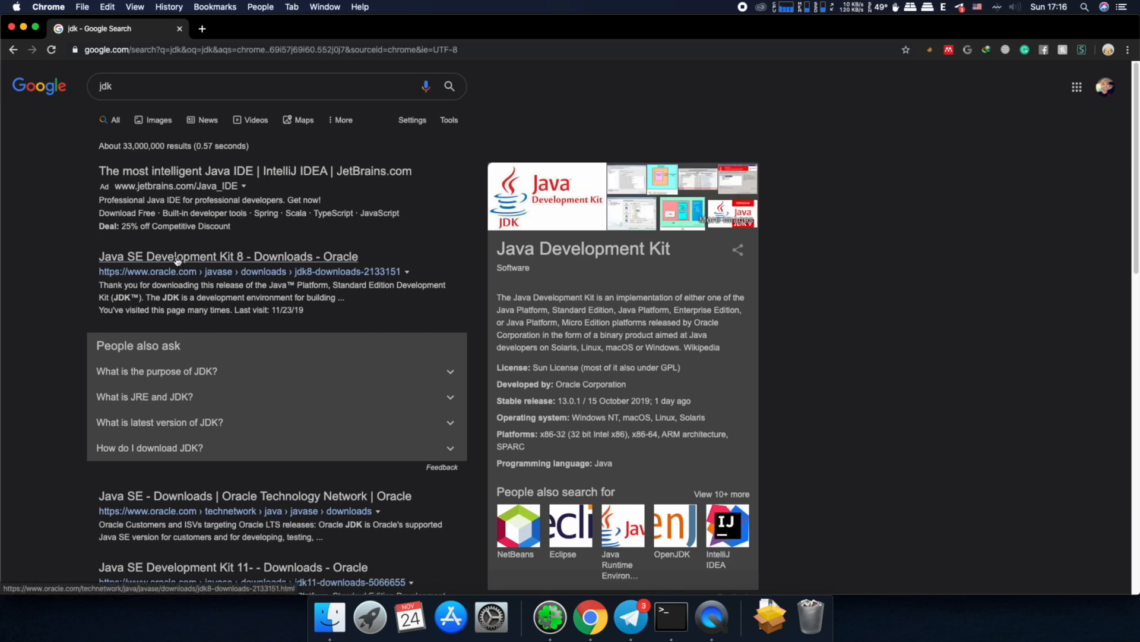
{"action": "left_click", "coordinate": [228, 256]}
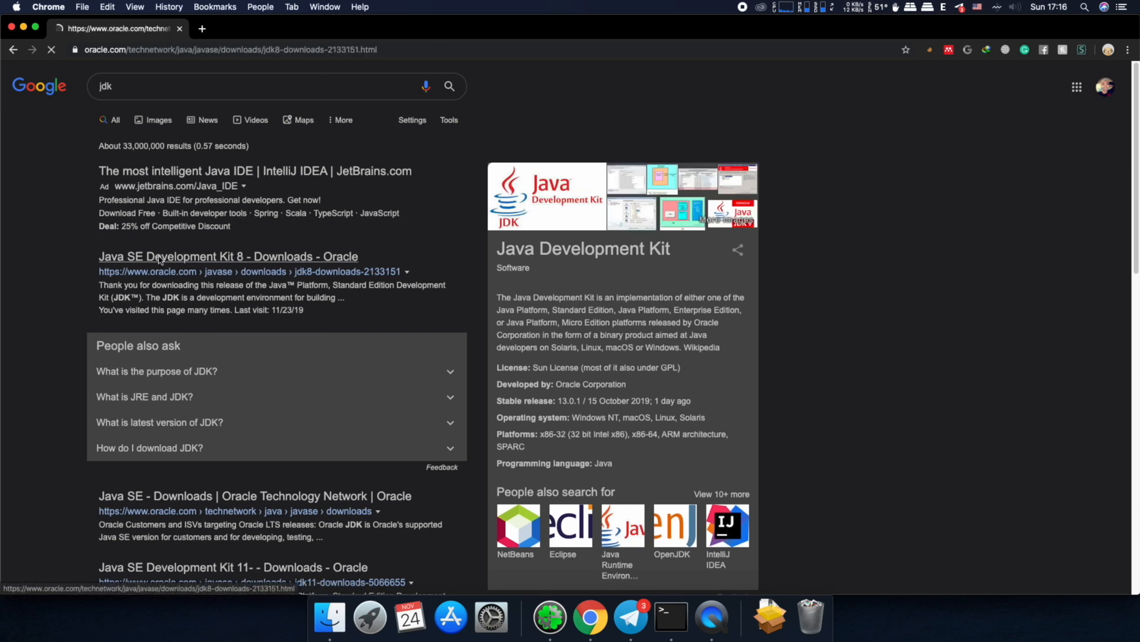
{"action": "left_click", "coordinate": [228, 257]}
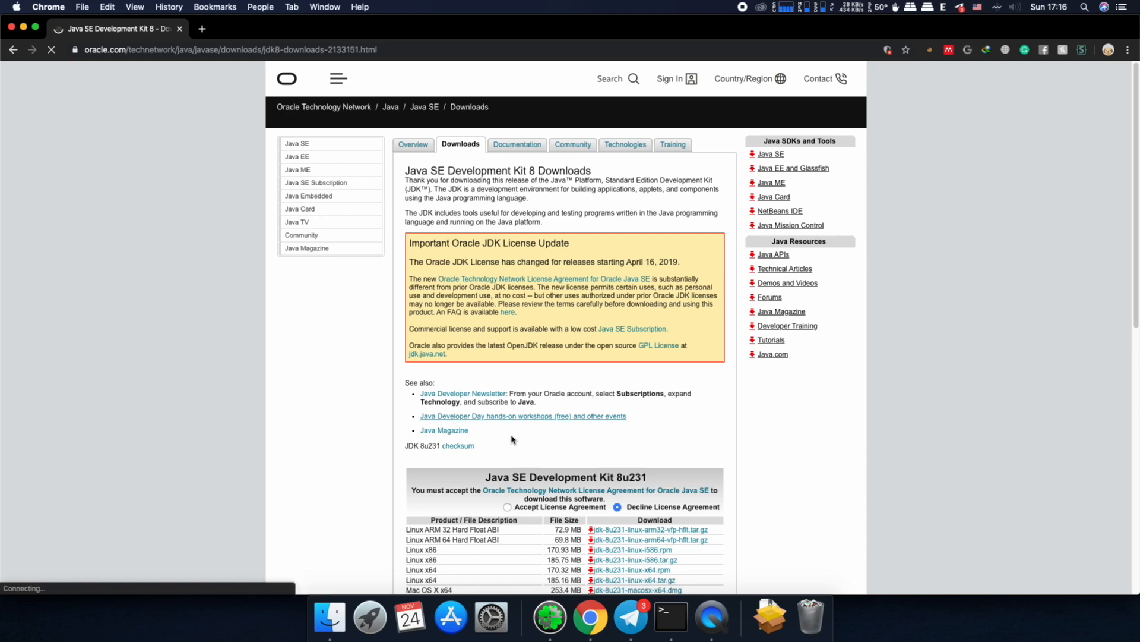
{"action": "scroll", "scroll_direction": "down", "scroll_amount": 3}
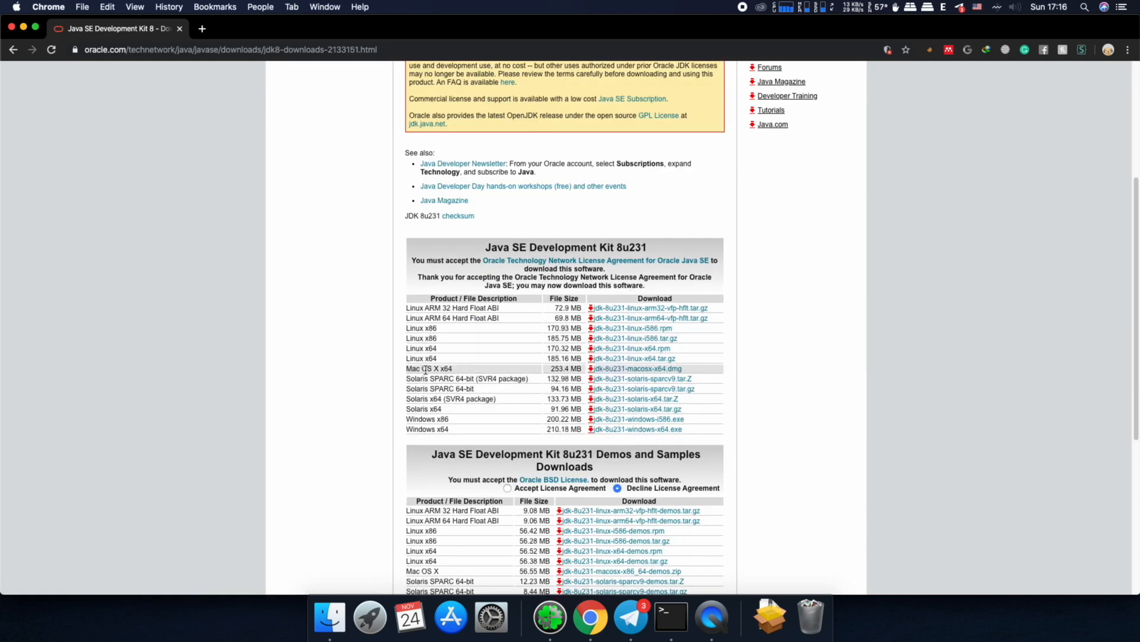
{"action": "left_click", "coordinate": [635, 368]}
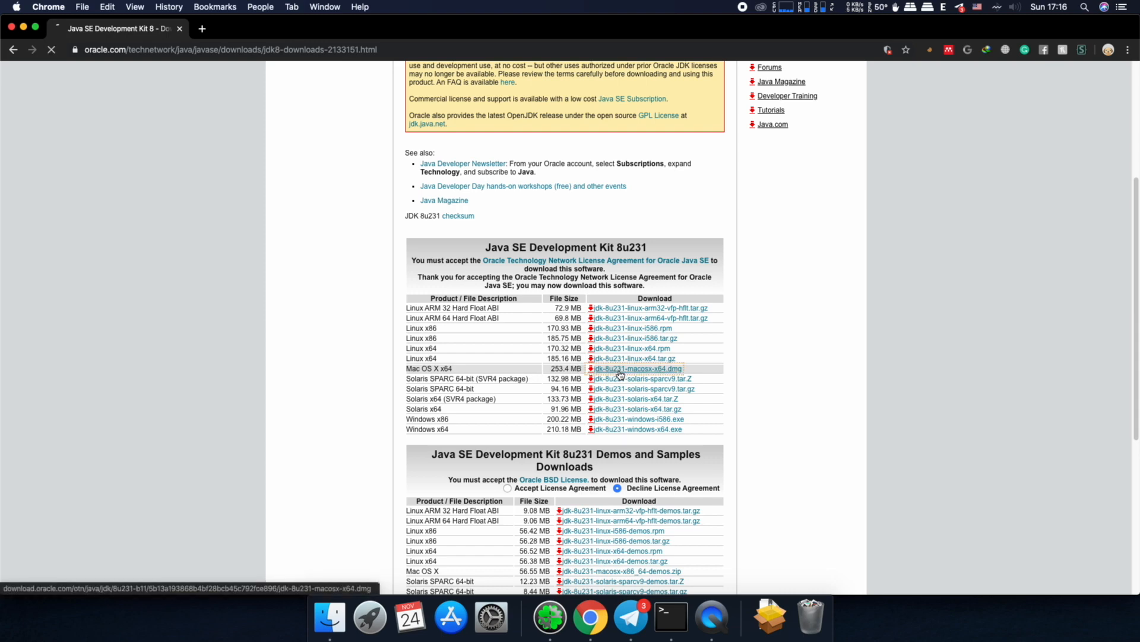
{"action": "left_click", "coordinate": [637, 368]}
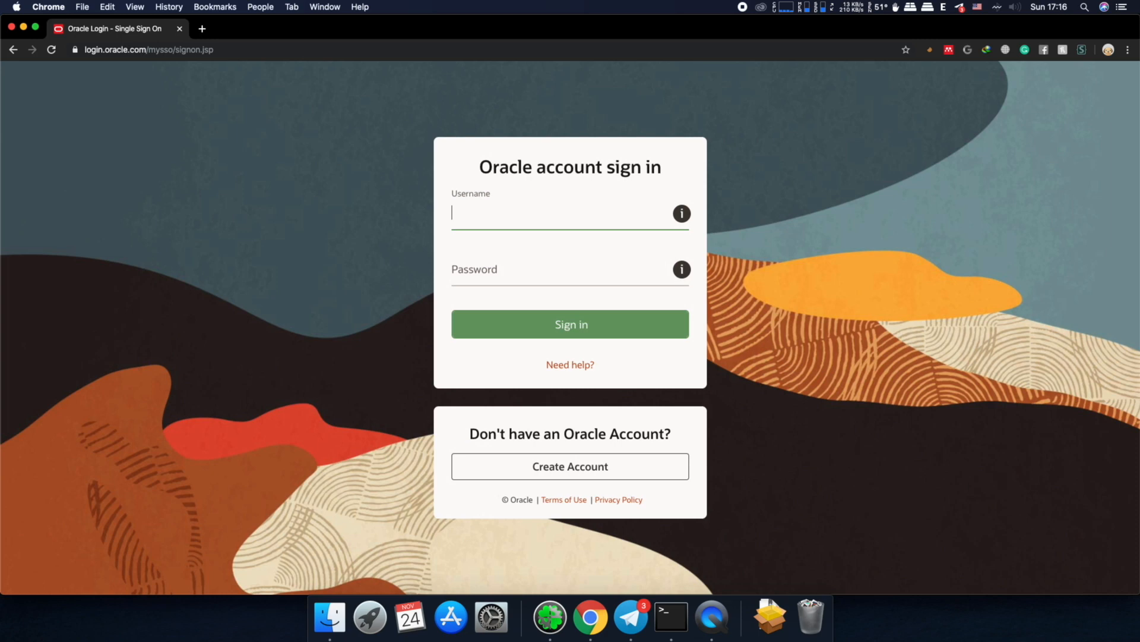
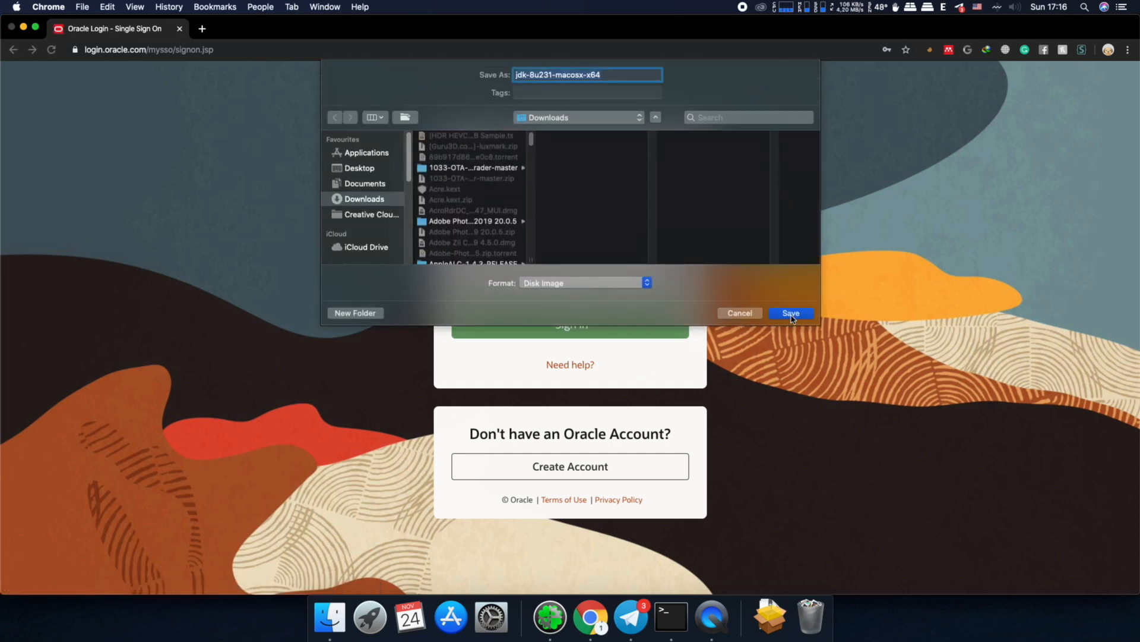
{"action": "left_click", "coordinate": [790, 313]}
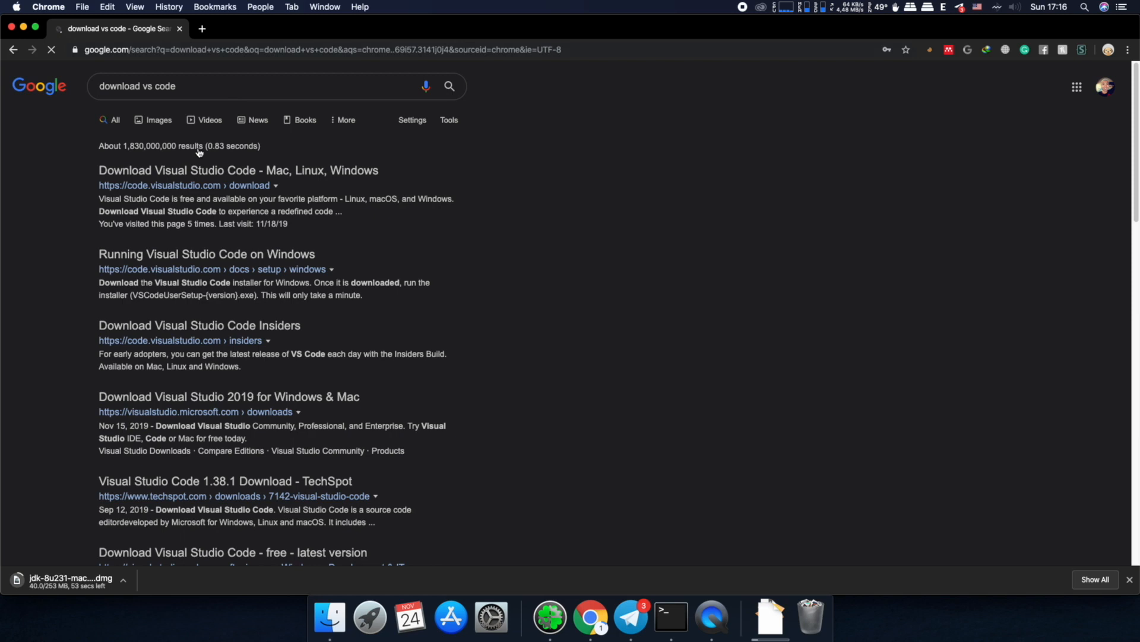
Step: Download Visual Studio Code for Mac from code.visualstudio.com/download
{"action": "left_click", "coordinate": [238, 170]}
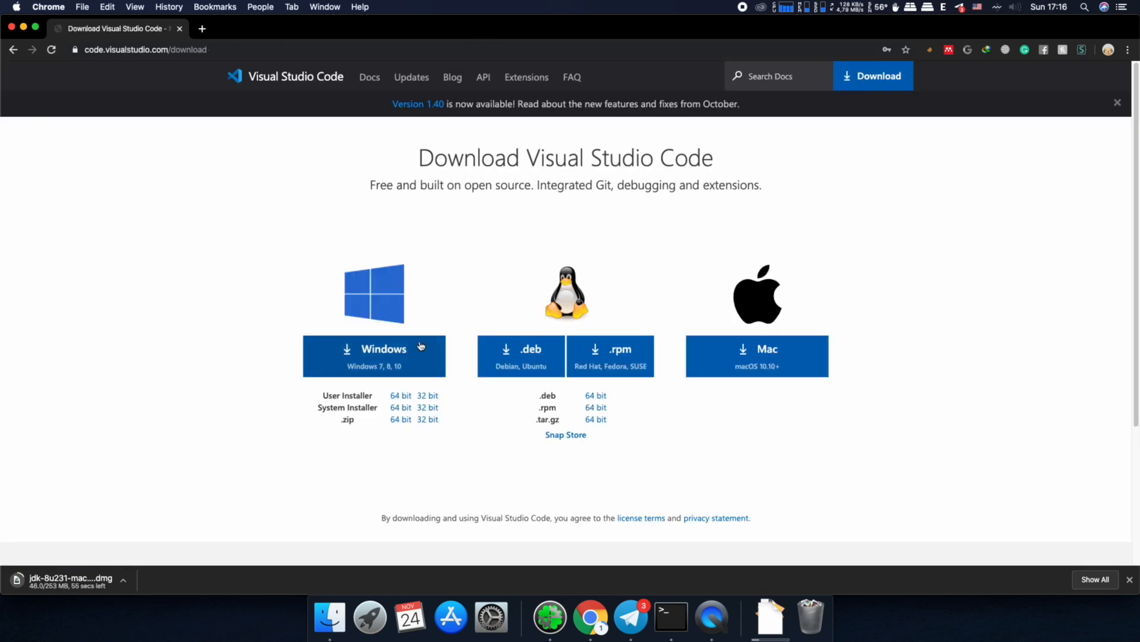
{"action": "left_click", "coordinate": [756, 355]}
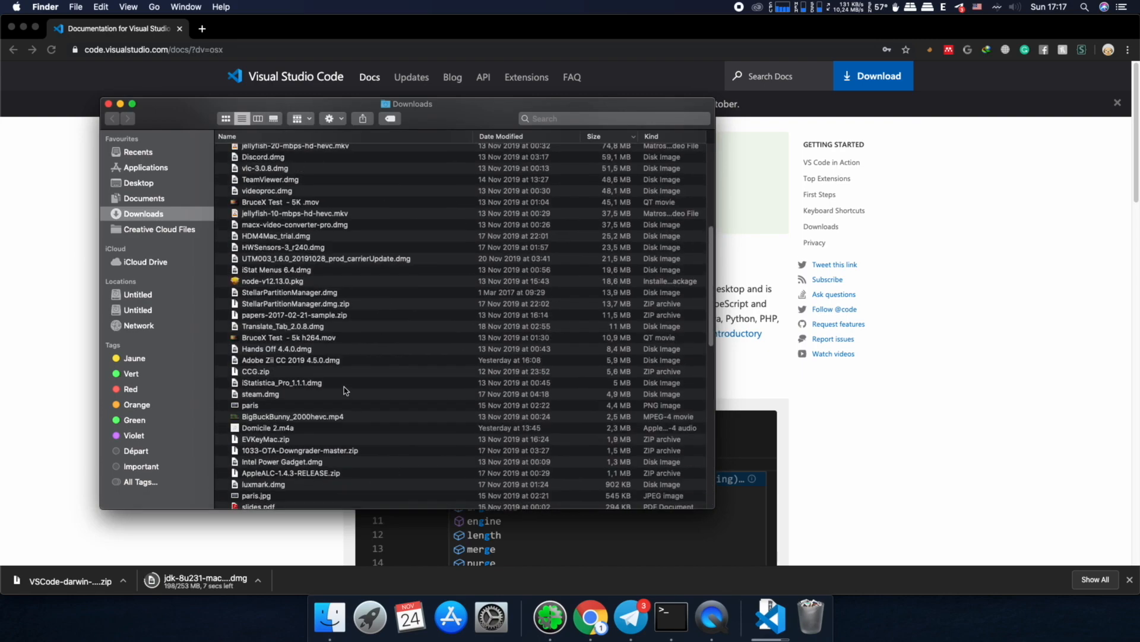
{"action": "scroll", "scroll_direction": "down", "scroll_amount": 3}
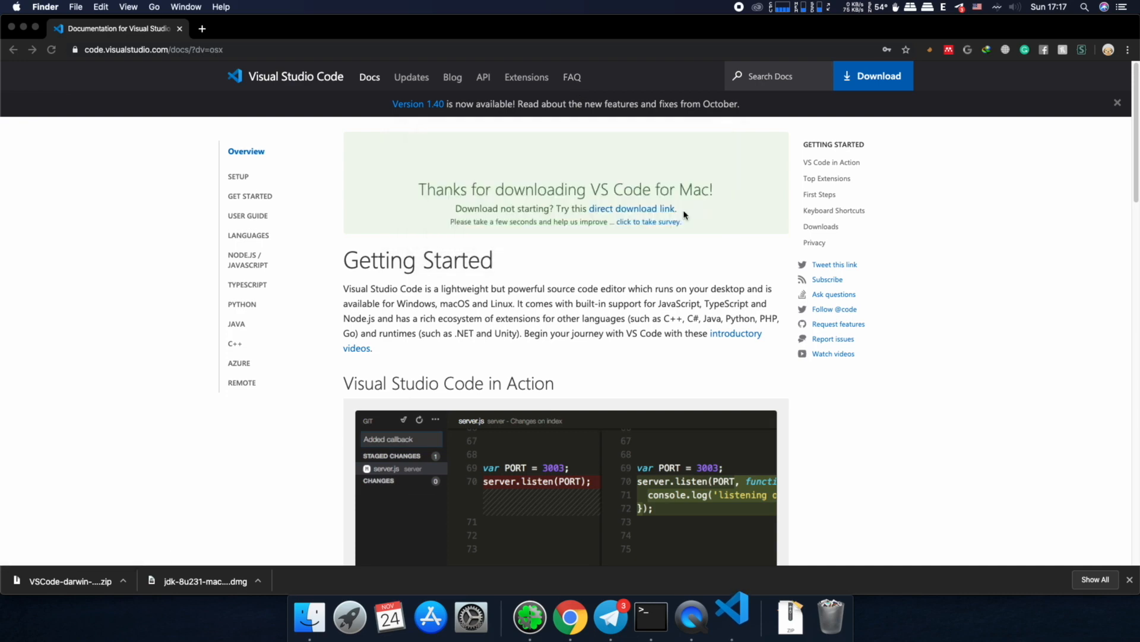
Step: Launch the downloaded VS Code and view scholarly.py and Untitled-1 in the Papers-Exploration project
{"action": "left_click", "coordinate": [732, 617]}
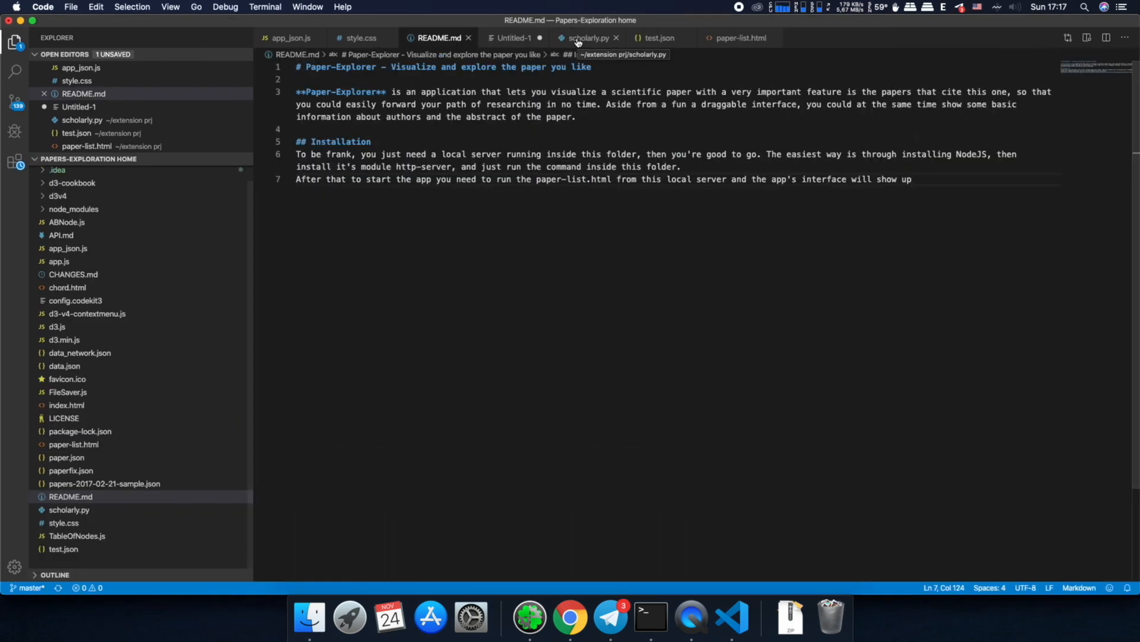
{"action": "left_click", "coordinate": [617, 38]}
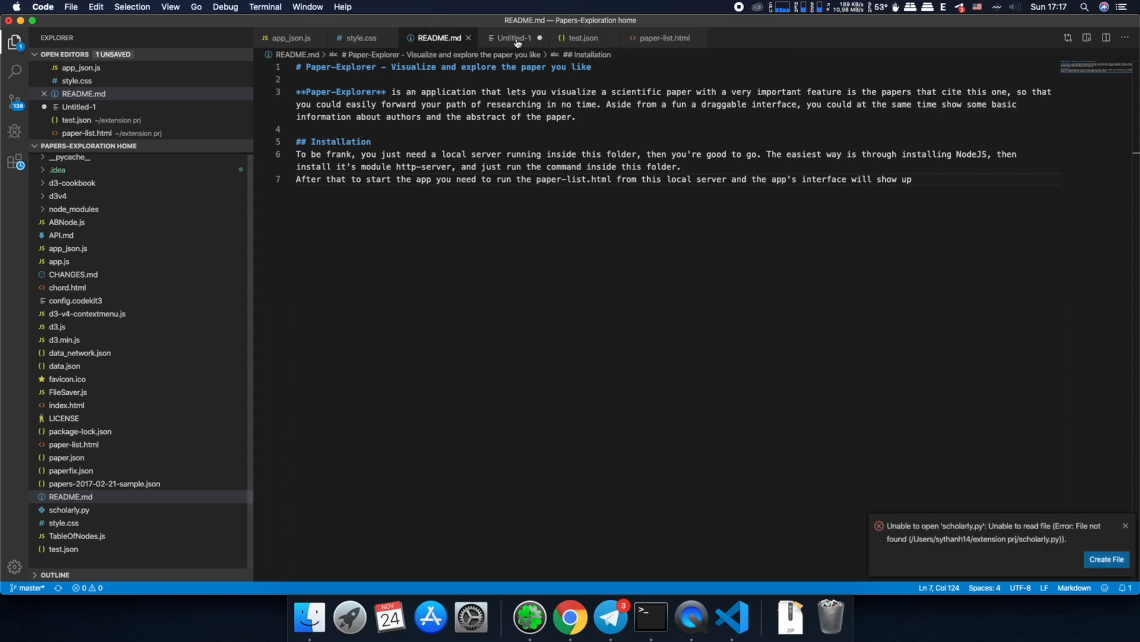
{"action": "left_click", "coordinate": [514, 38]}
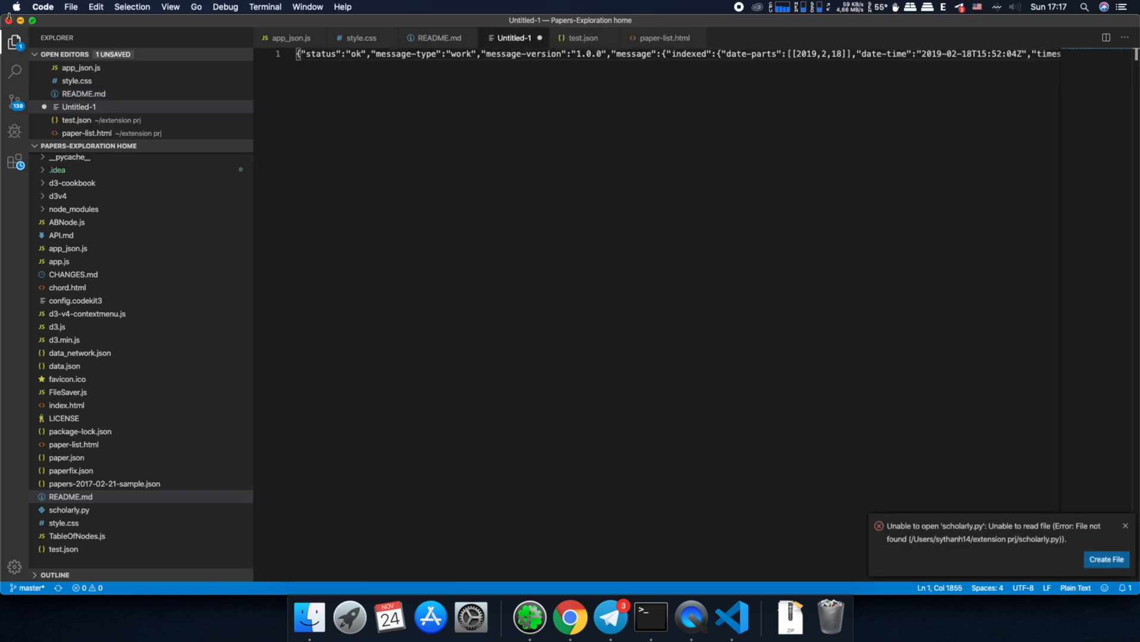
{"action": "mouse_move", "coordinate": [8, 22]}
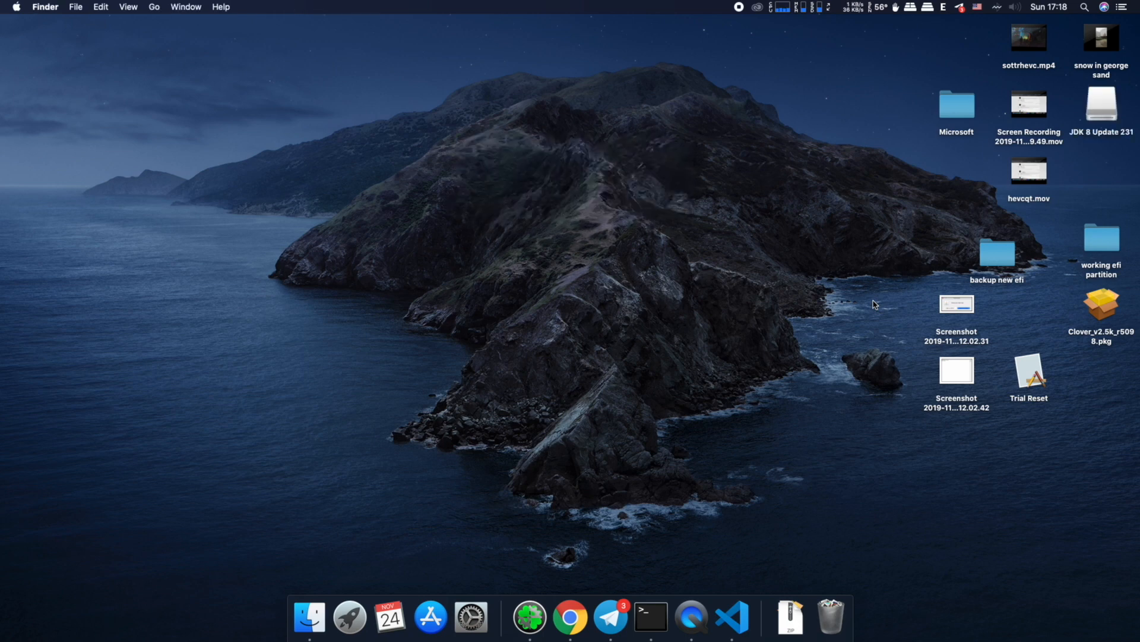
Step: Install JDK 8 Update 231 from the mounted disk image, authorizing the standard installation
{"action": "double_click", "coordinate": [1102, 103]}
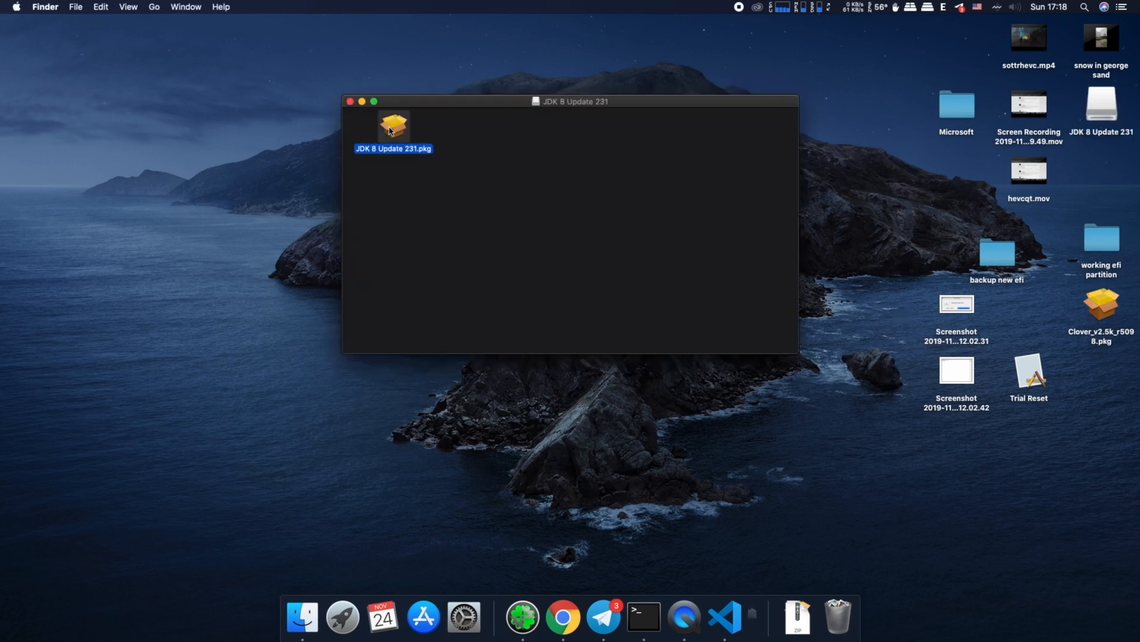
{"action": "double_click", "coordinate": [394, 123]}
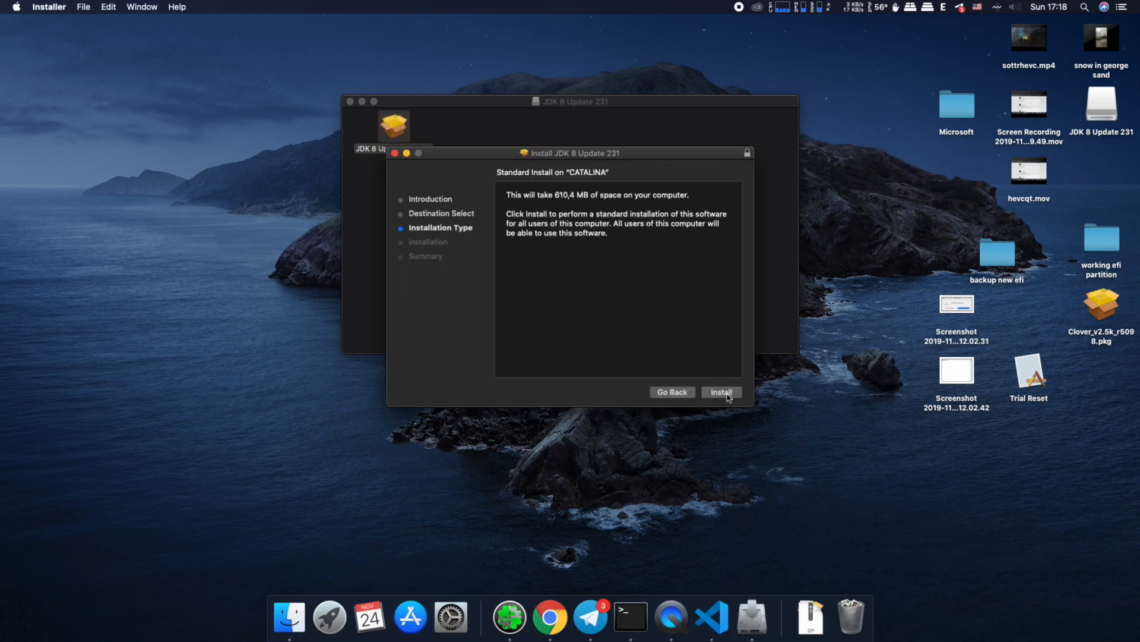
{"action": "left_click", "coordinate": [721, 392]}
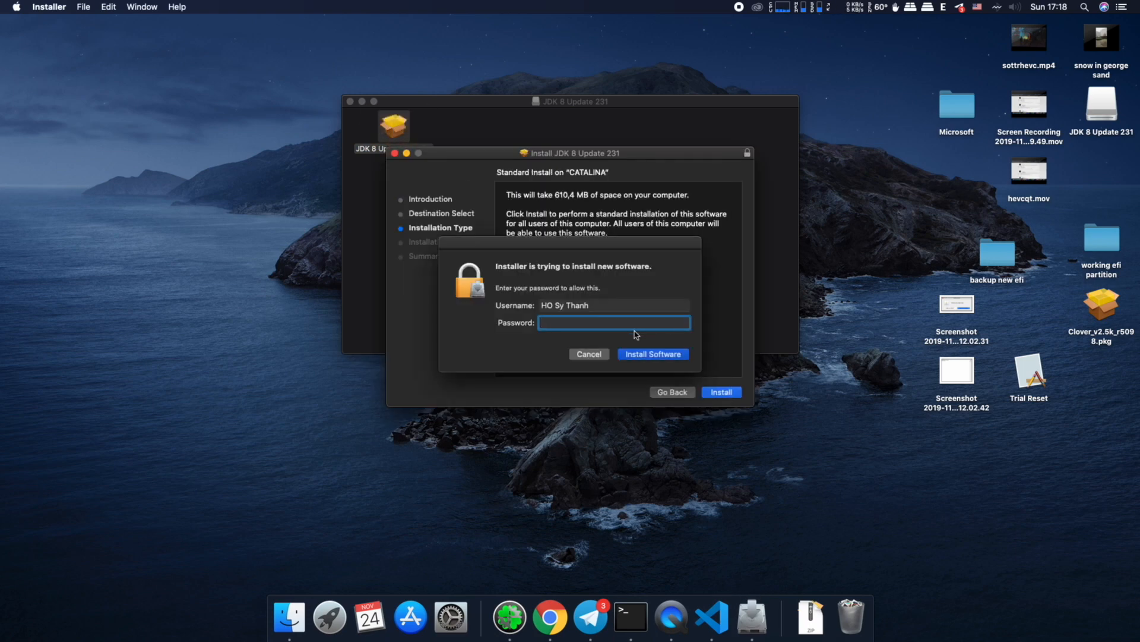
{"action": "left_click", "coordinate": [652, 354]}
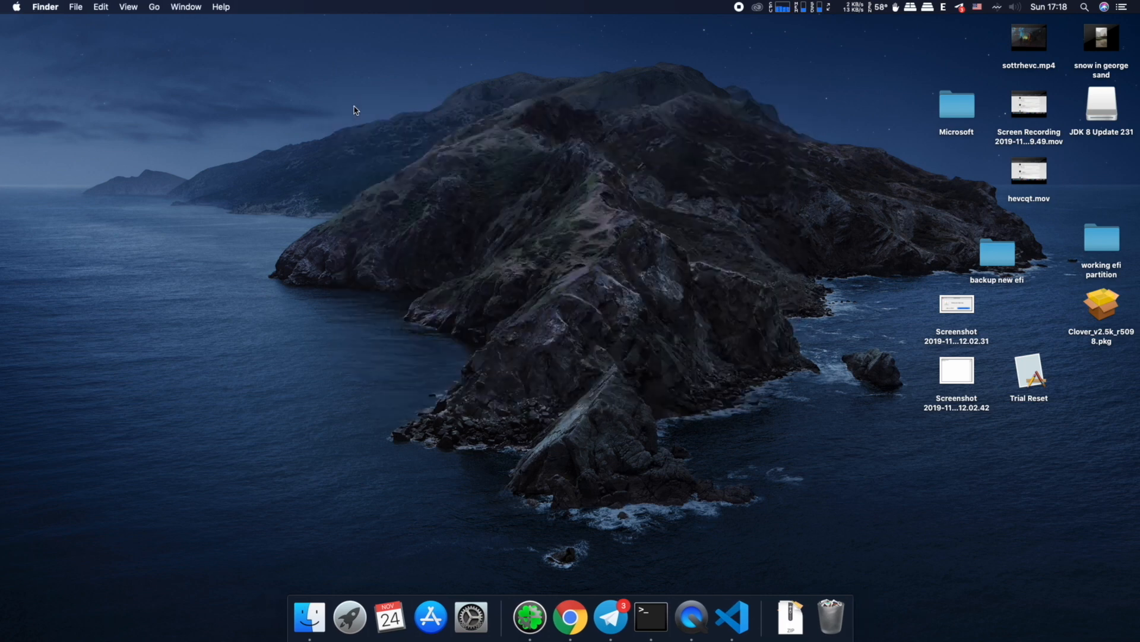
Step: In Terminal, confirm java -version and javac -version both report 1.8.0_231
{"action": "left_click", "coordinate": [650, 618]}
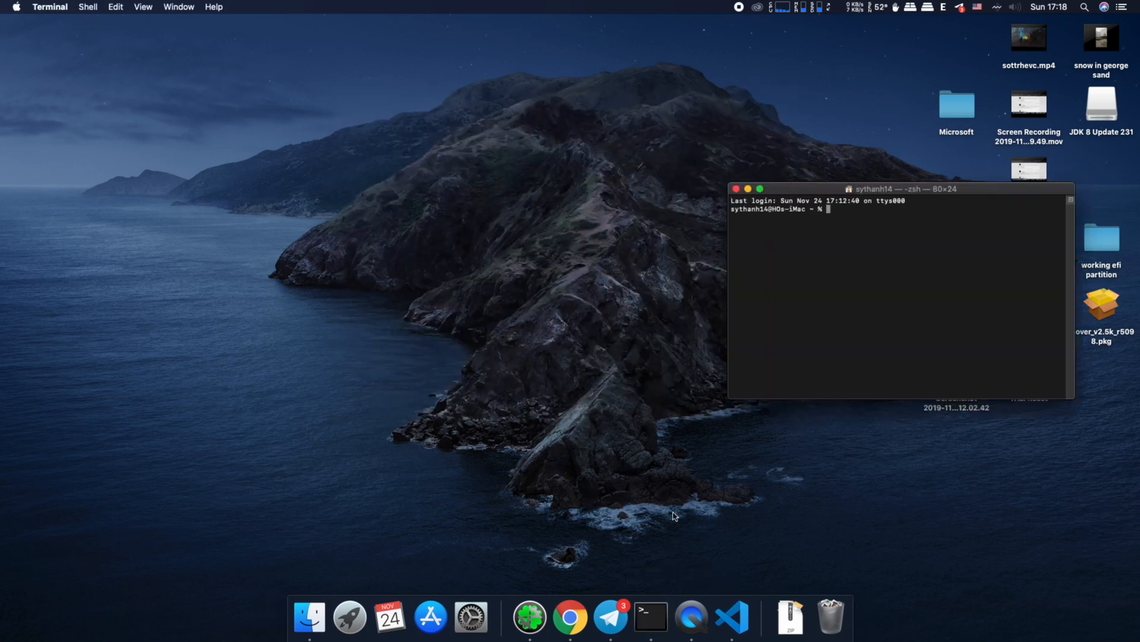
{"action": "type", "text": "java -version"}
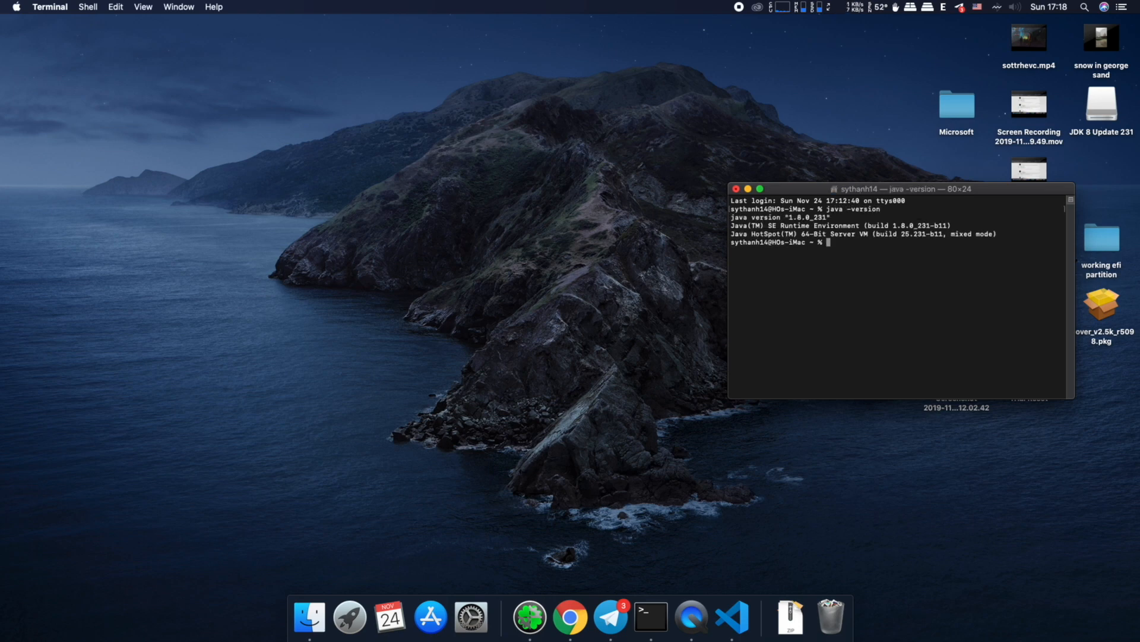
{"action": "type", "text": "javac -version"}
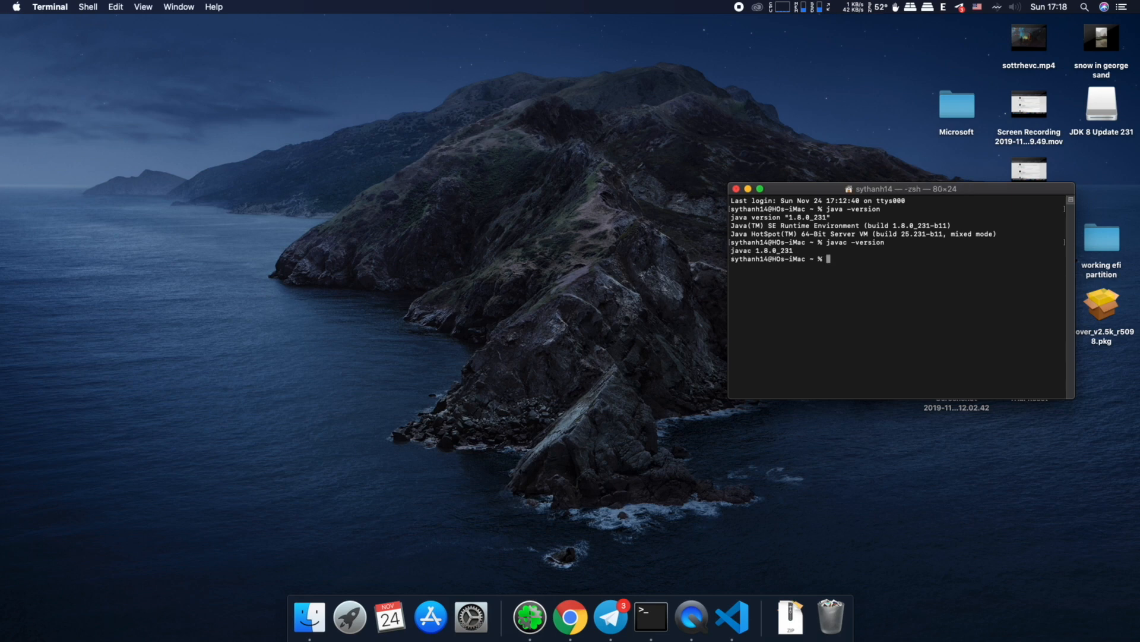
{"action": "mouse_move", "coordinate": [547, 310]}
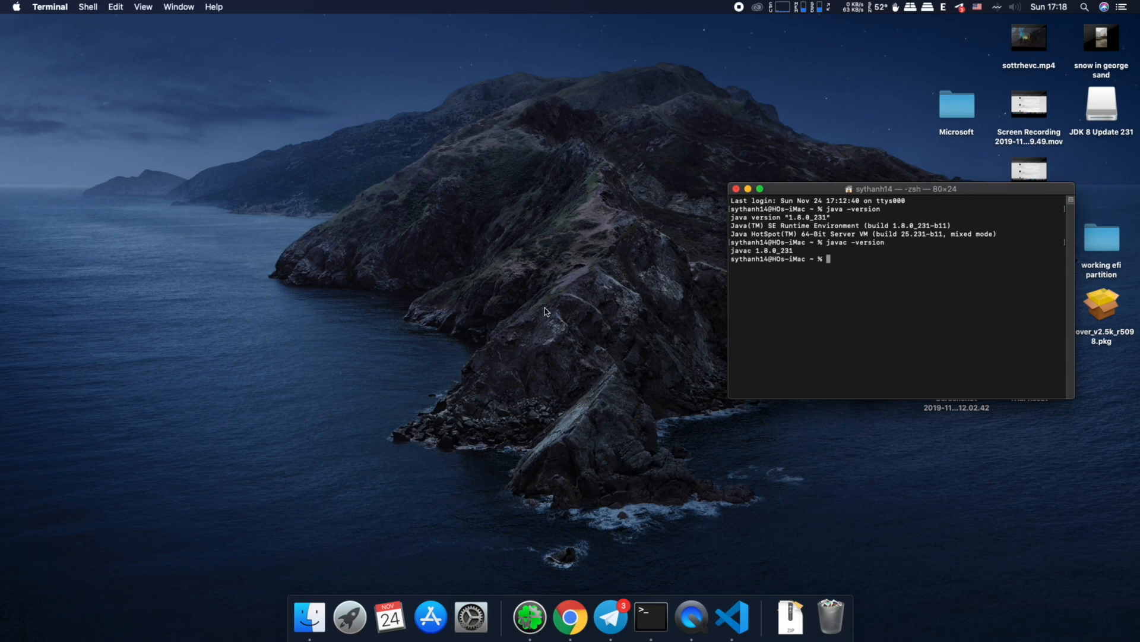